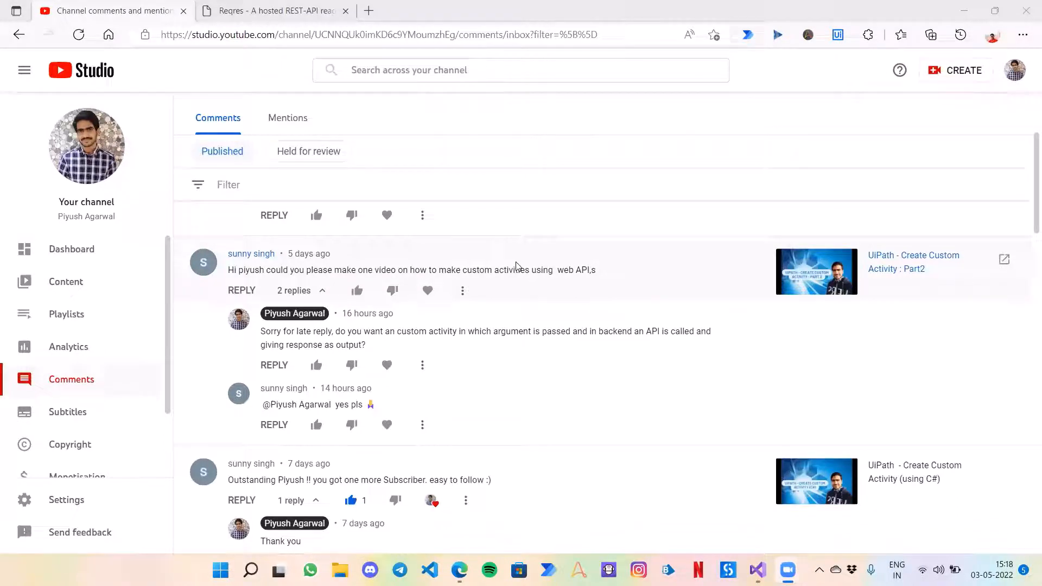
mouse_move(466, 283)
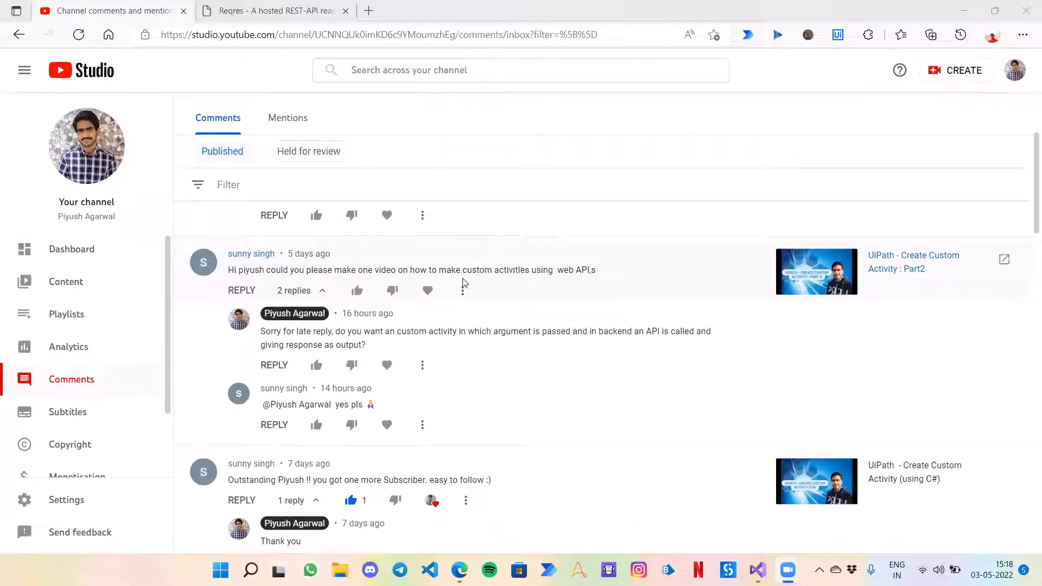
mouse_move(600, 287)
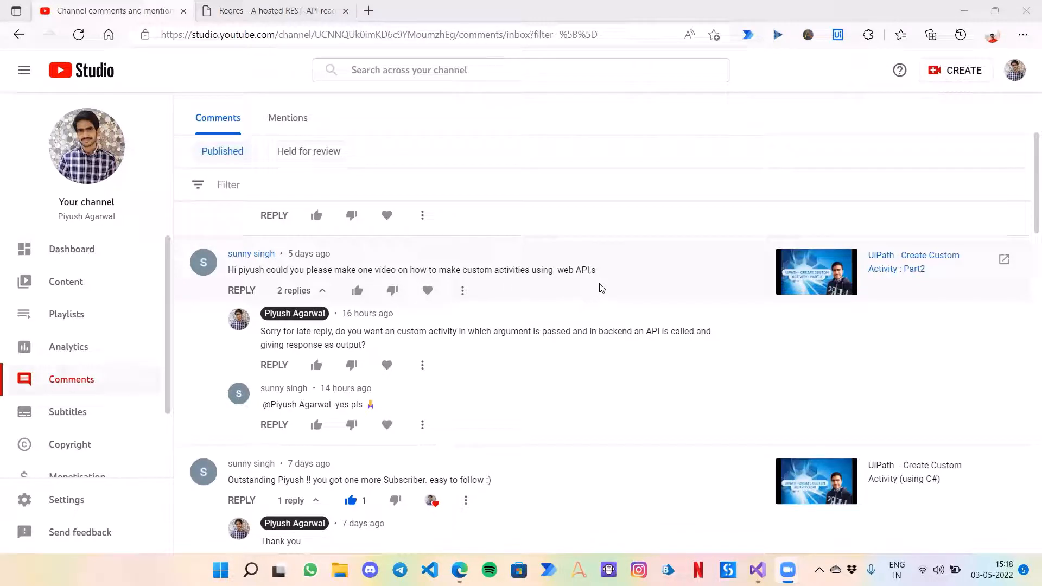
mouse_move(526, 261)
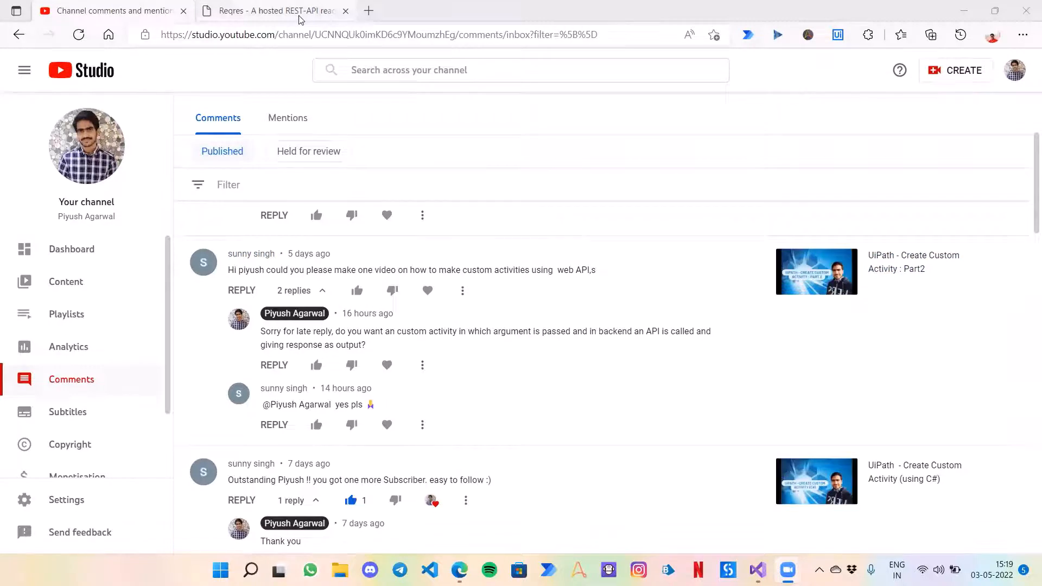
Step: Show the Reqres endpoint list with the GET LIST USERS request and its 200 JSON response
left_click(273, 10)
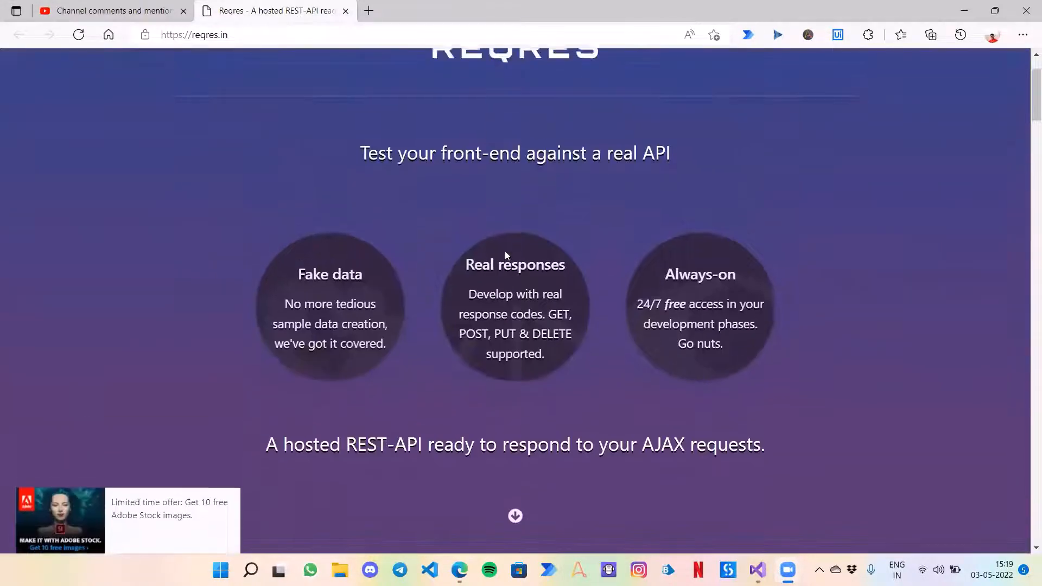
scroll("up", 3)
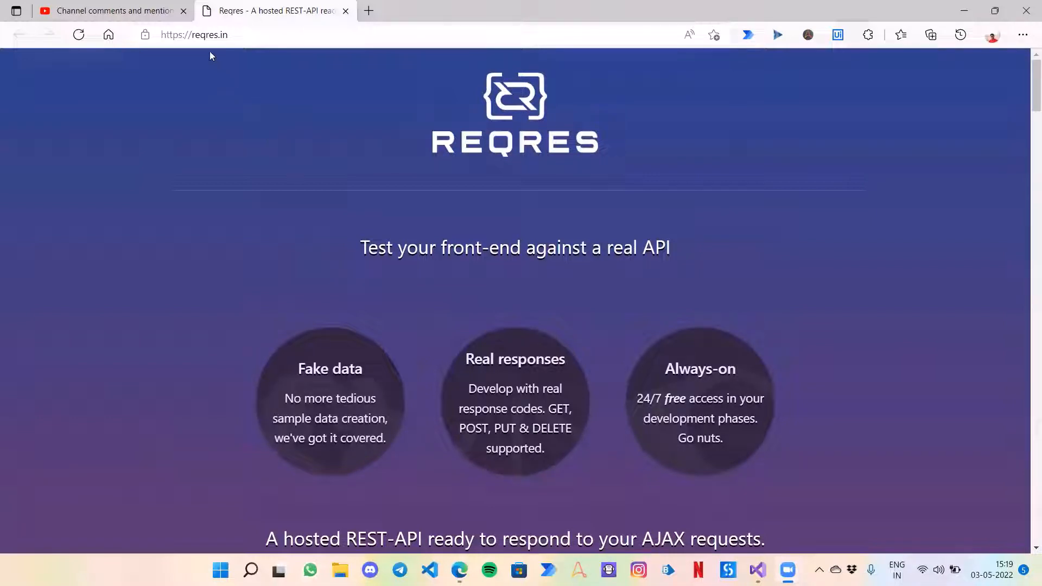
mouse_move(326, 209)
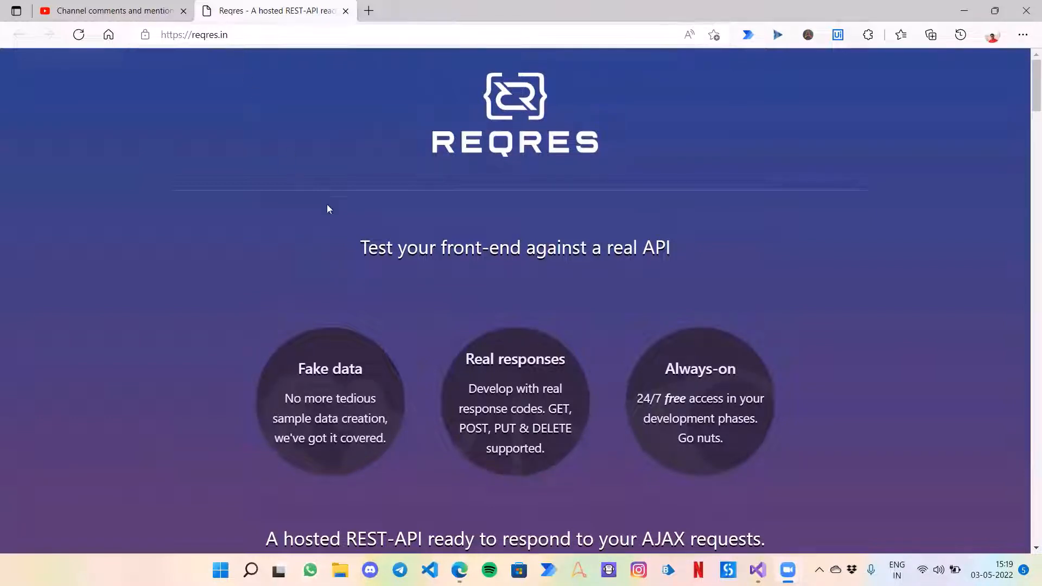
scroll("down", 3)
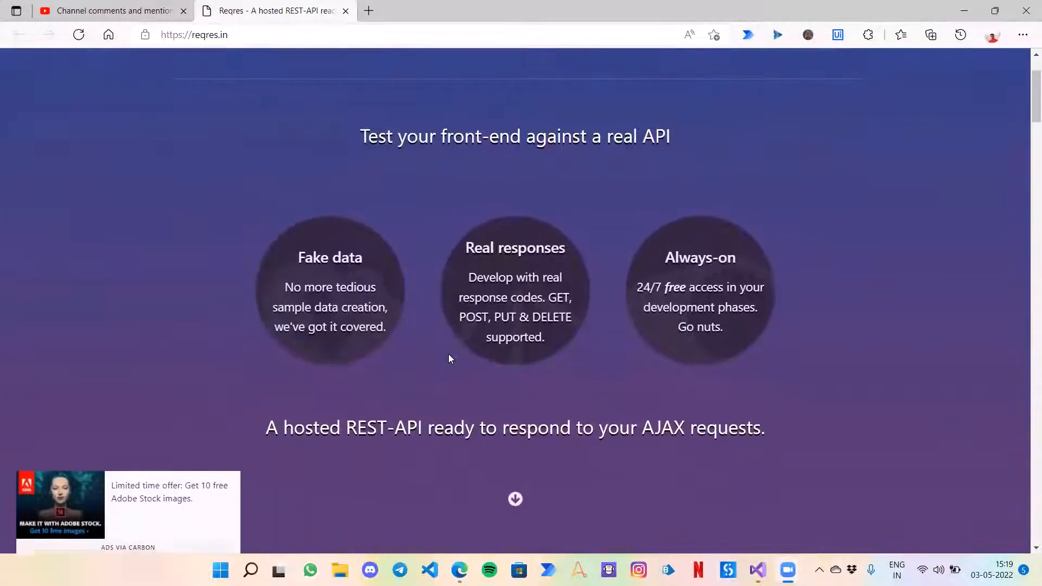
scroll("down", 3)
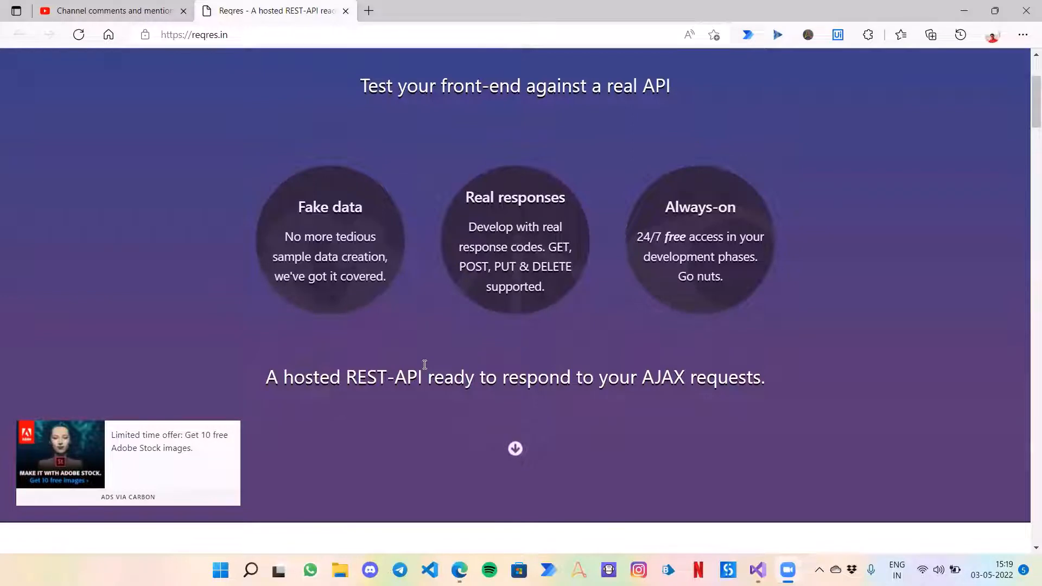
scroll("down", 3)
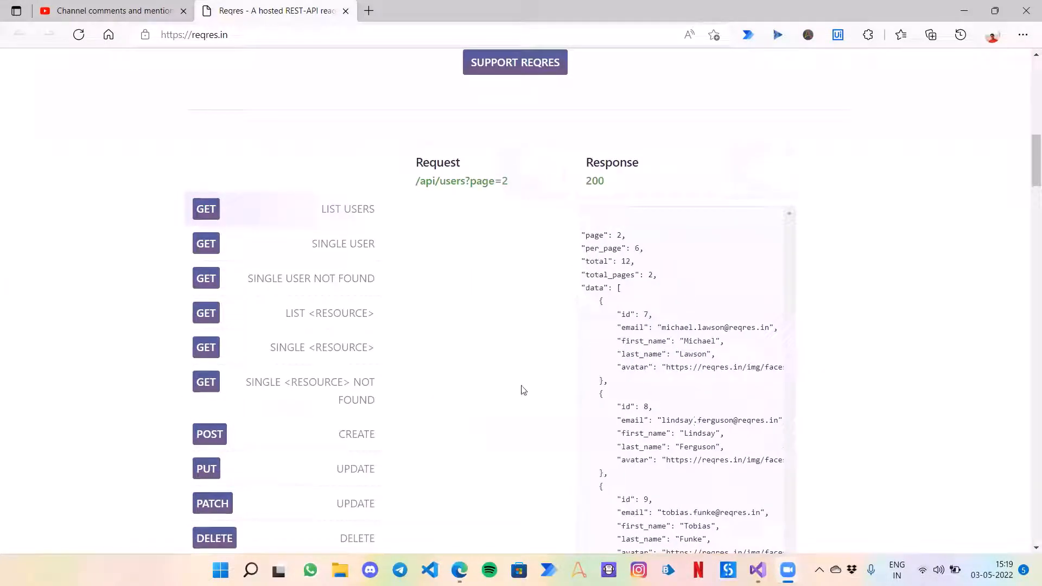
mouse_move(757, 570)
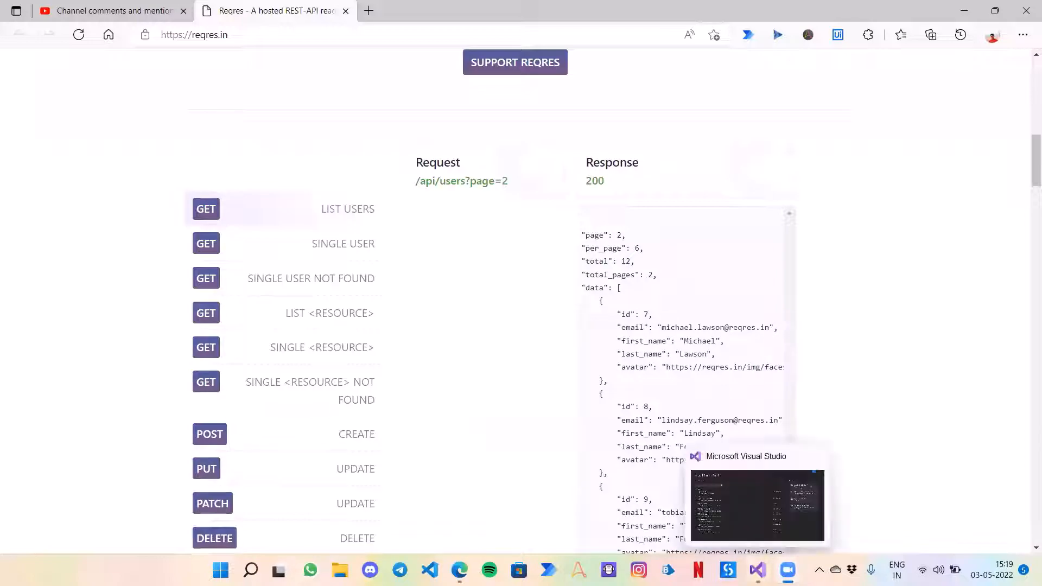
Step: Start a Class Library (.NET Framework) project named 'UiPathAPI Custom Activity'
left_click(756, 505)
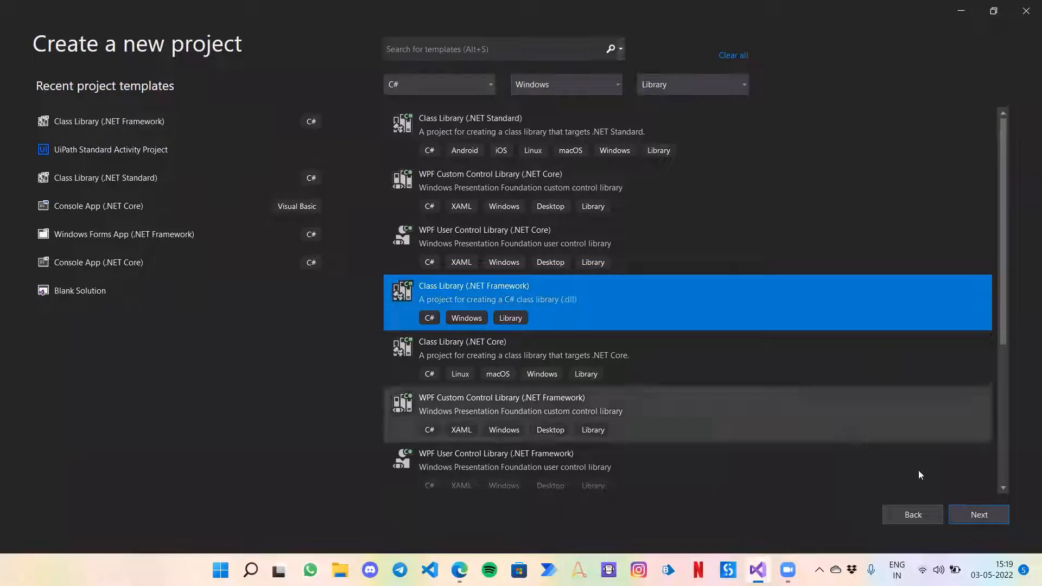
left_click(978, 514)
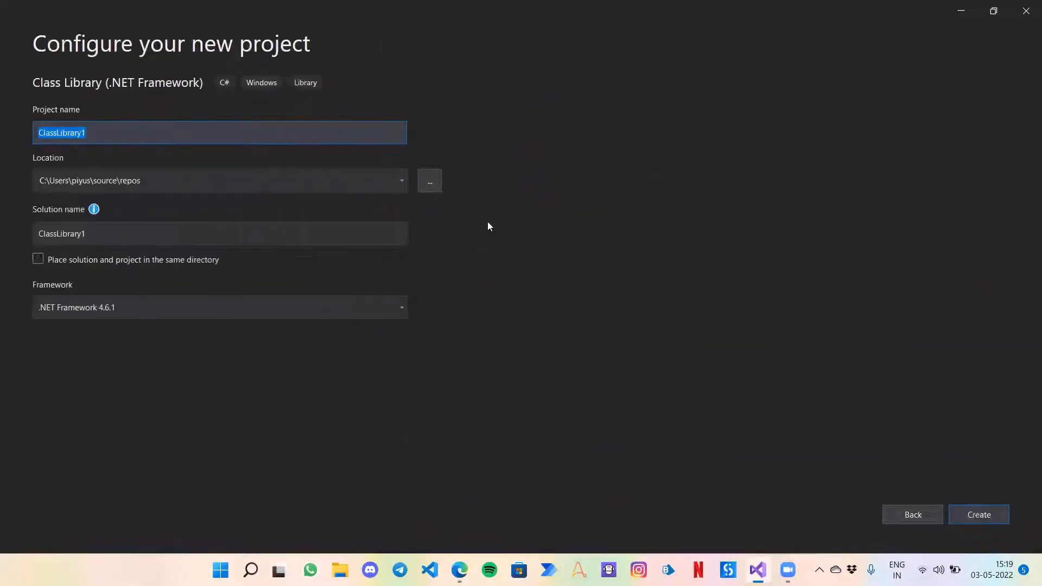
mouse_move(202, 130)
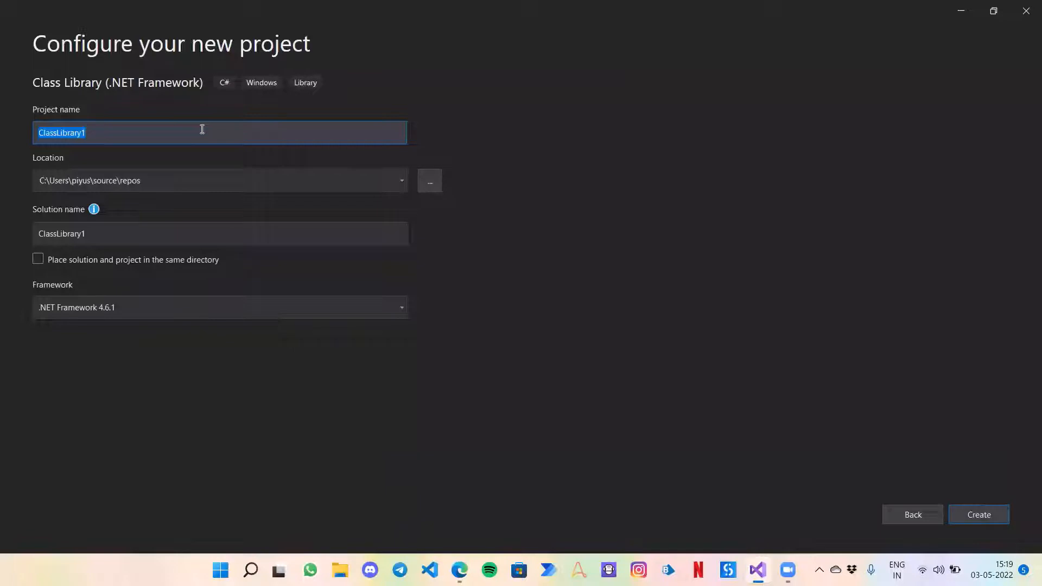
type("UiPathAPI")
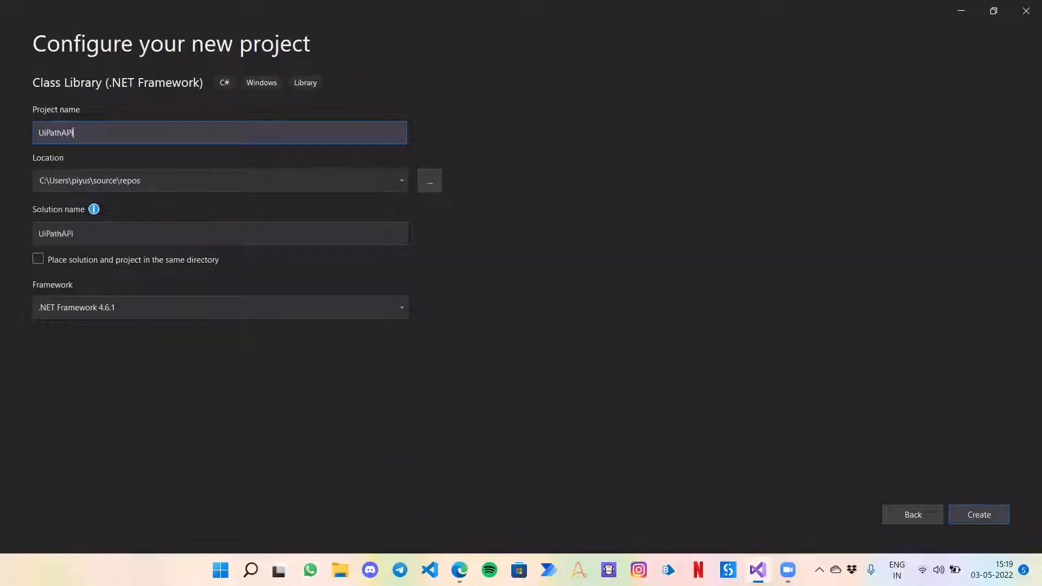
type("Custo")
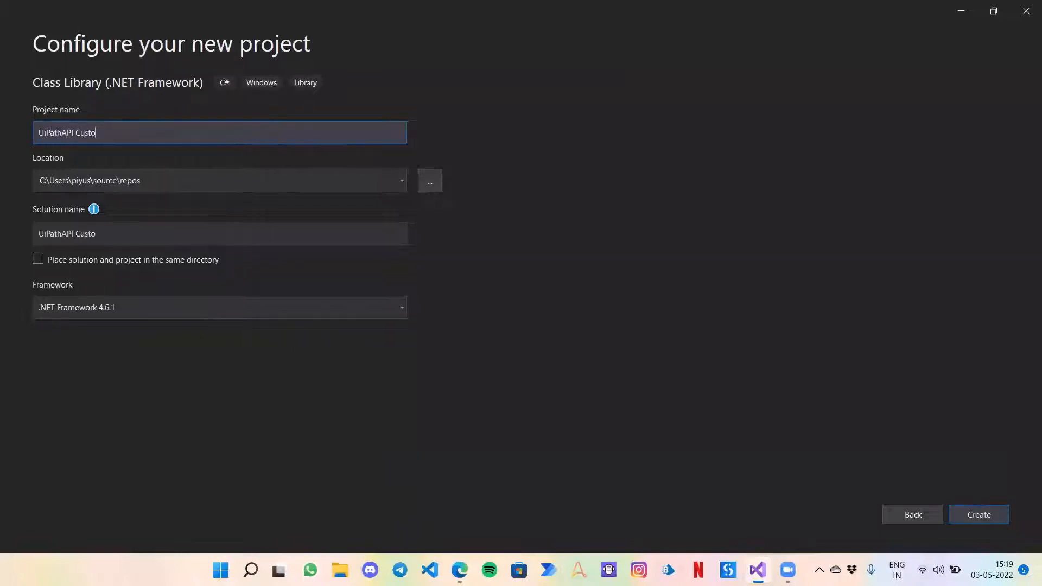
type("m Ac")
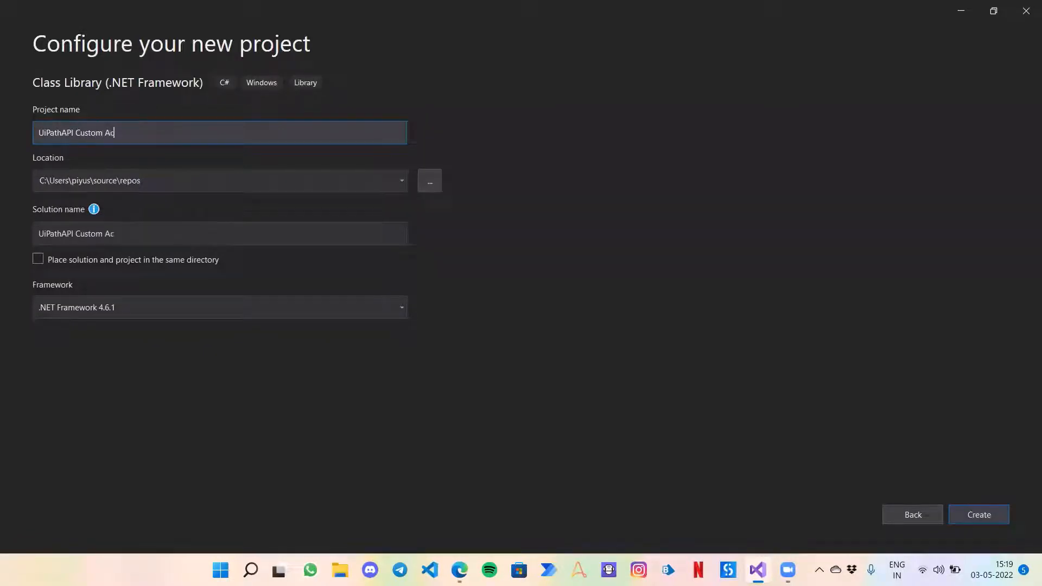
type("tivity")
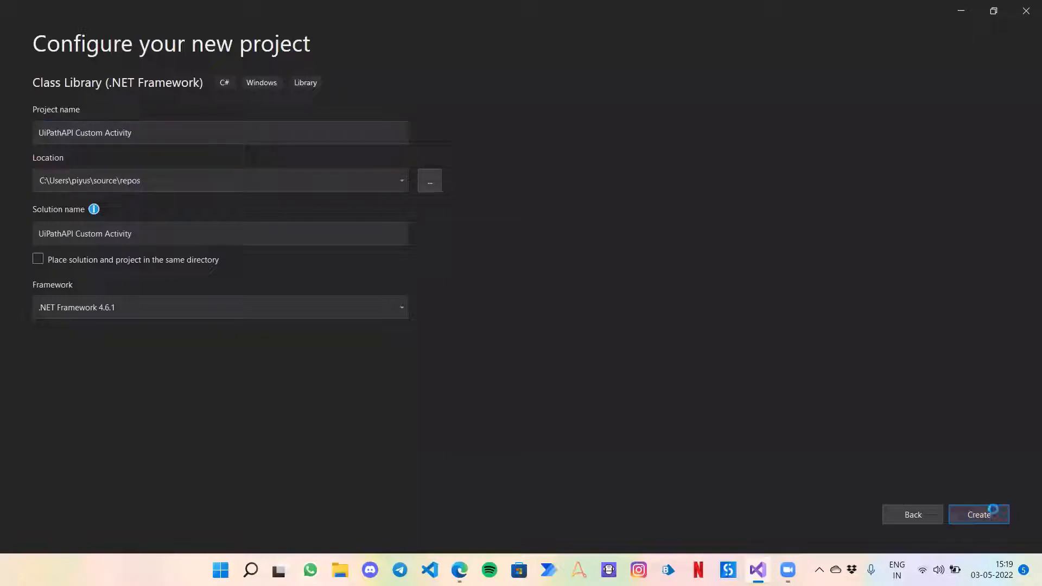
Step: Create the project and expand its References in Solution Explorer
left_click(978, 514)
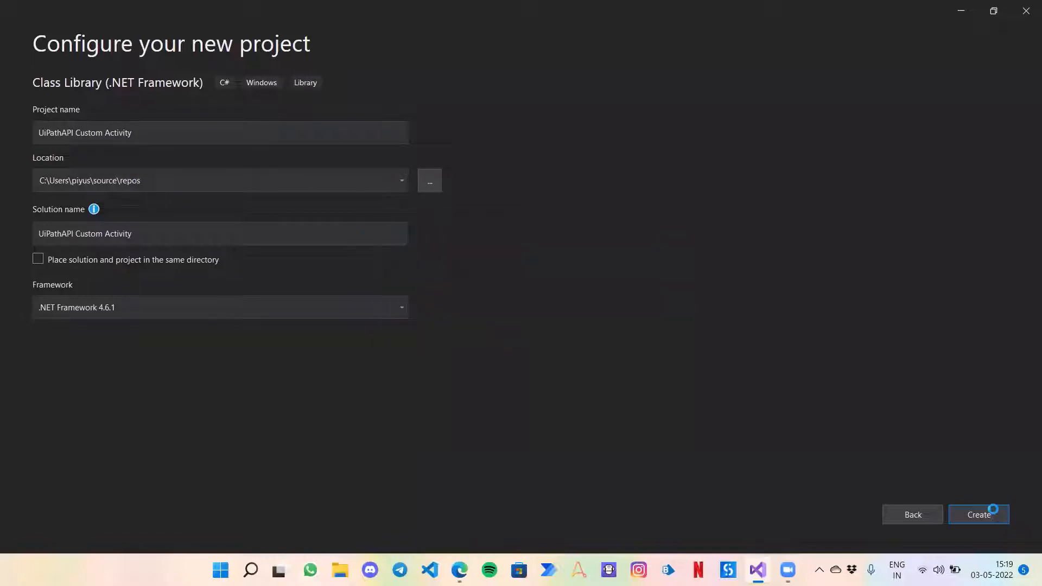
left_click(977, 514)
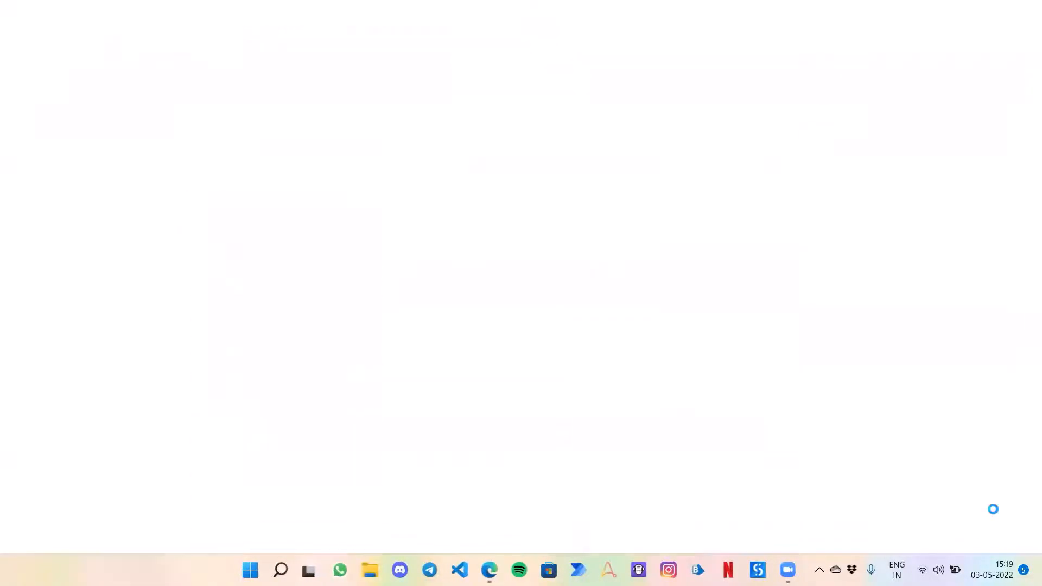
left_click(787, 570)
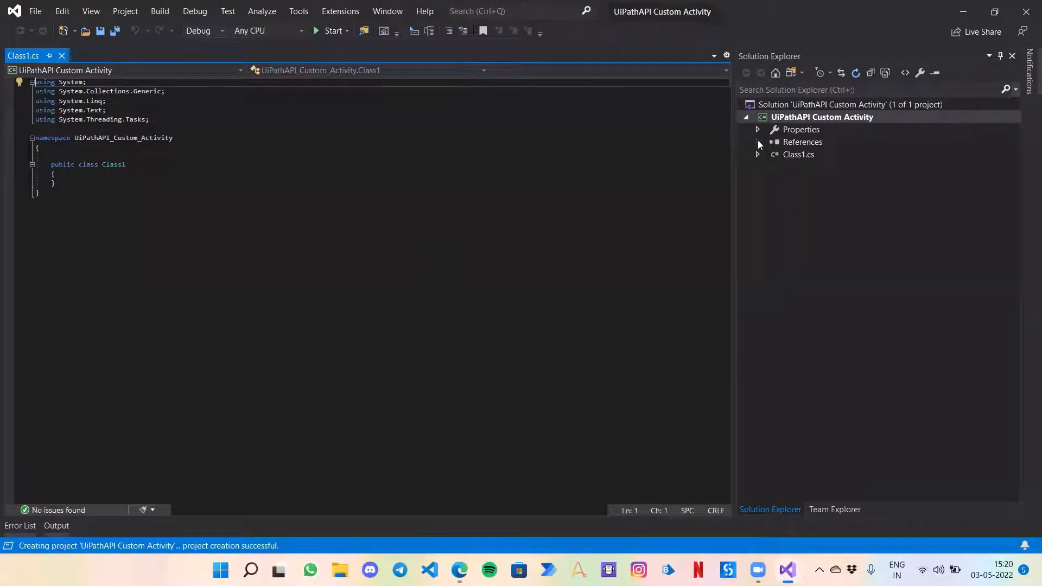
left_click(758, 142)
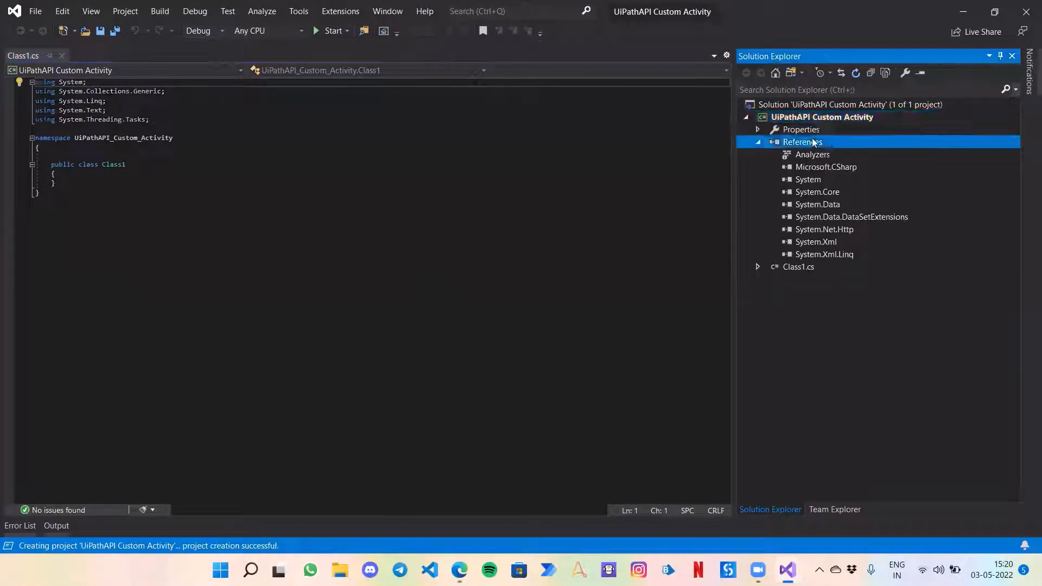
Step: Add references to System.Activities and System.ComponentModel.Composition via Add Reference
right_click(802, 141)
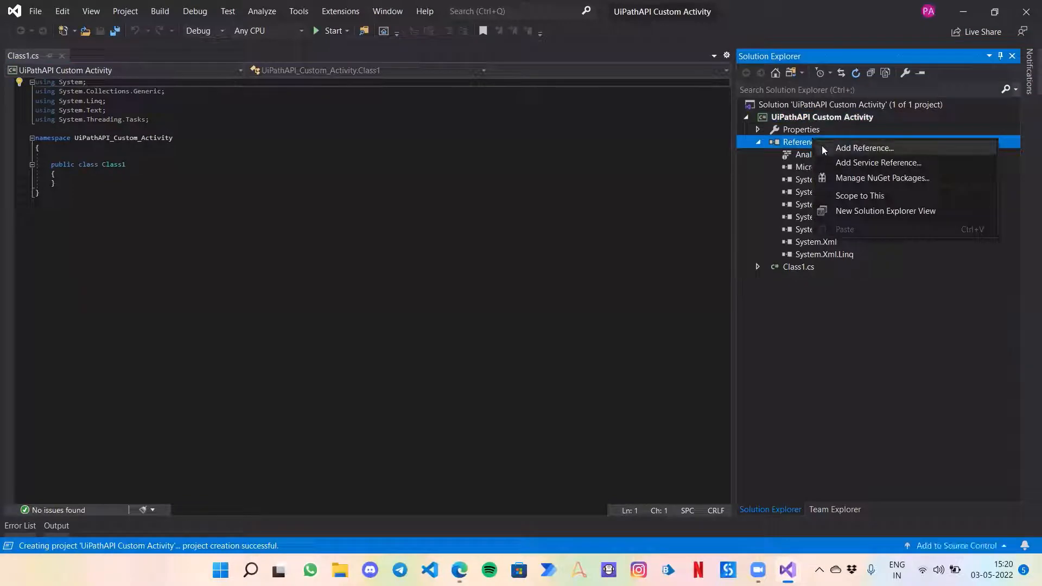
left_click(864, 147)
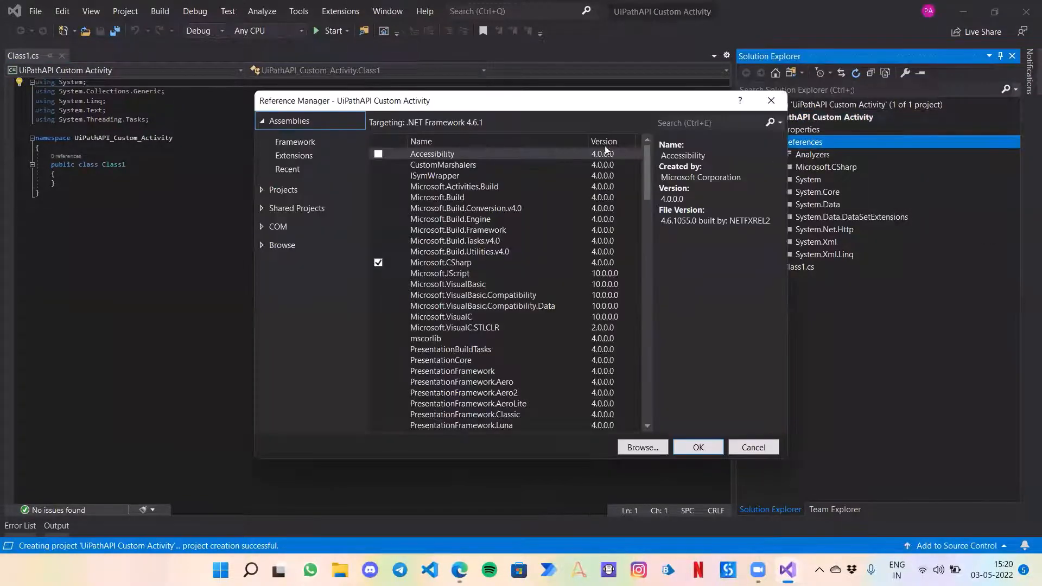
type("system.acti")
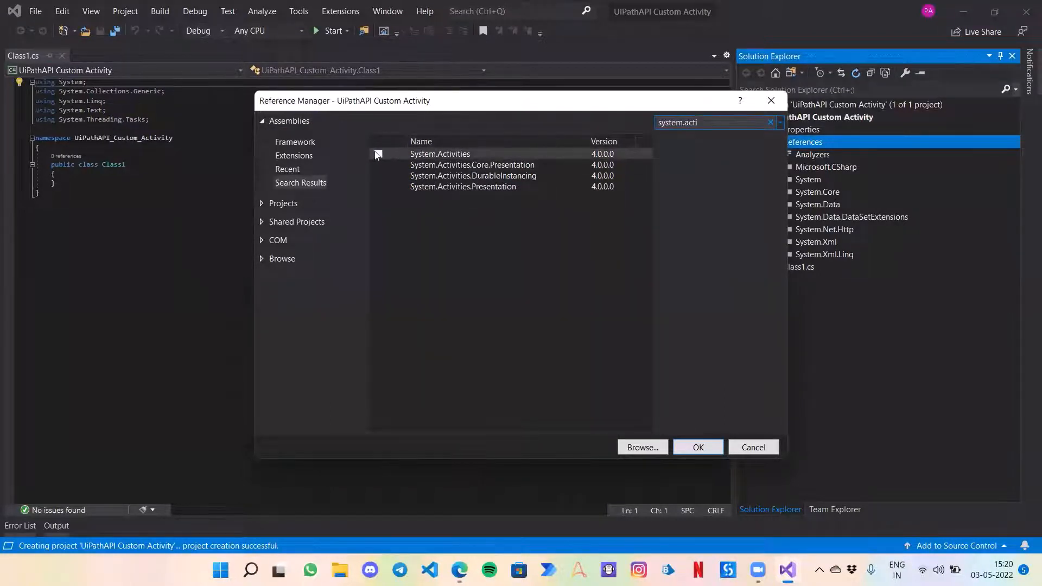
left_click(378, 153)
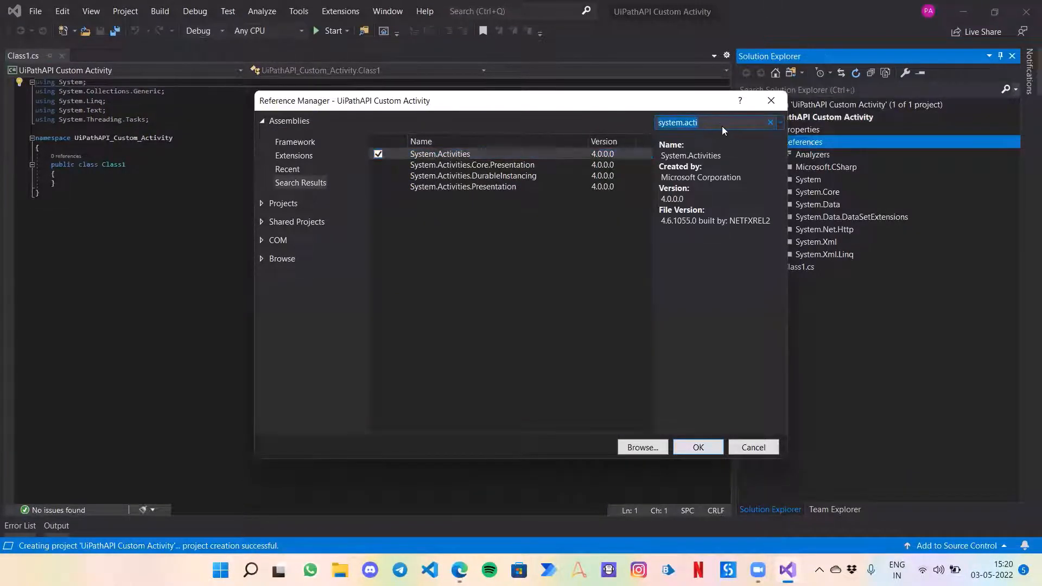
key("Backspace")
type("om")
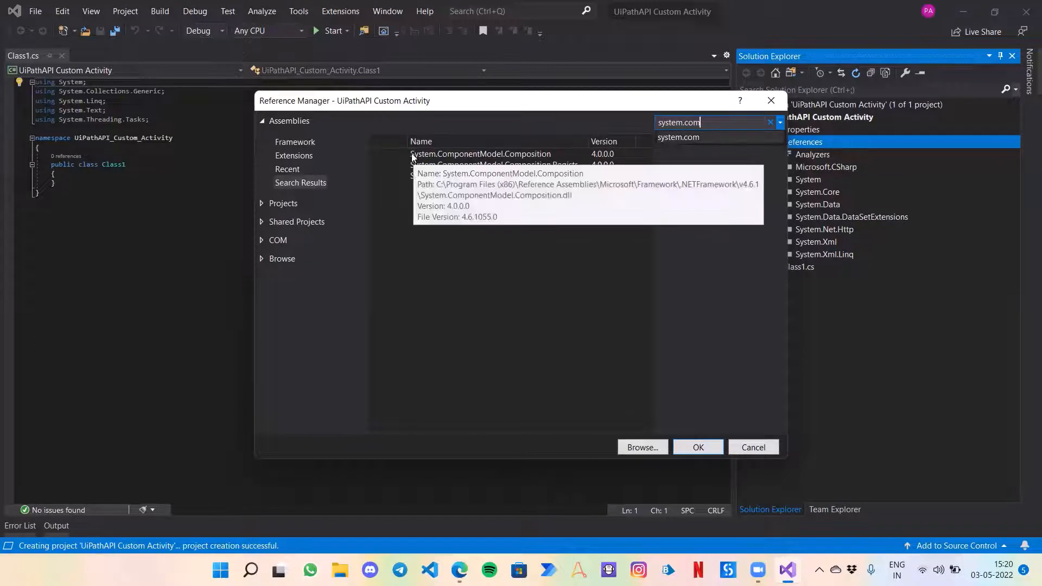
left_click(377, 153)
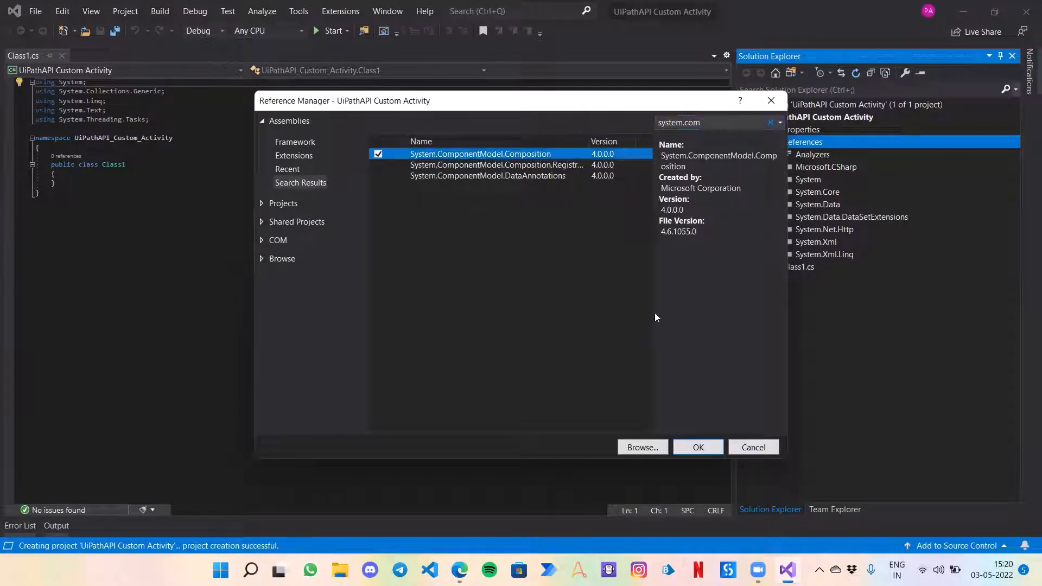
left_click(753, 446)
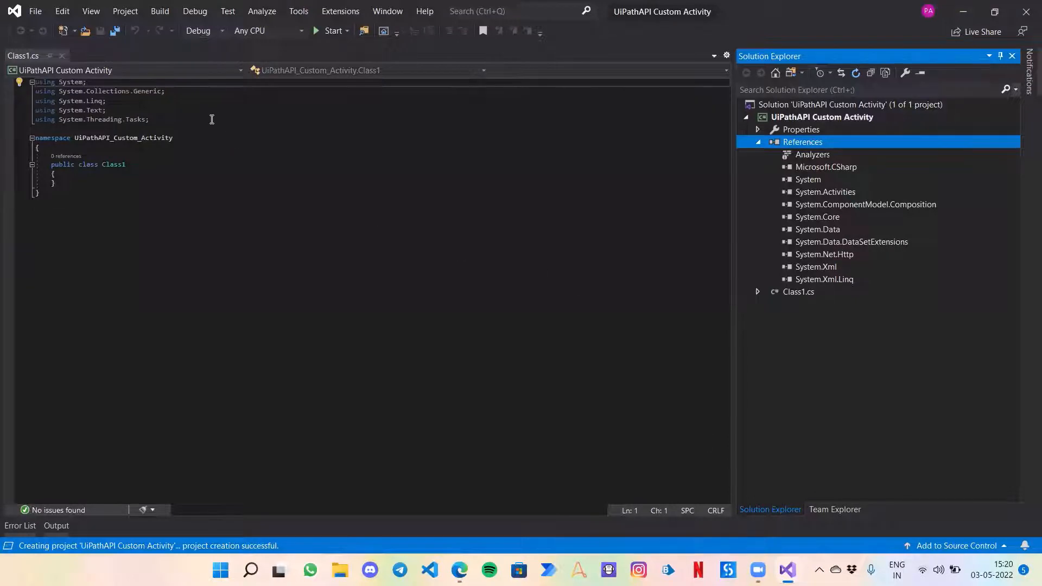
Step: Add 'using System.ComponentModel;' and 'using System.Net;' to the Class1.cs imports
type("using System.Activities;")
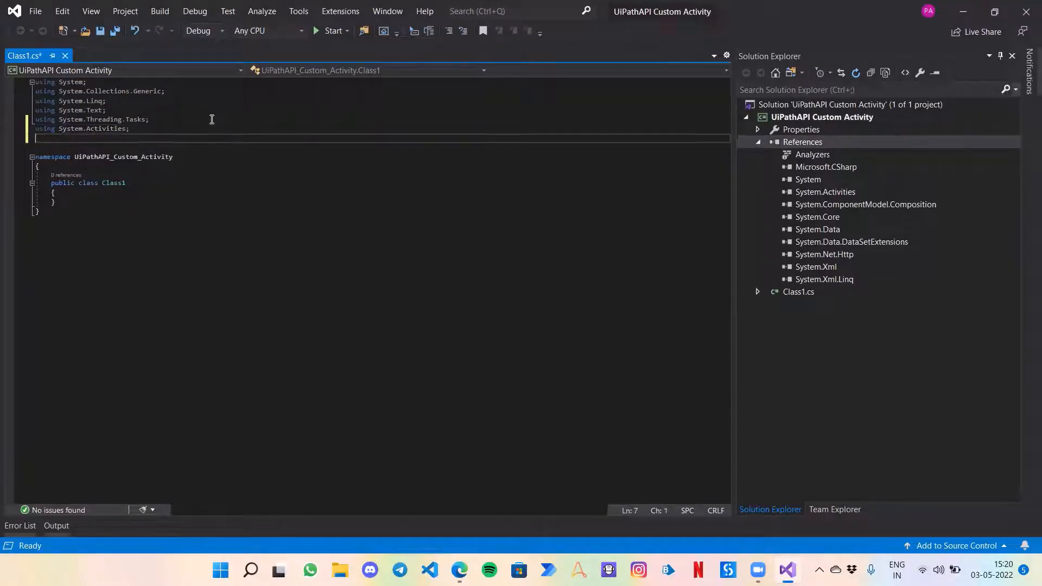
type("using System.ComponentModel.")
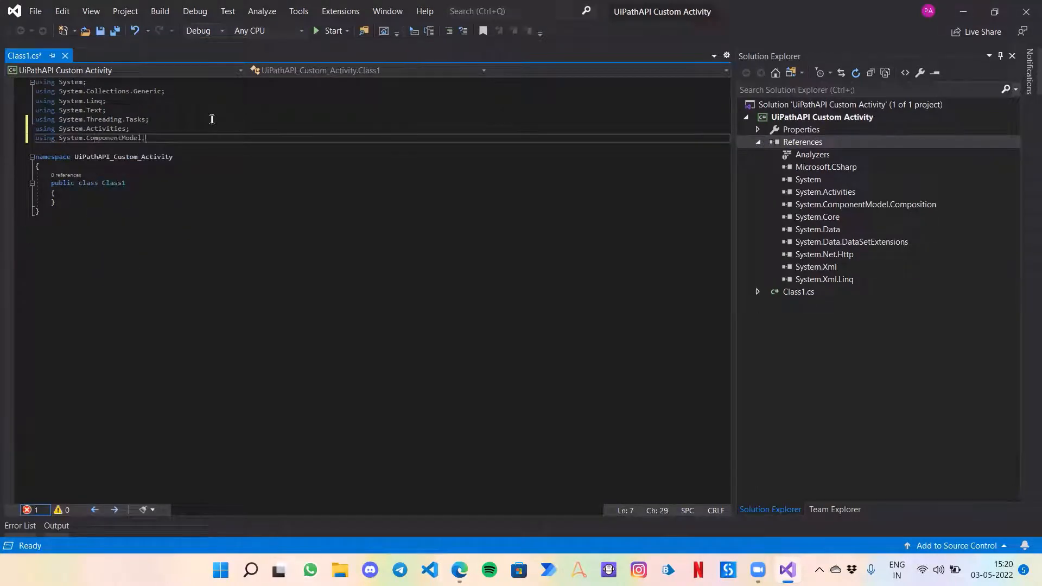
key("Enter")
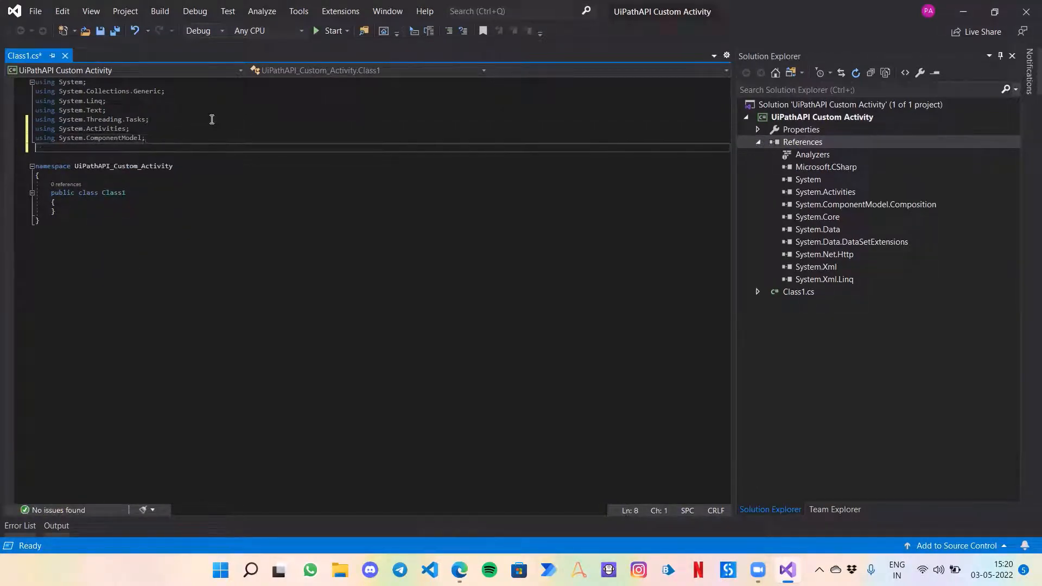
mouse_move(407, 211)
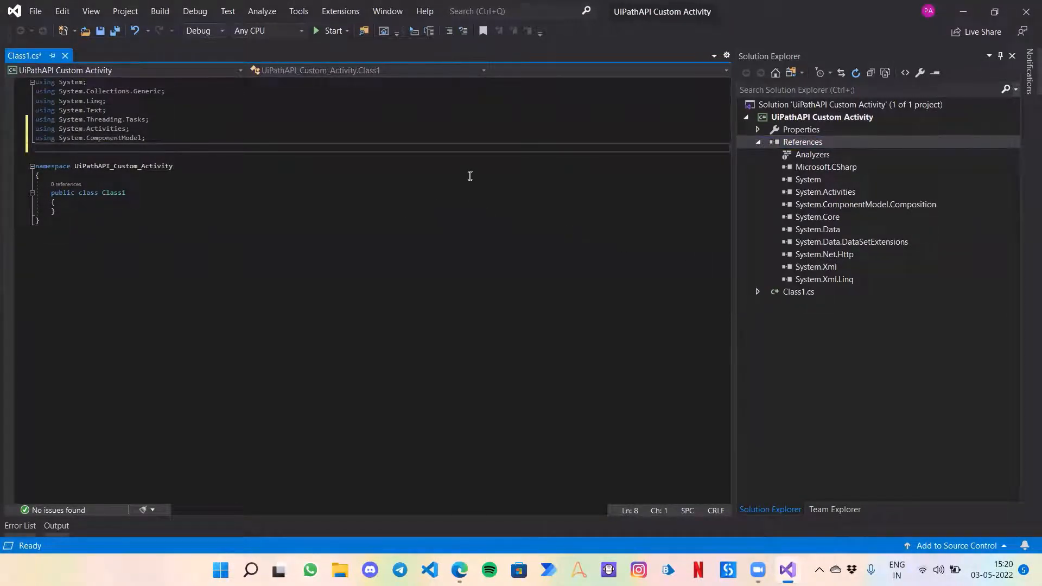
type("using Syste")
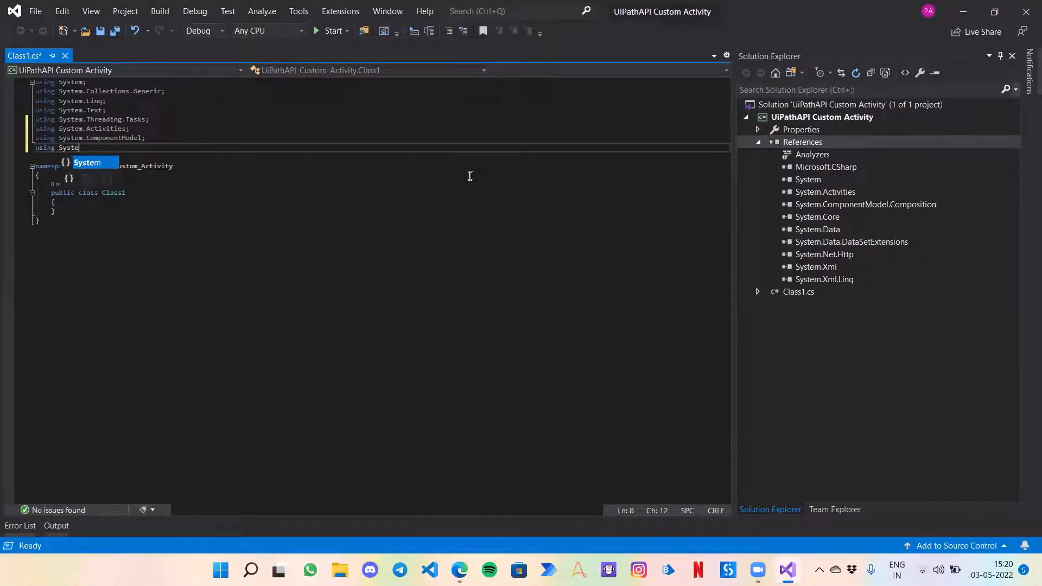
type(".")
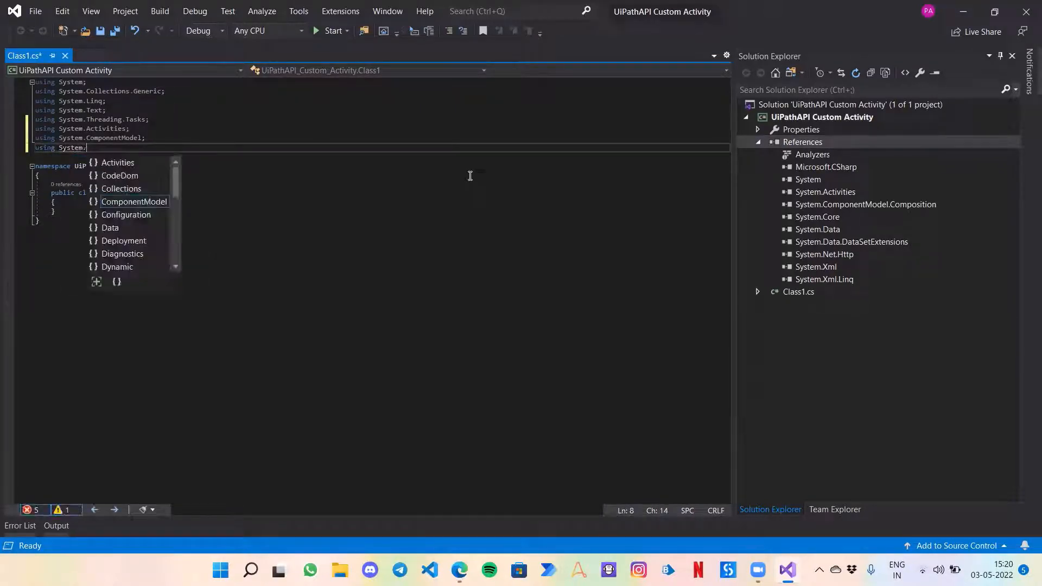
type("Net;")
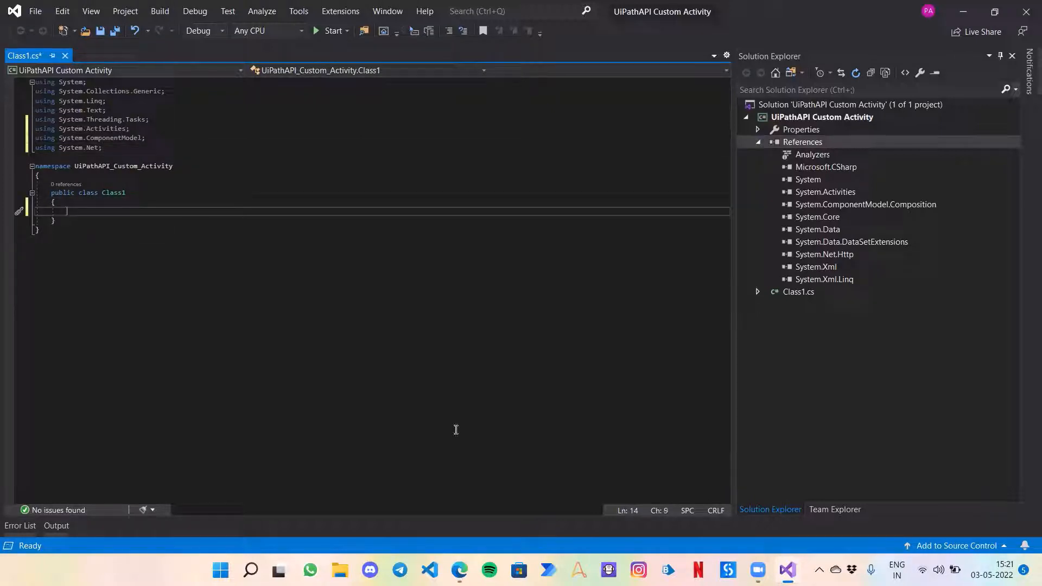
mouse_move(407, 241)
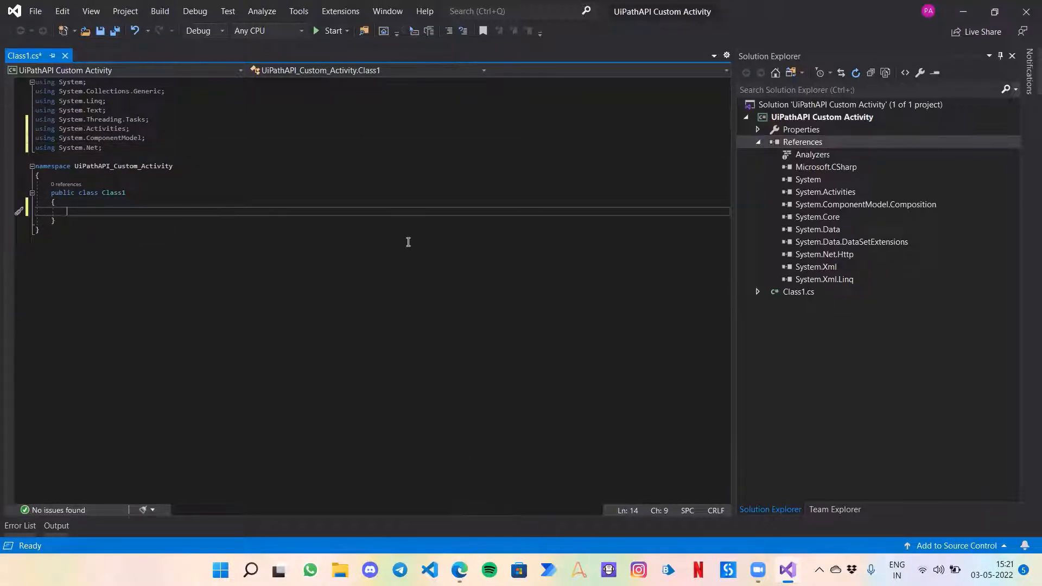
Step: Rename Class1 to APICallActivity deriving from CodeActivity
left_click(113, 194)
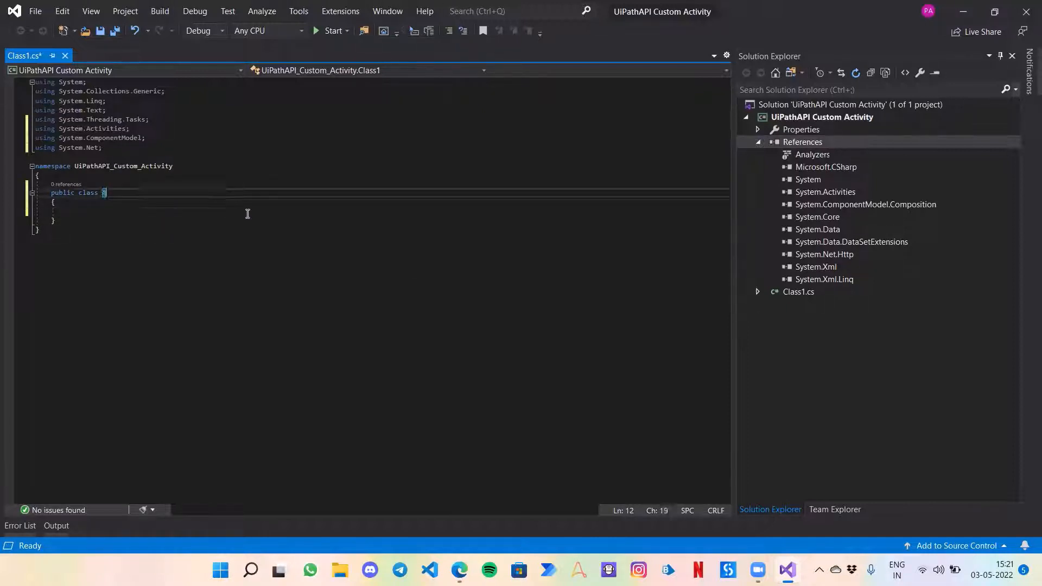
type("API")
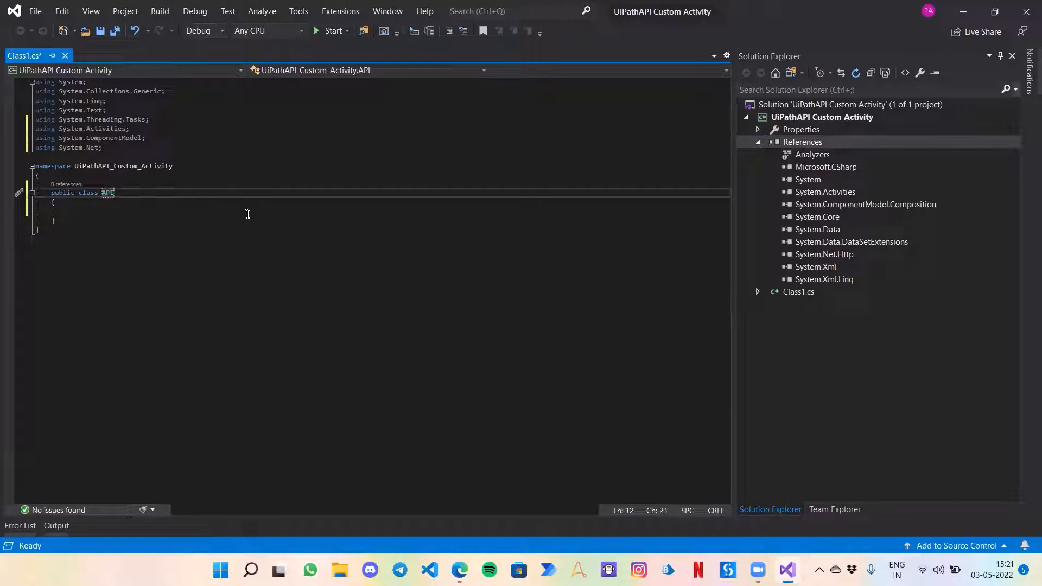
type("Call")
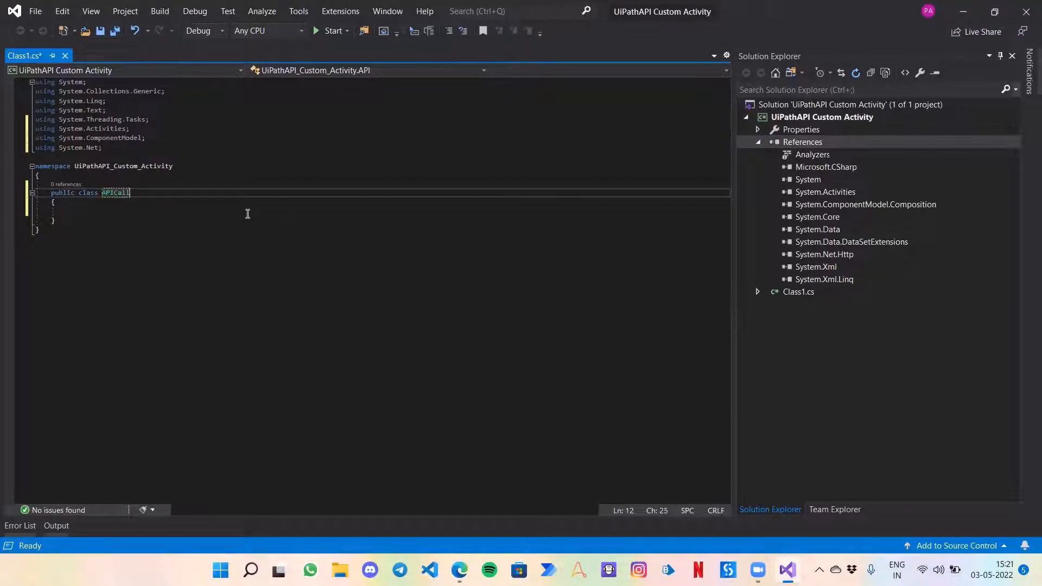
type("Activity")
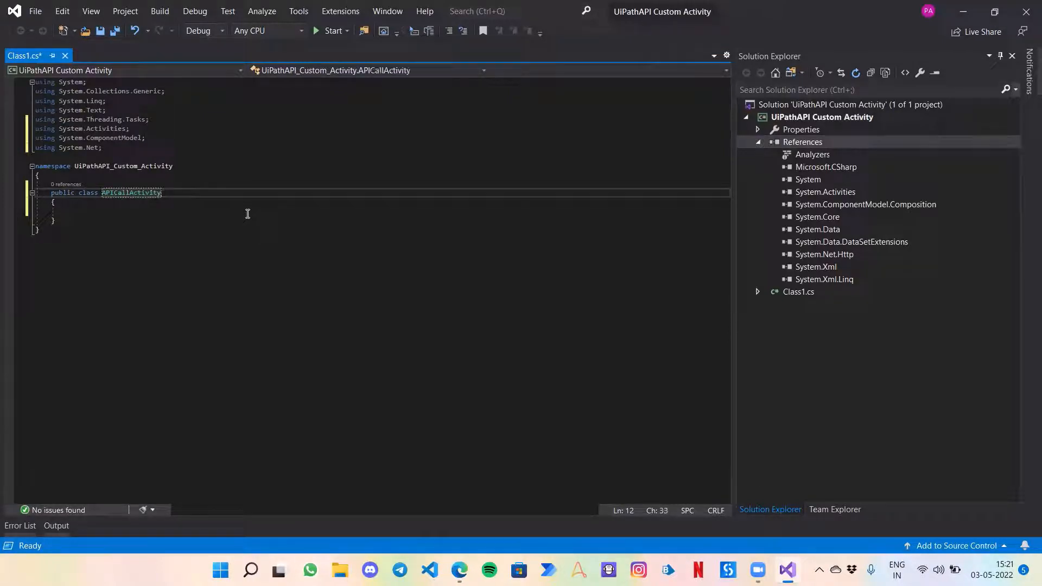
type(":")
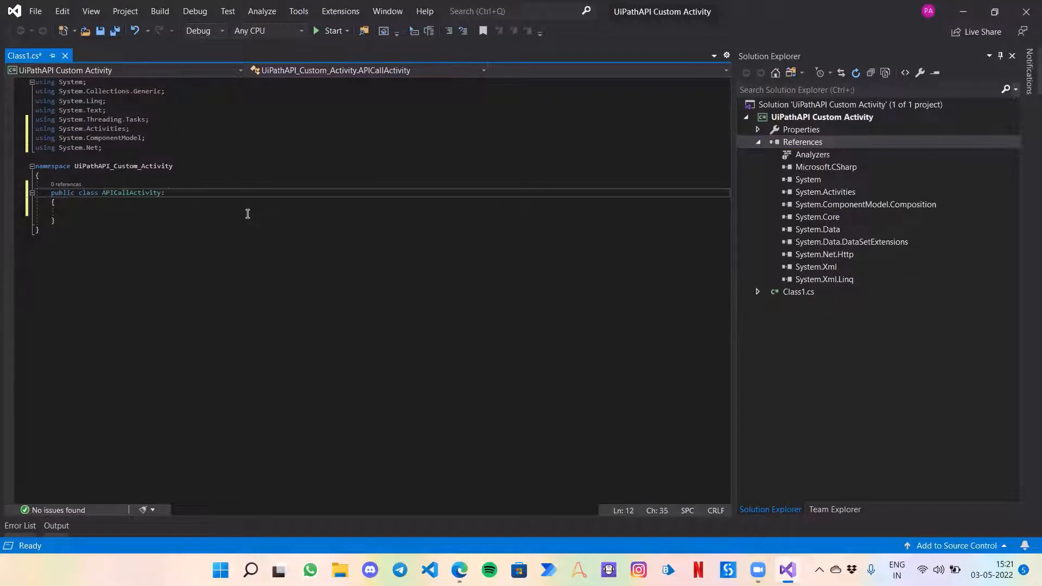
type(":CodeActivity")
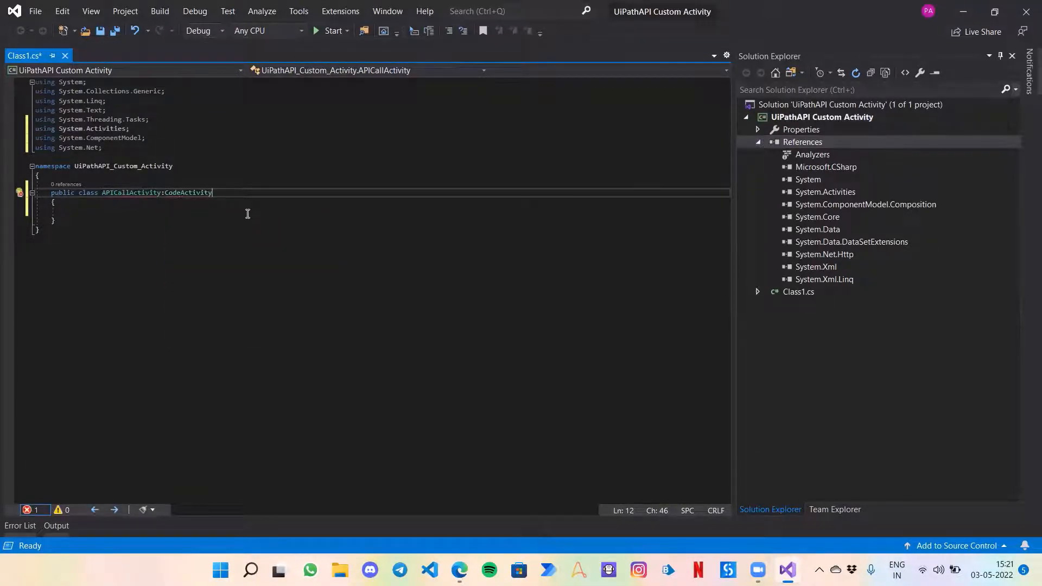
double_click(187, 193)
type("[R")
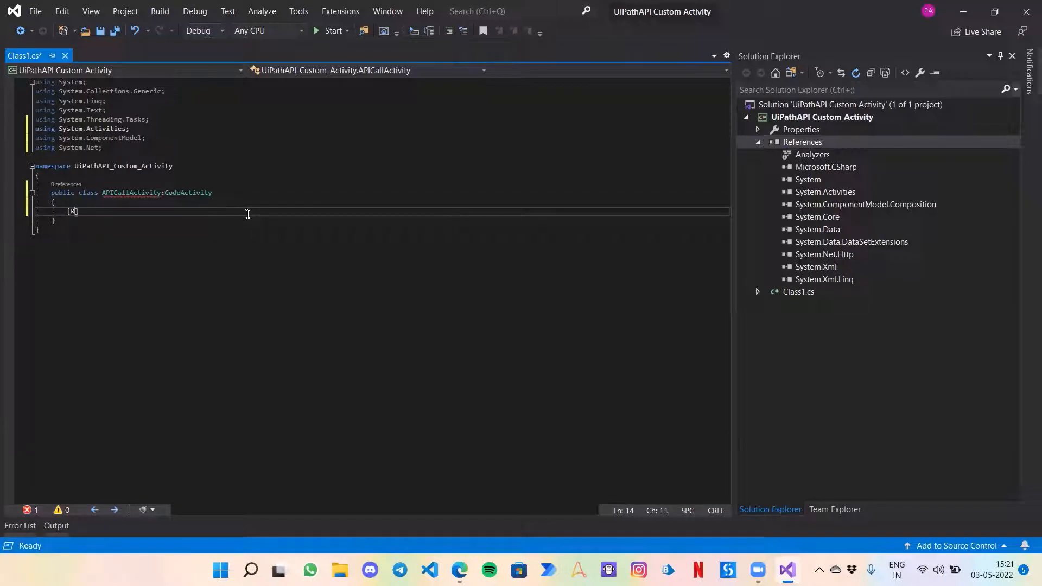
Step: Add [RequiredArgument], [Category("Input")] and an empty [Description("")] attribute inside the class
type("RequiredArgument")
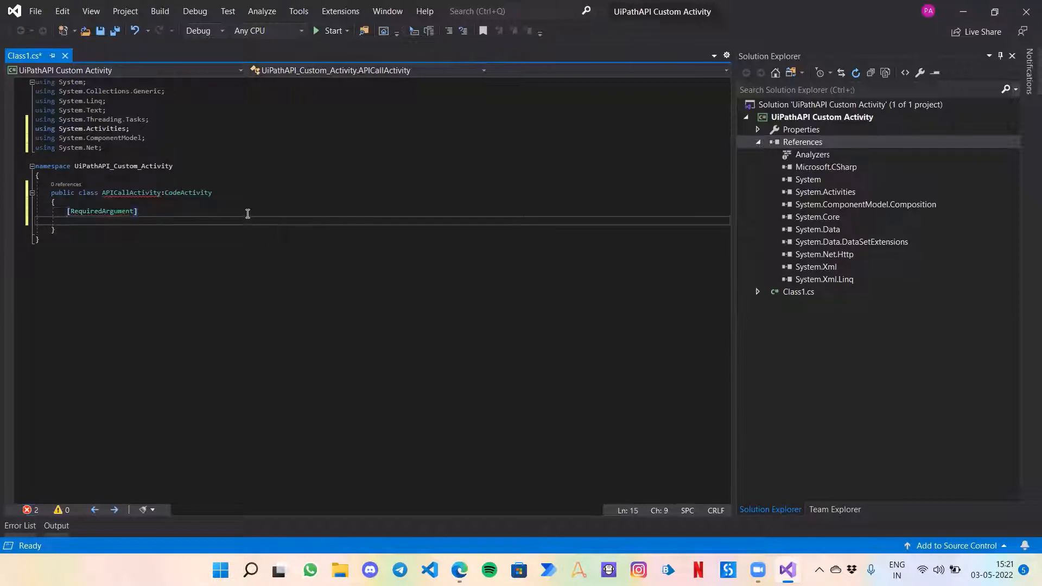
type("[Category(\"Input")
type("[D")
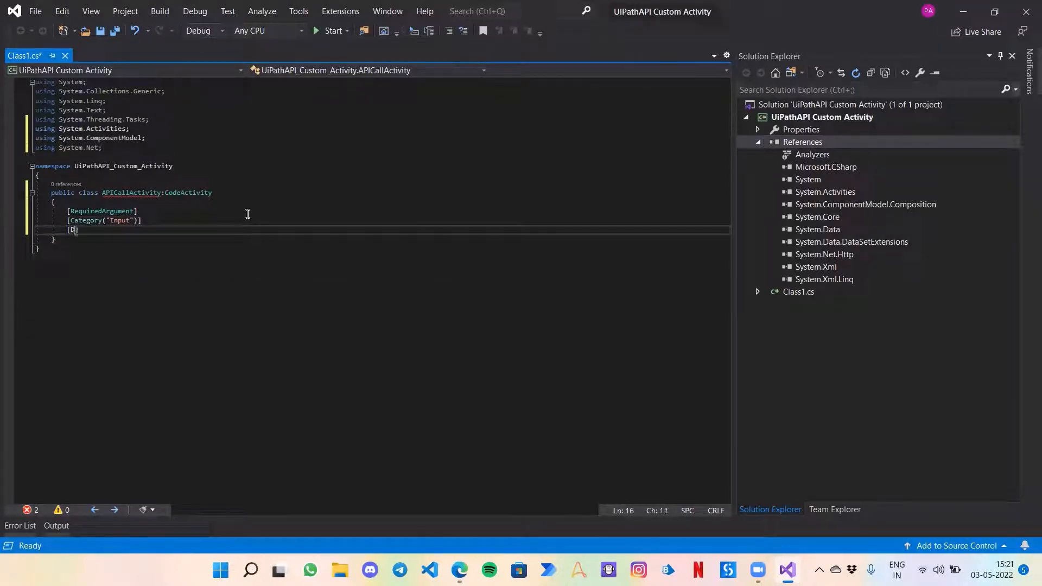
type("Description()")
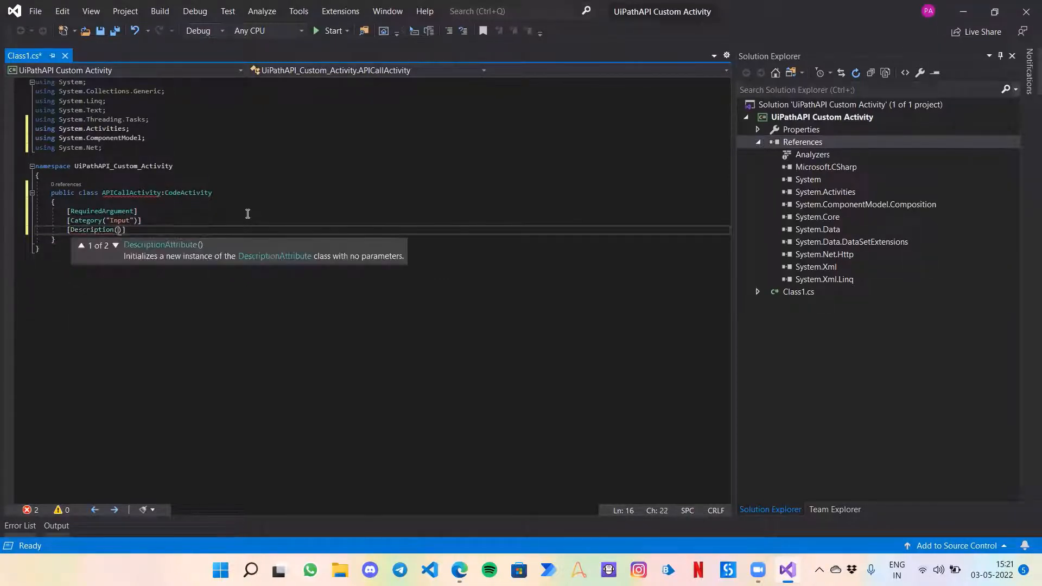
type("\"\"")
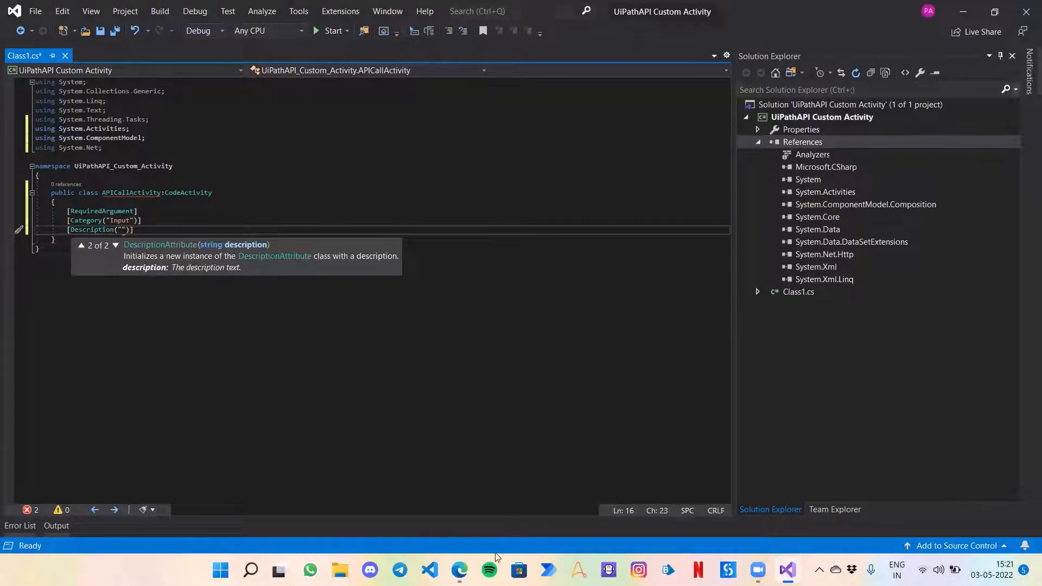
Step: Review the Reqres GET SINGLE USER /api/users/2 example and return to the code
left_click(459, 570)
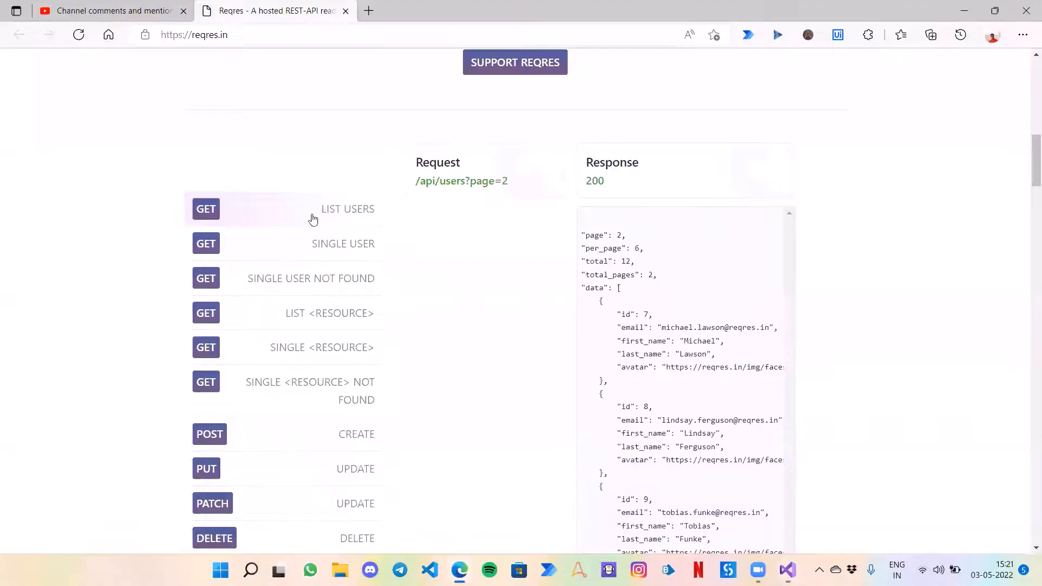
mouse_move(343, 243)
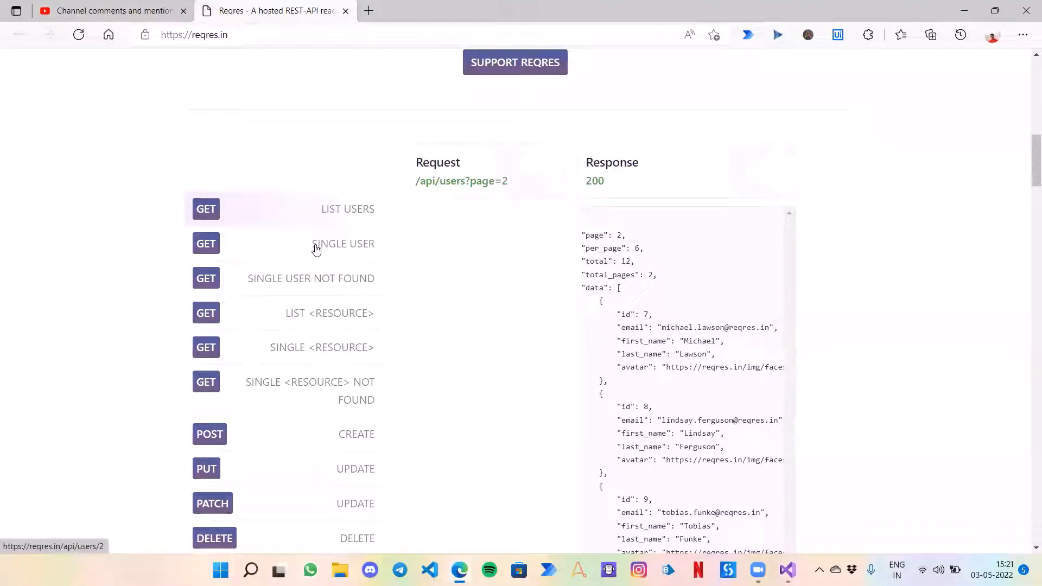
left_click(205, 243)
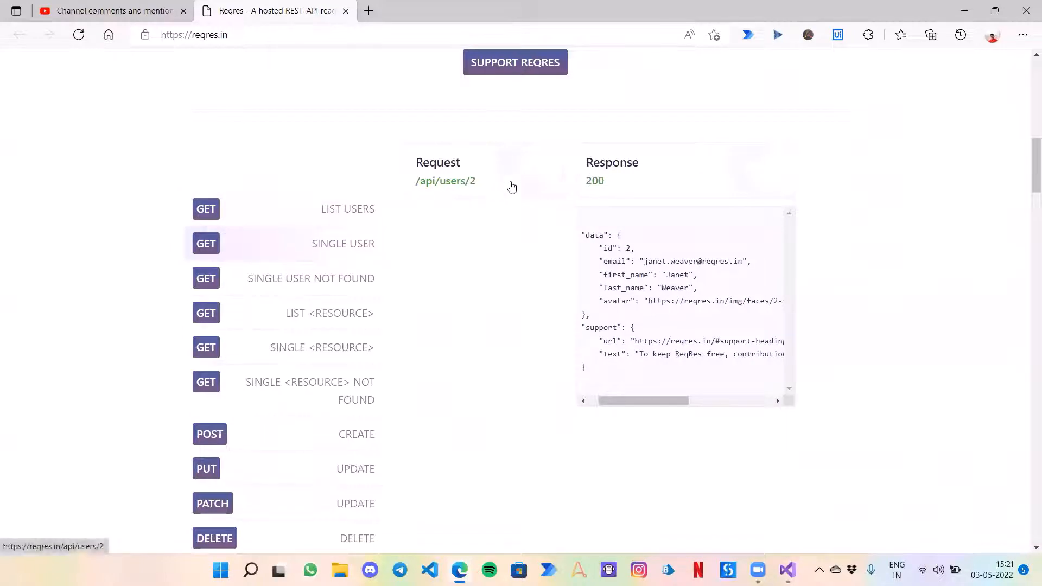
mouse_move(487, 187)
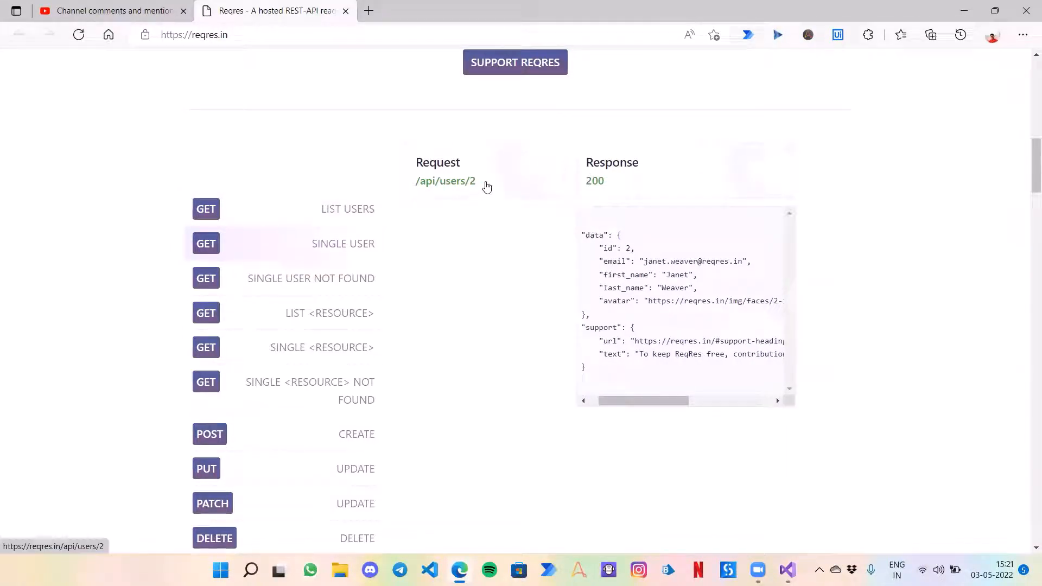
mouse_move(595, 260)
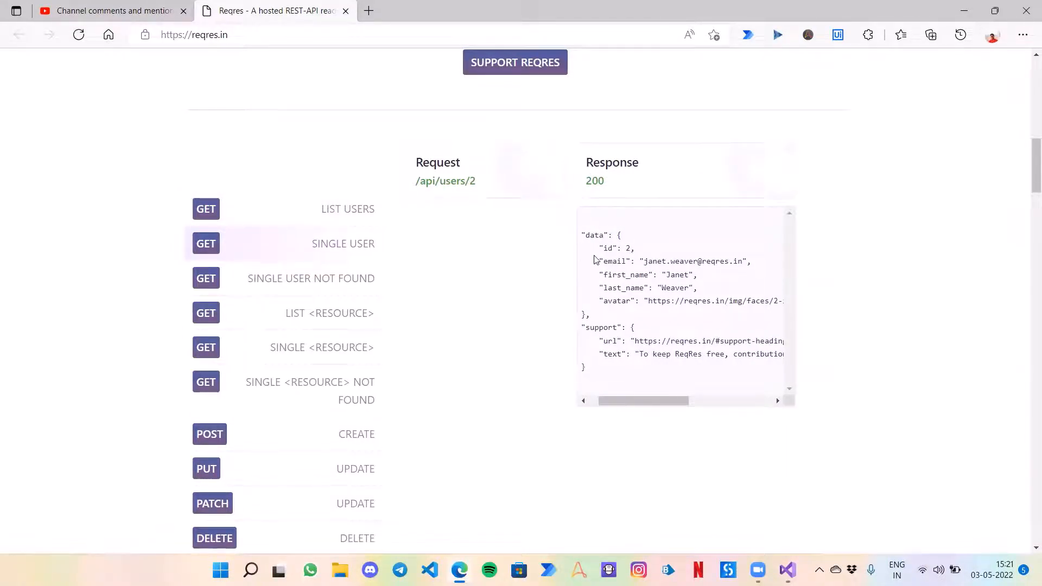
mouse_move(688, 312)
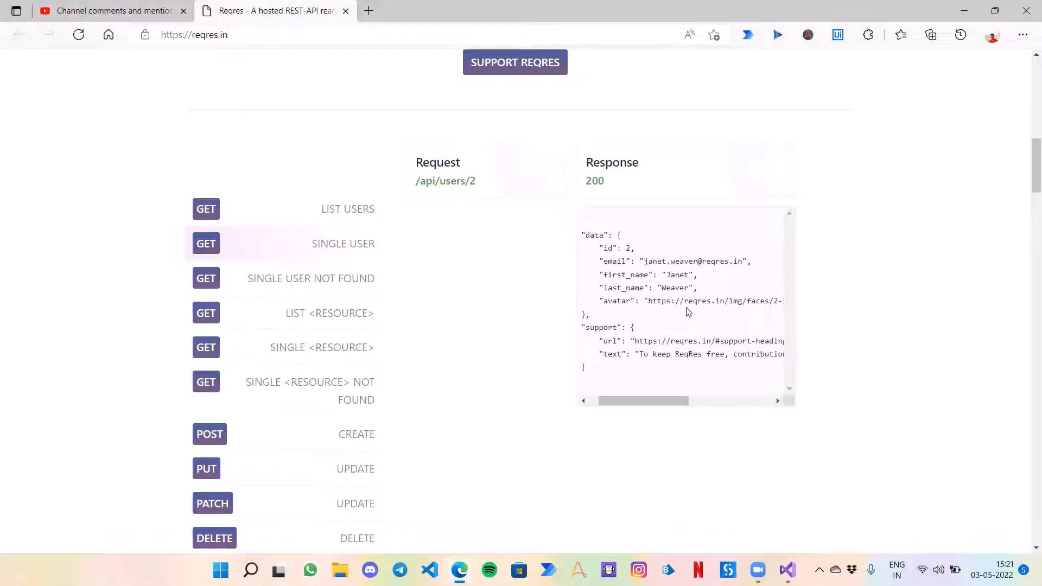
left_click(787, 570)
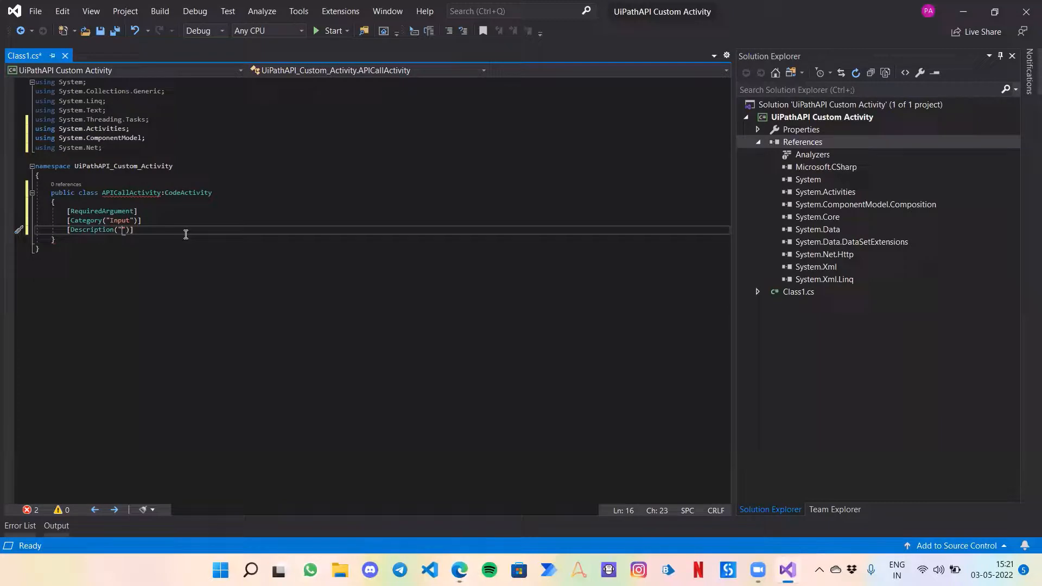
Step: Set Description to 'Enter User Id' and start a public InArgument property
type("User Id")
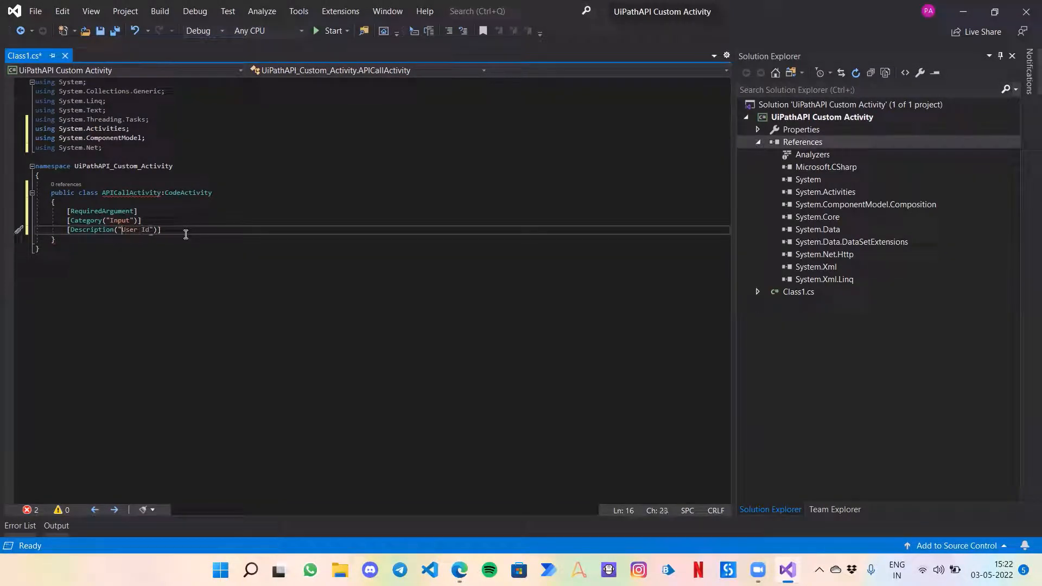
type("Enter")
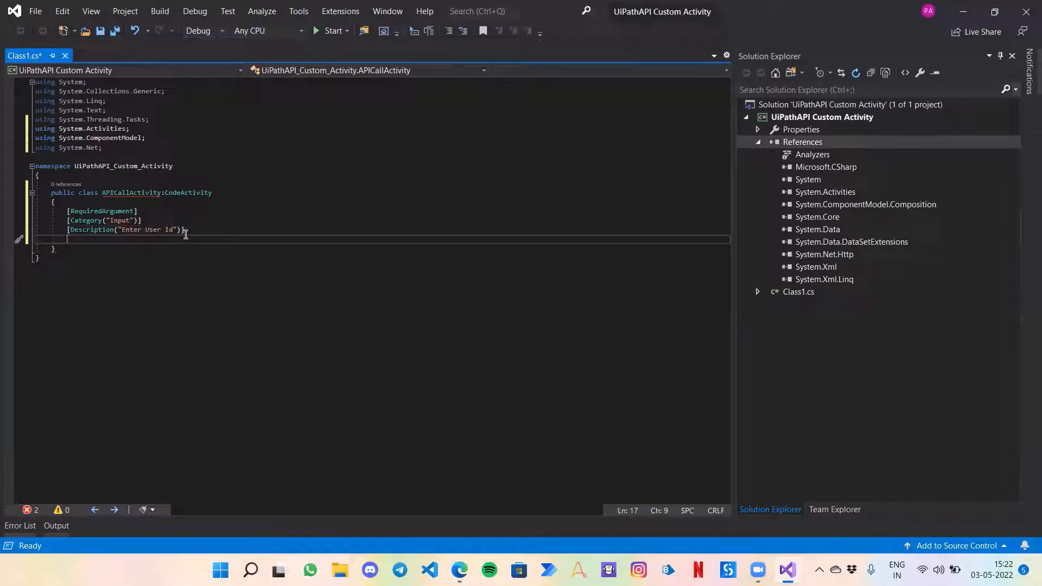
type("public")
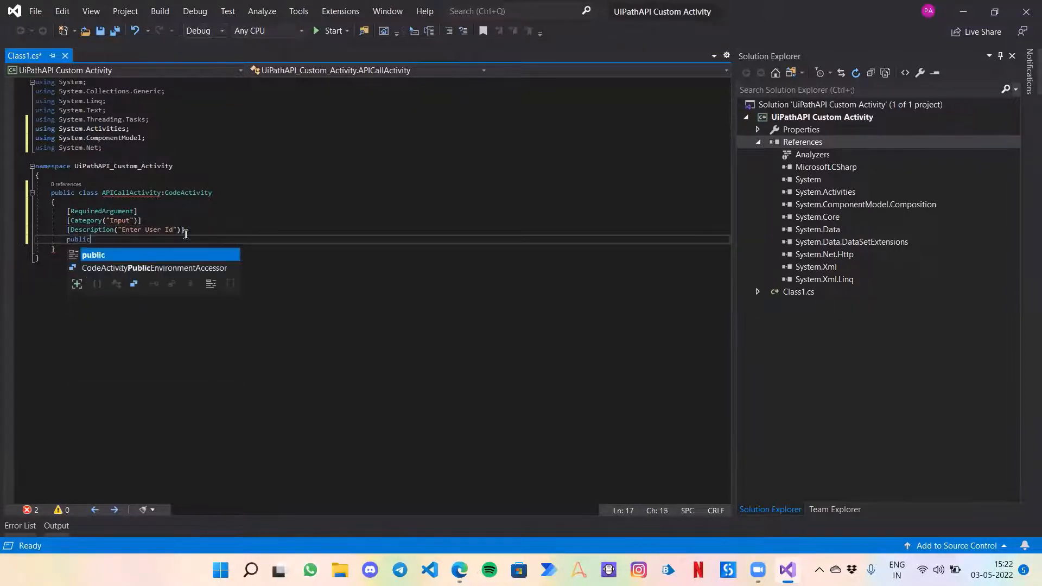
type("InArgument")
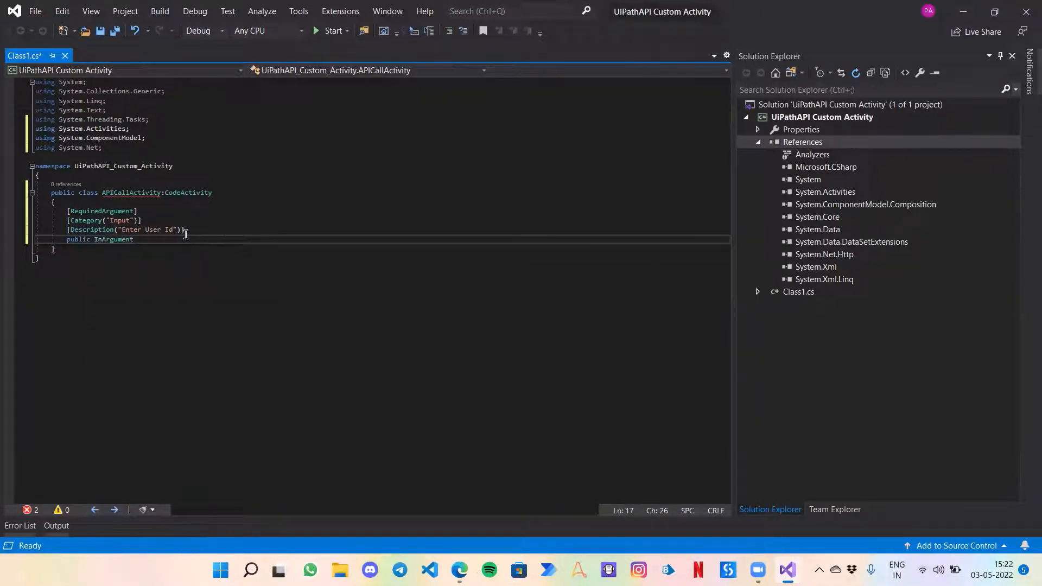
type(">string")
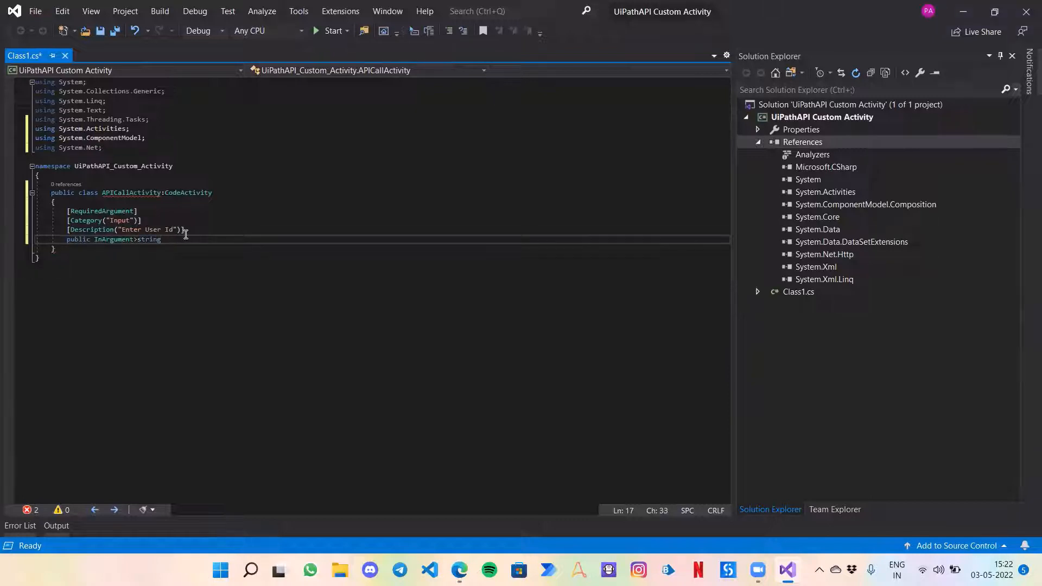
Step: Complete InArgument<string> UserId { get; set; } and begin a second [RequiredArgument]
double_click(148, 239)
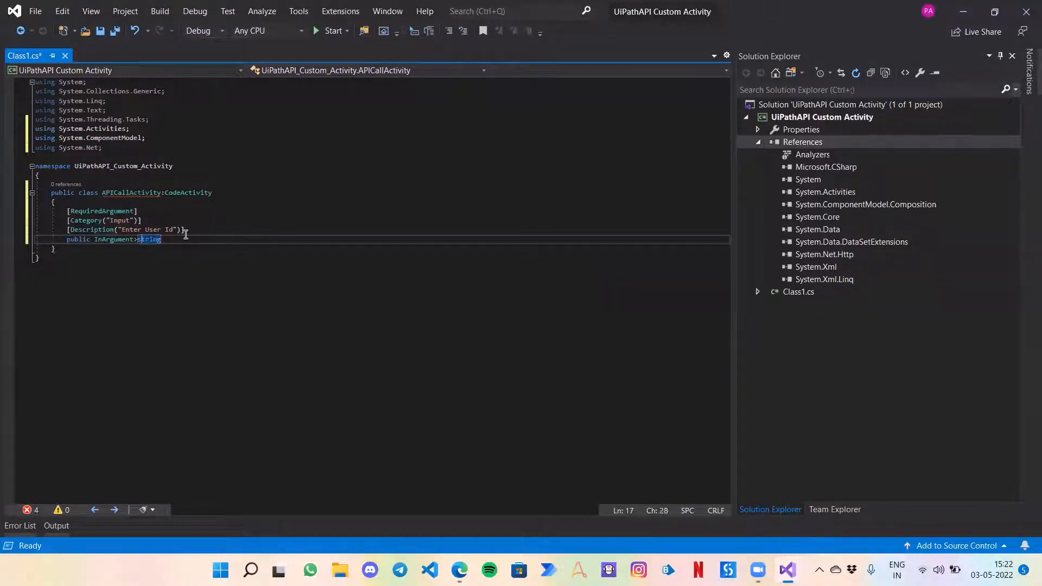
type("<string>")
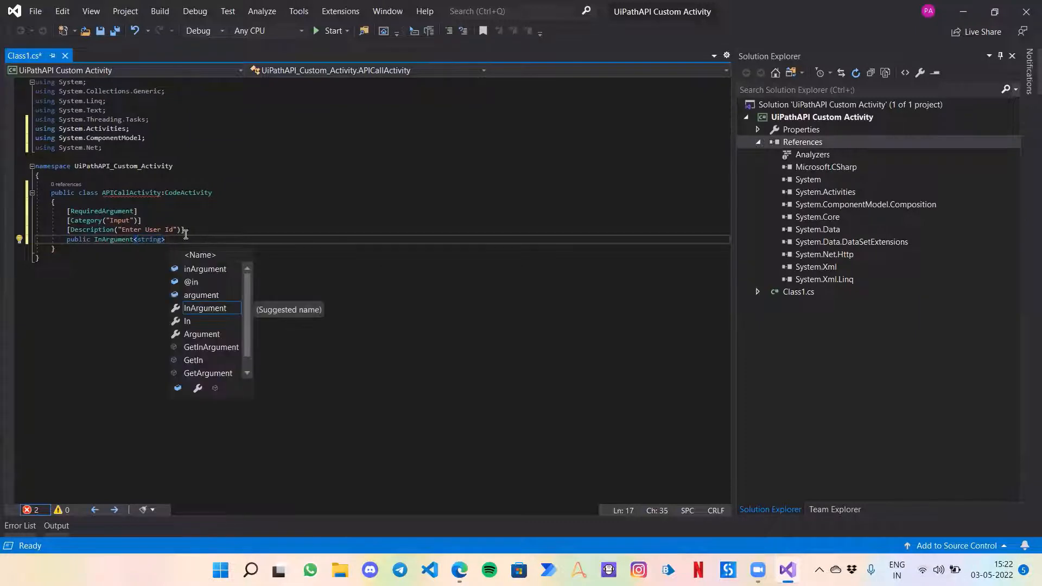
type("UserId { get; set;")
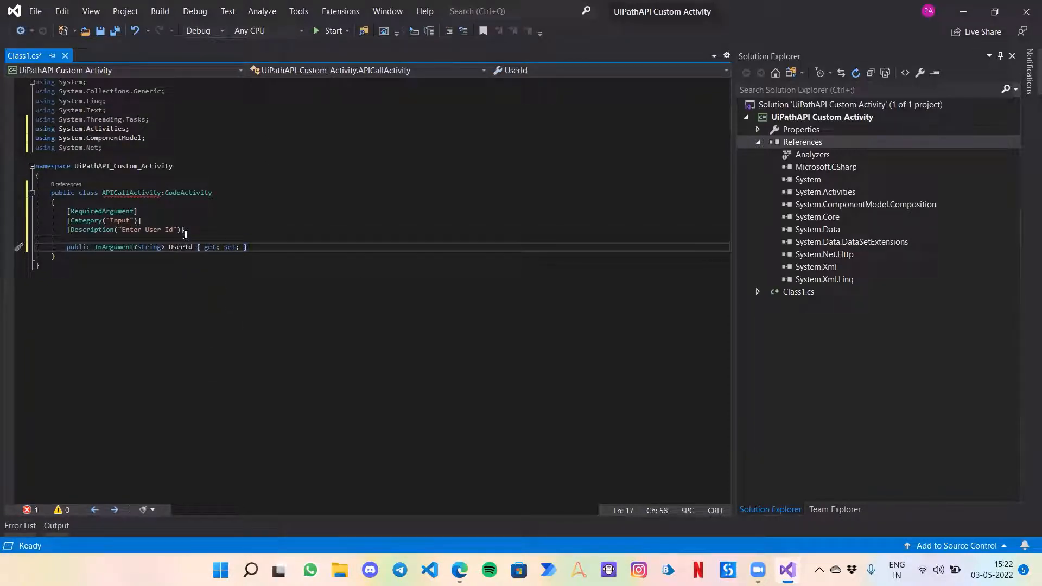
key("enter")
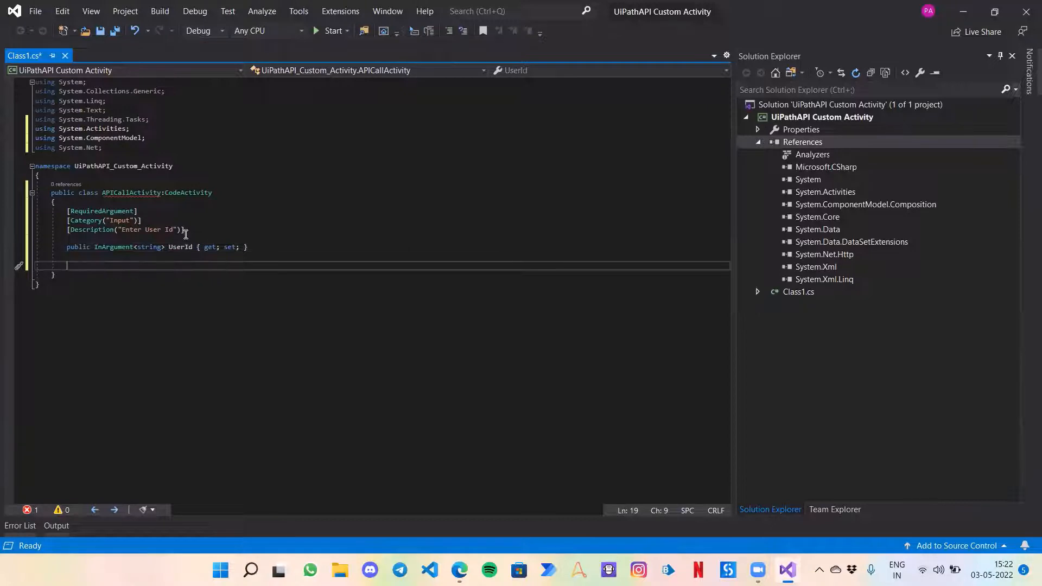
type("[RequiredArgument")
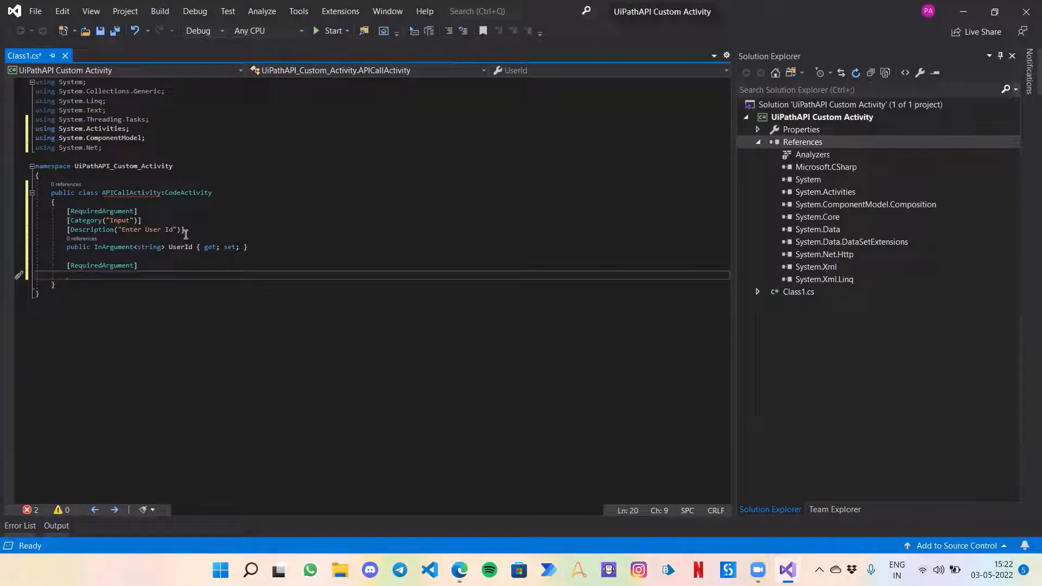
Step: Add [Category("Output")] and [Description("String variable to store the API Response")]
type("[Category(\"Output")
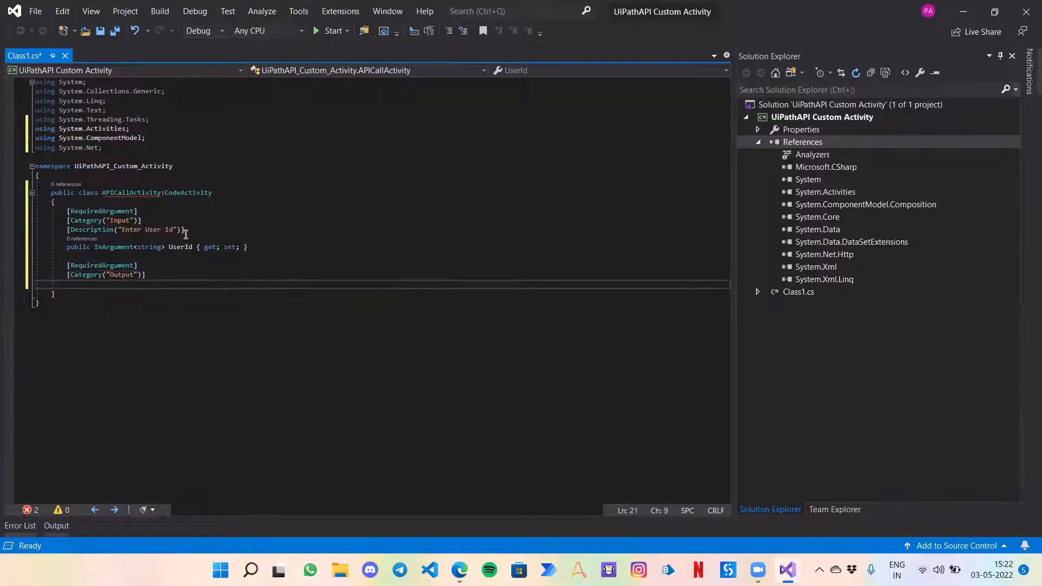
type("[Description]")
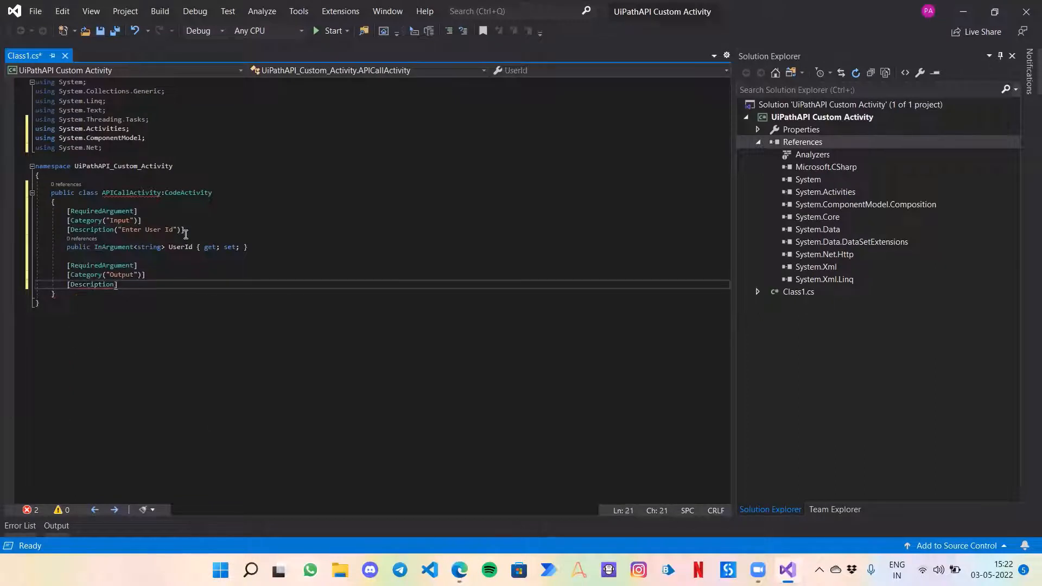
type("(\"\")")
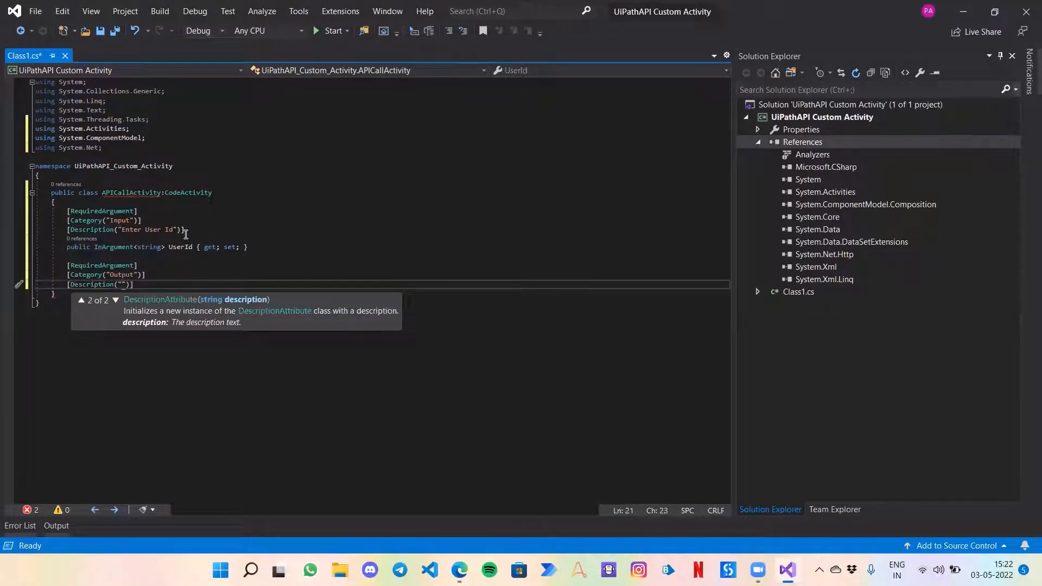
type("String")
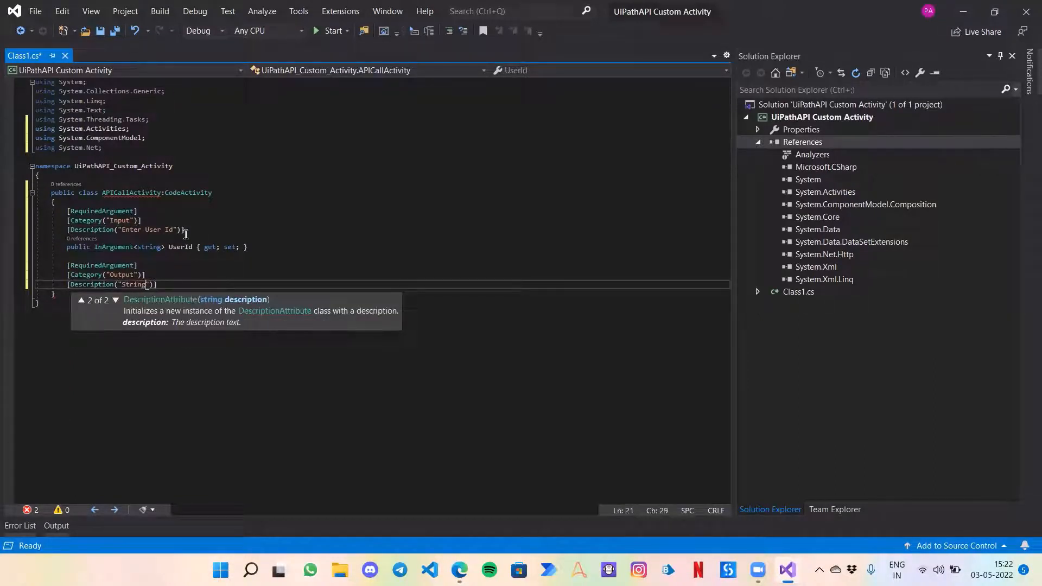
type("variable t")
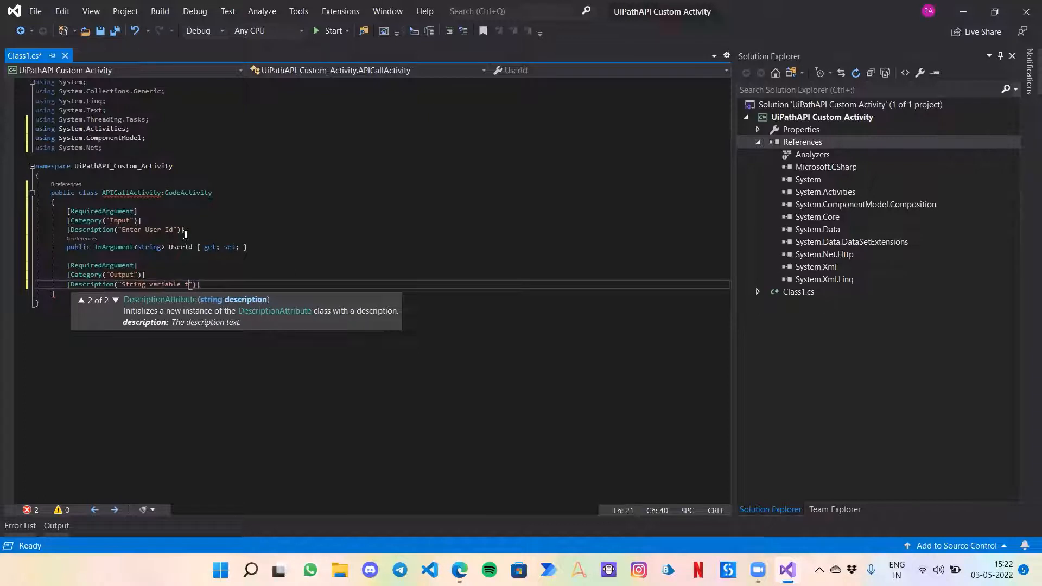
type("o stor")
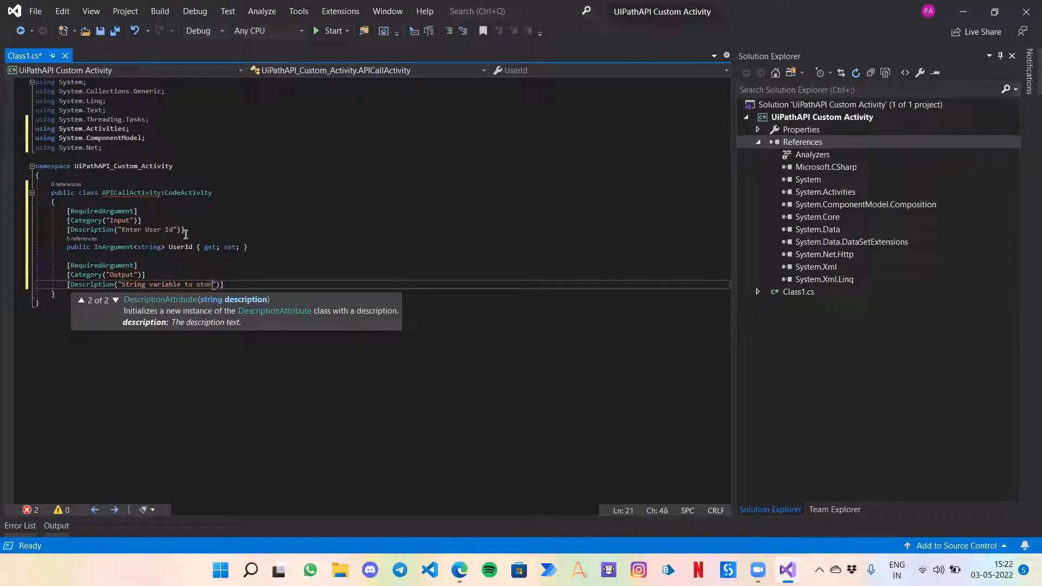
type("the API Response")
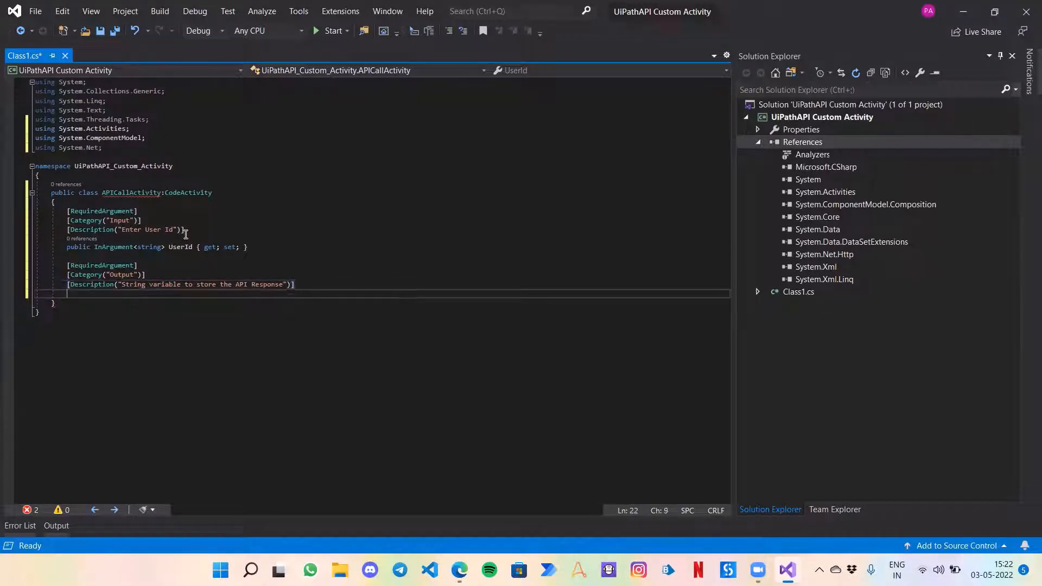
Step: Declare public OutArgument<string> APIResponse { get; set; }
type("public")
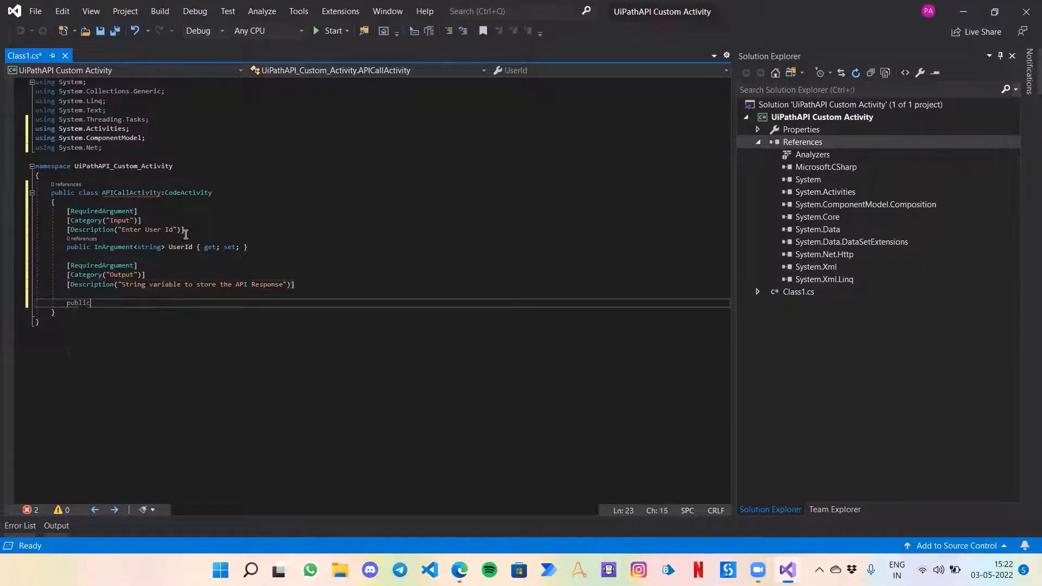
type("OutArgument<string> R")
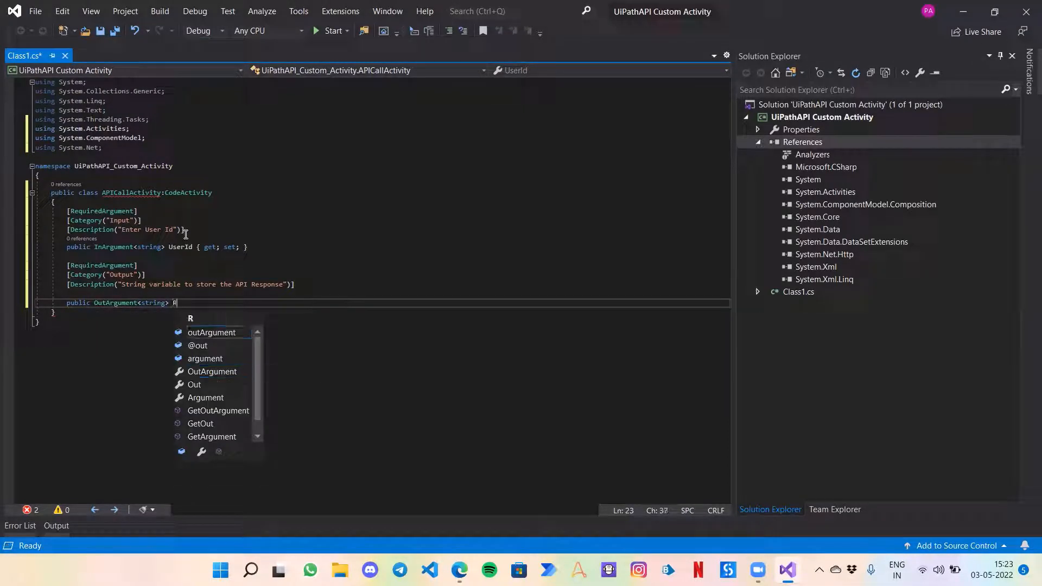
type("APIResponse {")
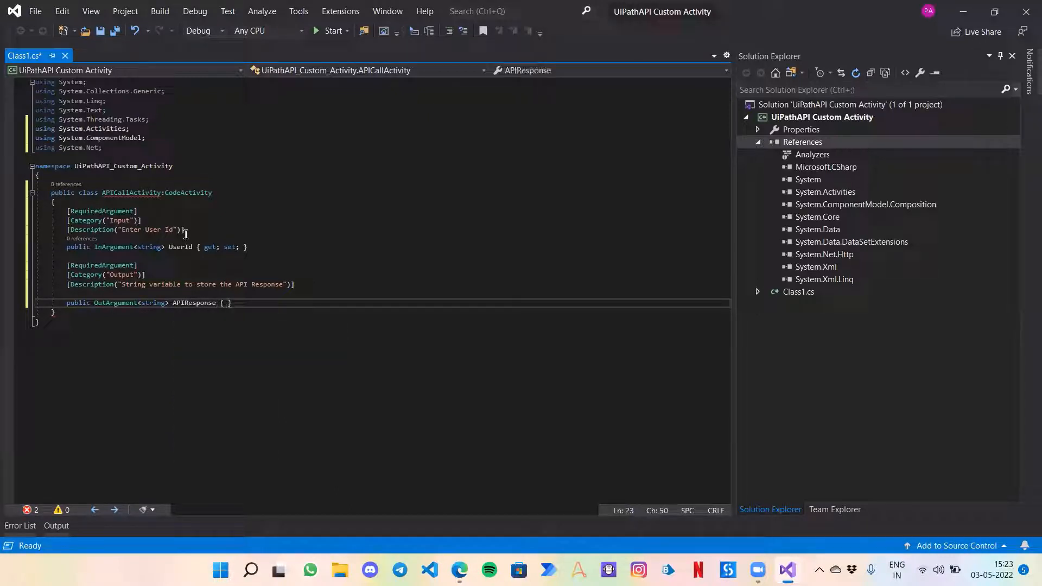
type("get; set;")
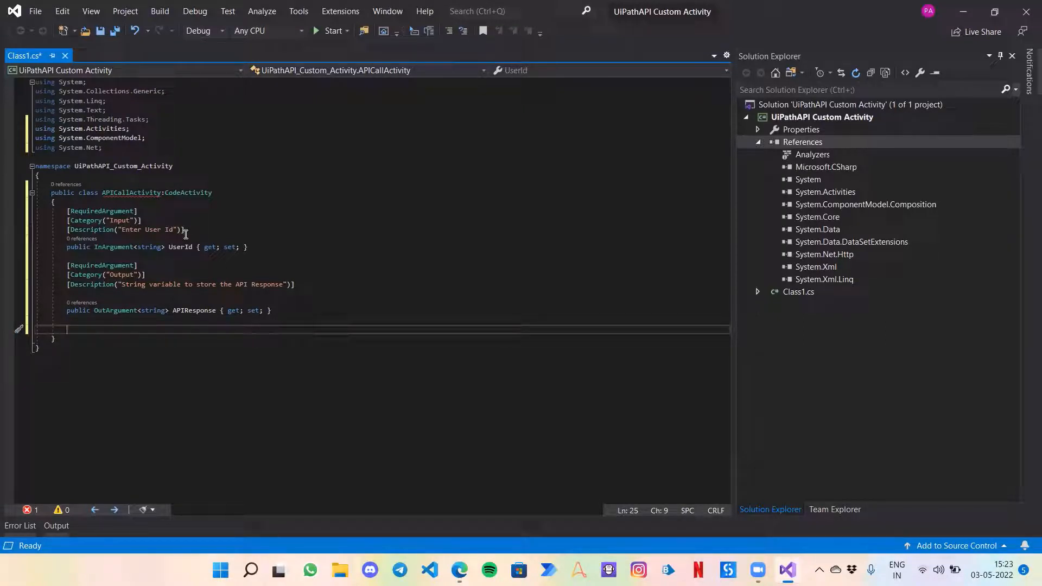
Step: Override Execute(CodeActivityContext context) and remove the generated throw line
type("protected")
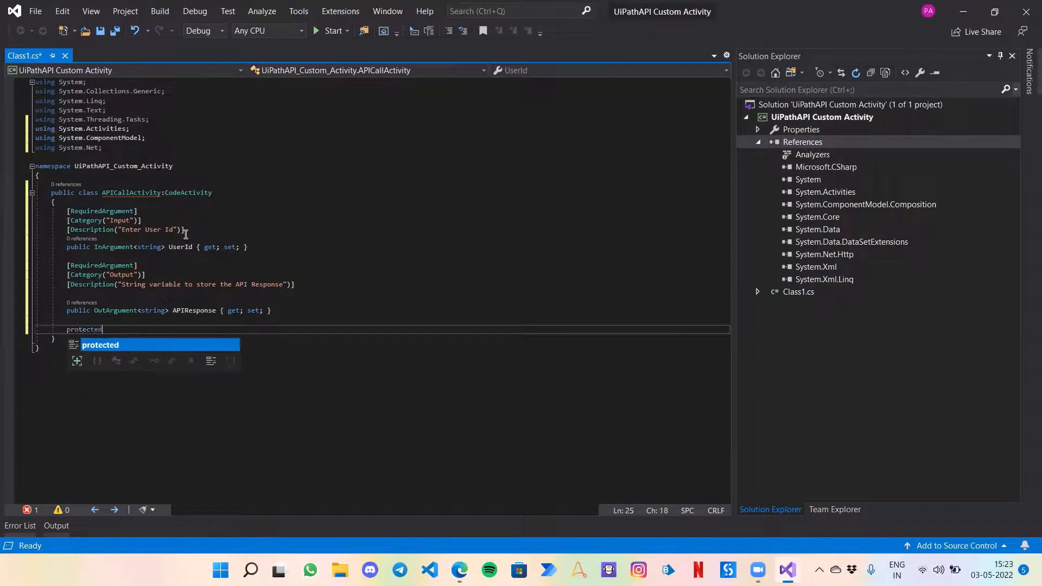
type("override")
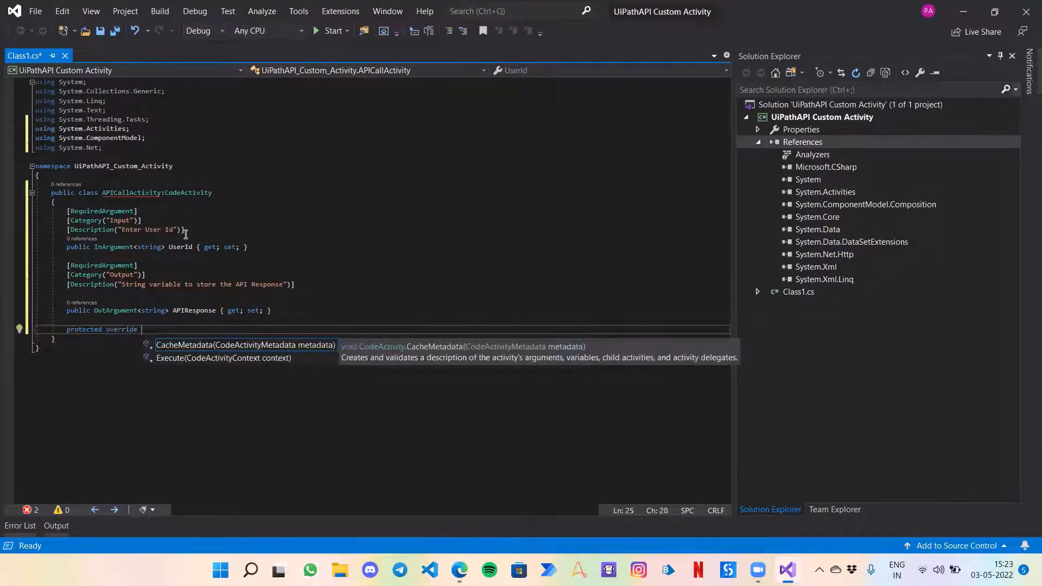
type("void Execute(CodeActivityContext context")
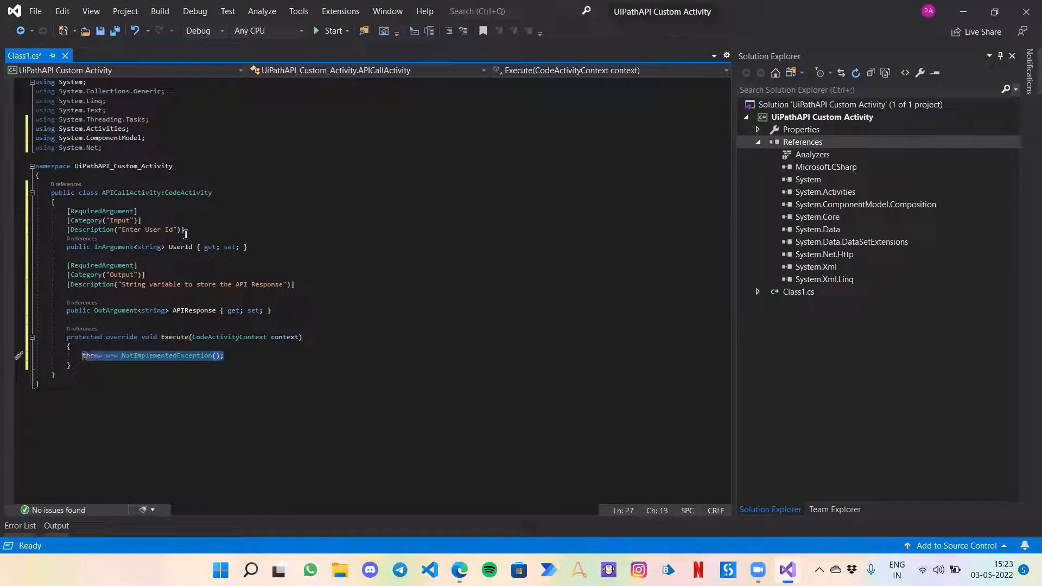
key("Delete")
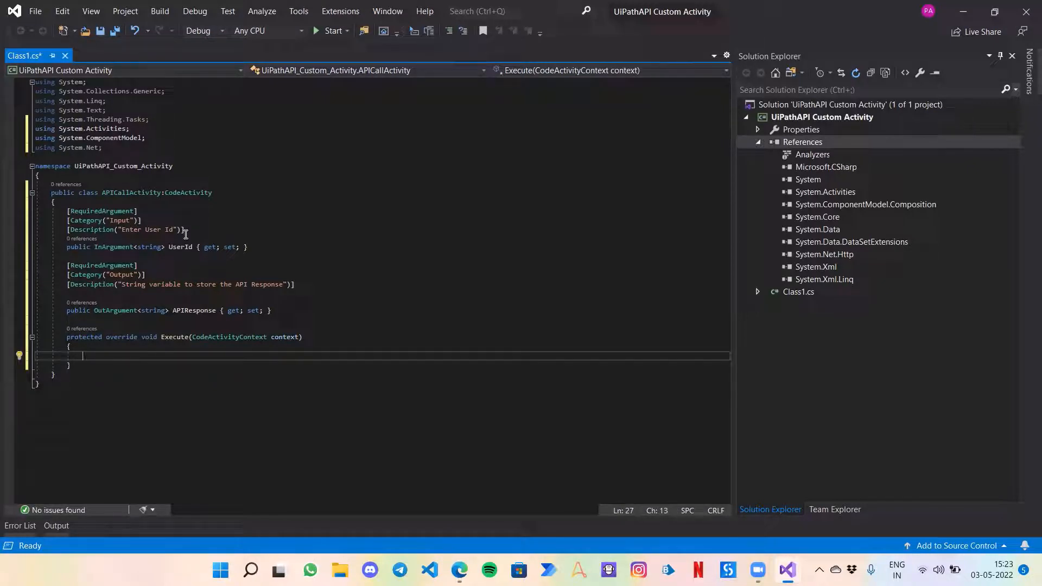
Step: Write string UserNo = UserId.Get(context); and begin a WebRequest line
type("User")
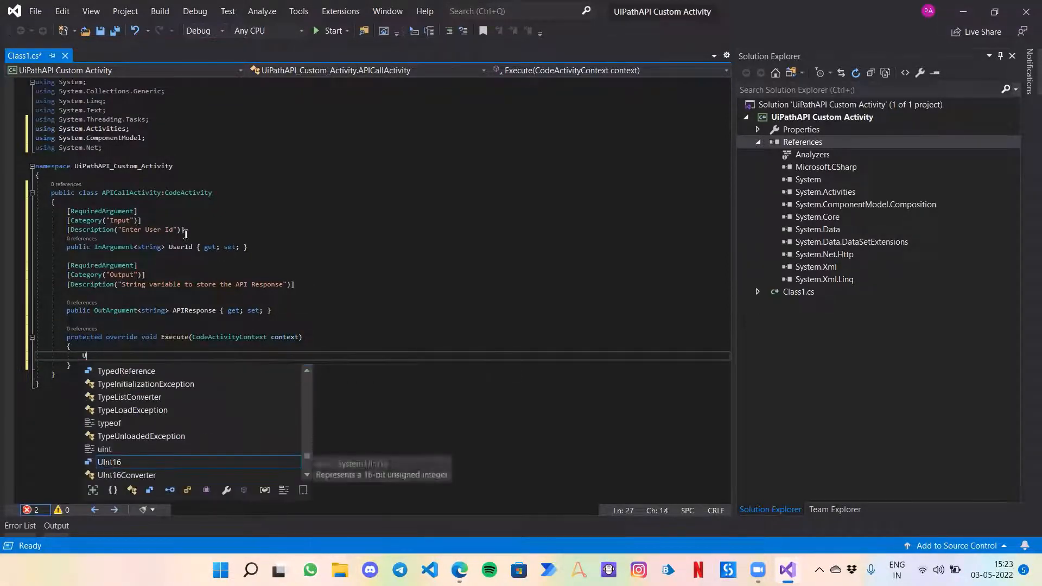
type("serNo =")
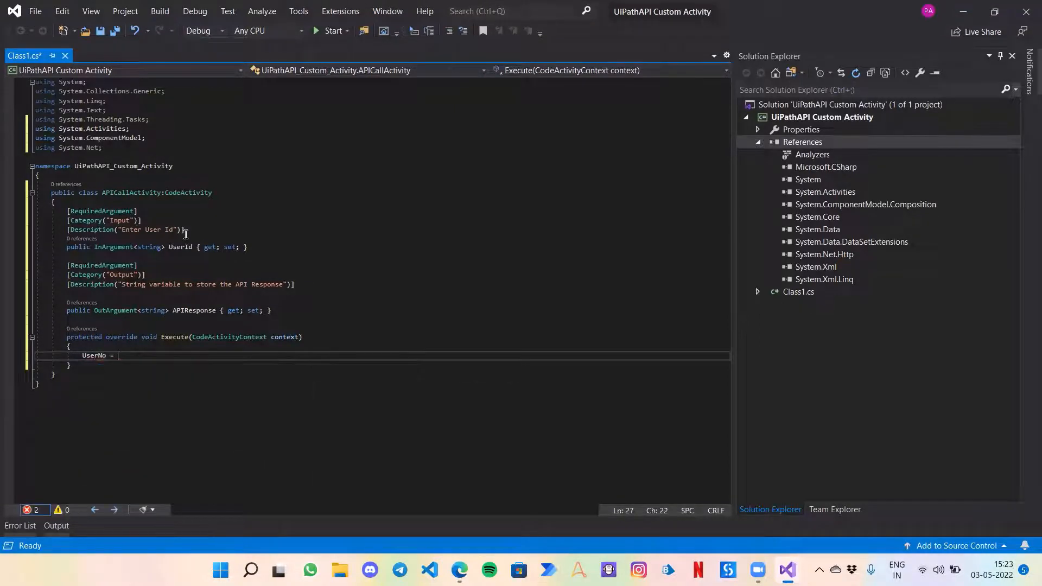
type("string")
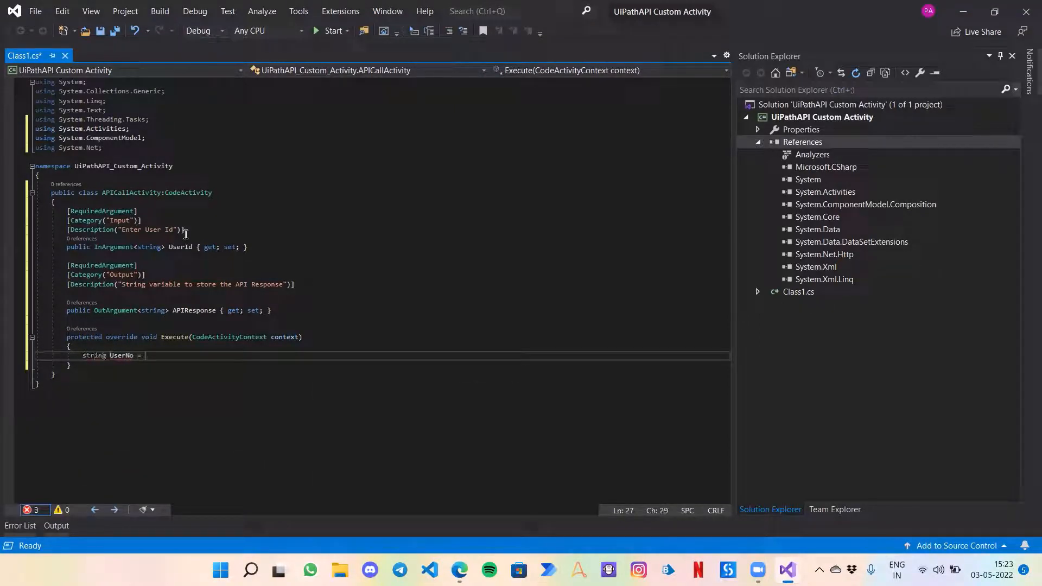
type("UserId.Get(context);")
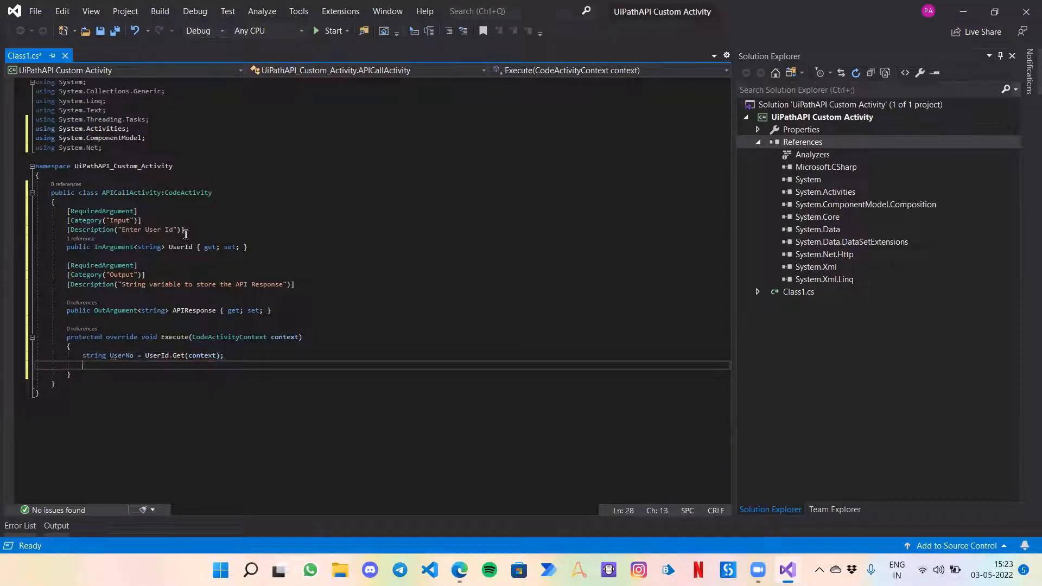
type("WebRequest")
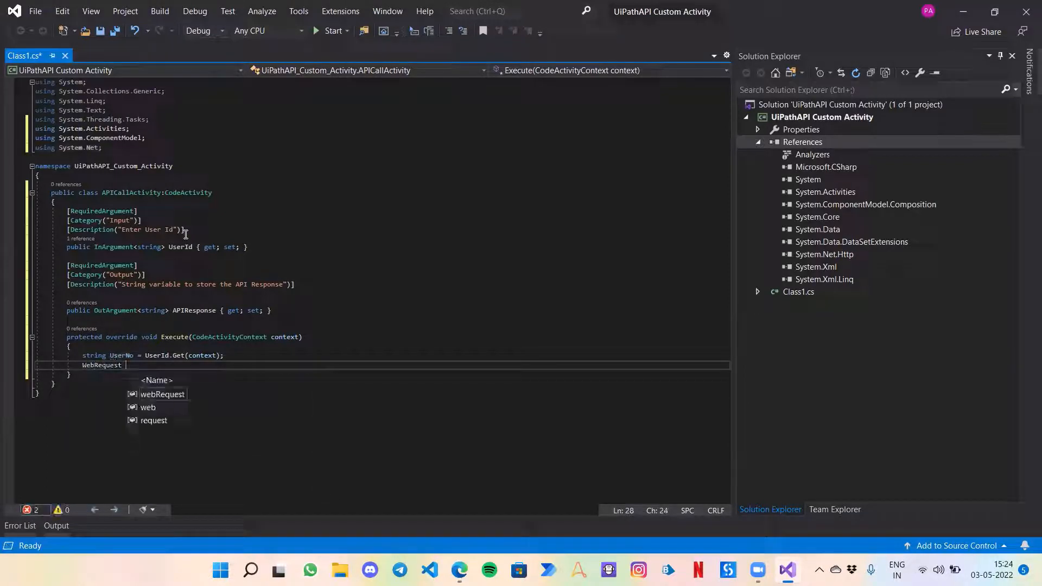
Step: Write WebRequest requestObject = WebRequest.Create(url);
type("requestOb")
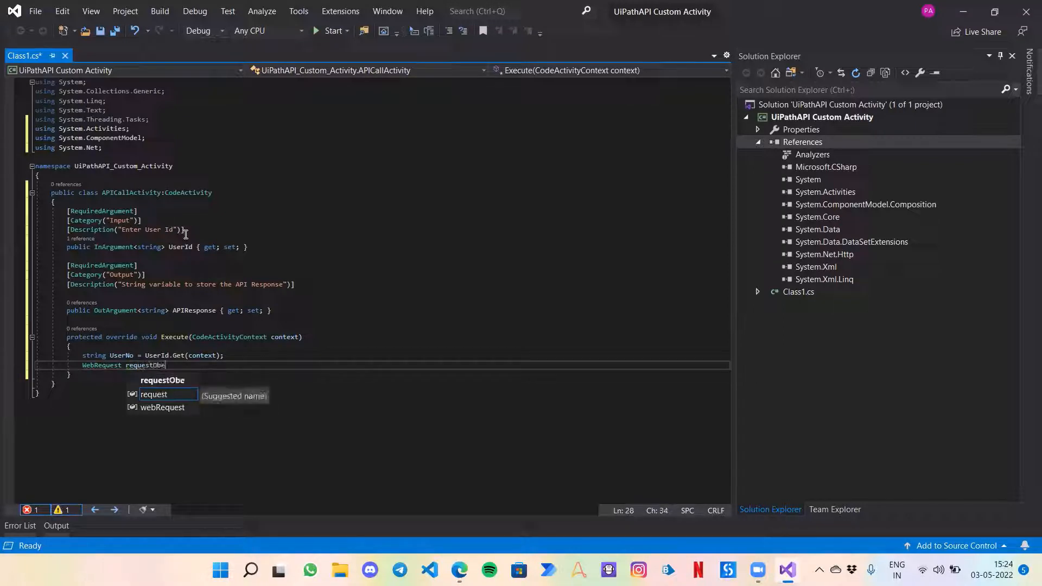
type("ect =")
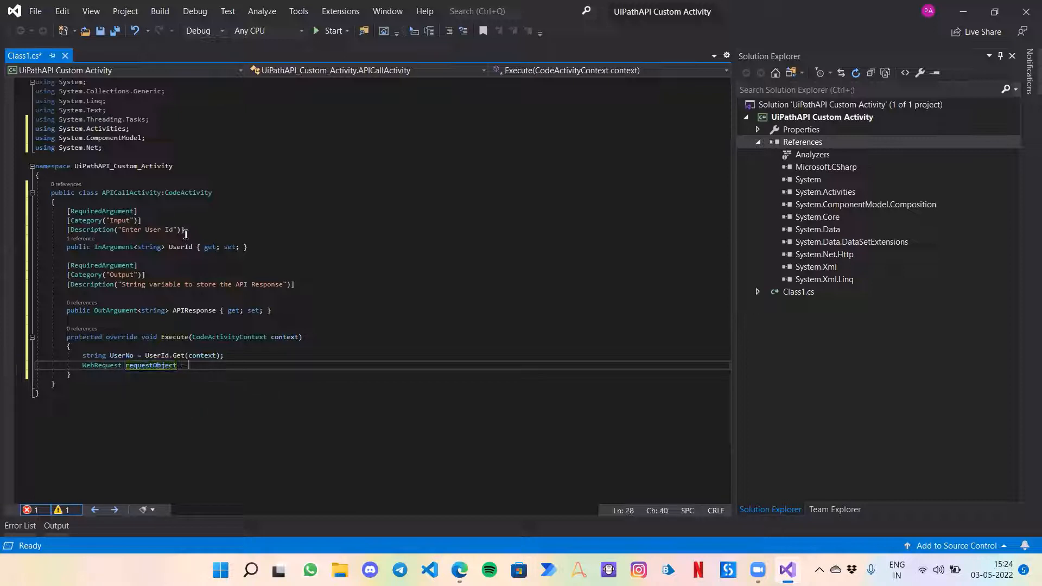
type("WebRequest")
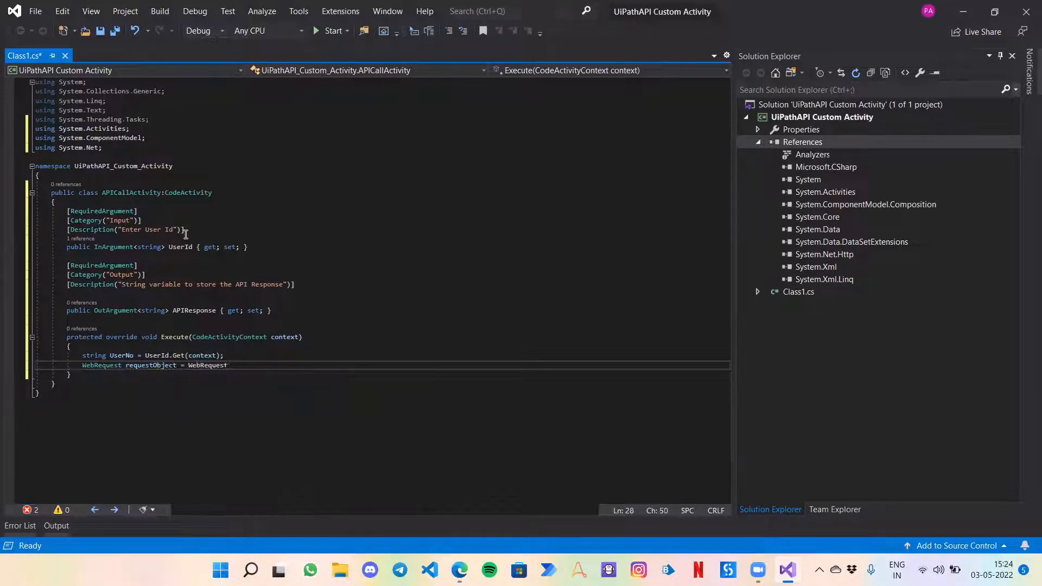
type(".cre")
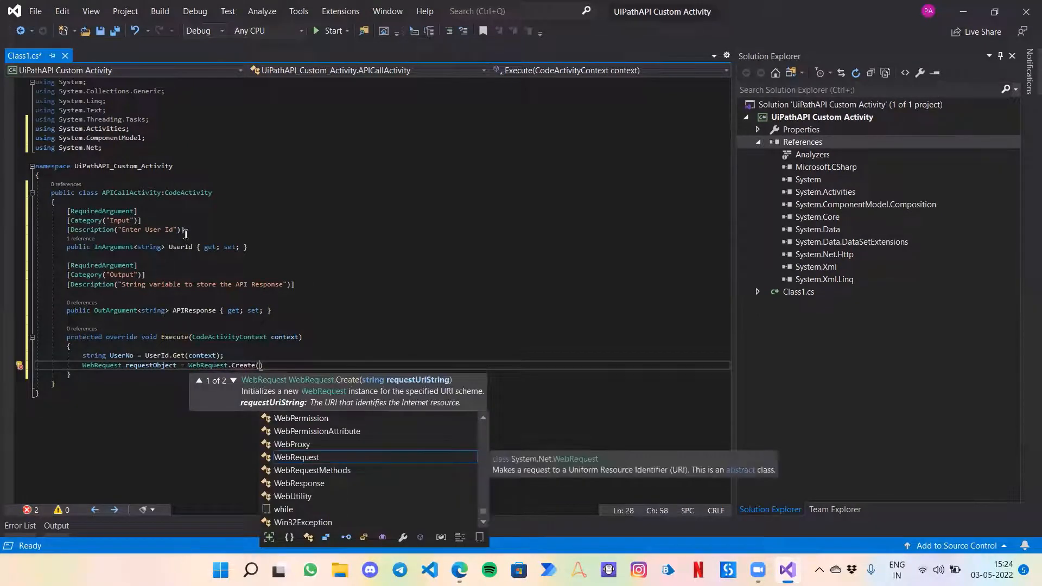
type("uri")
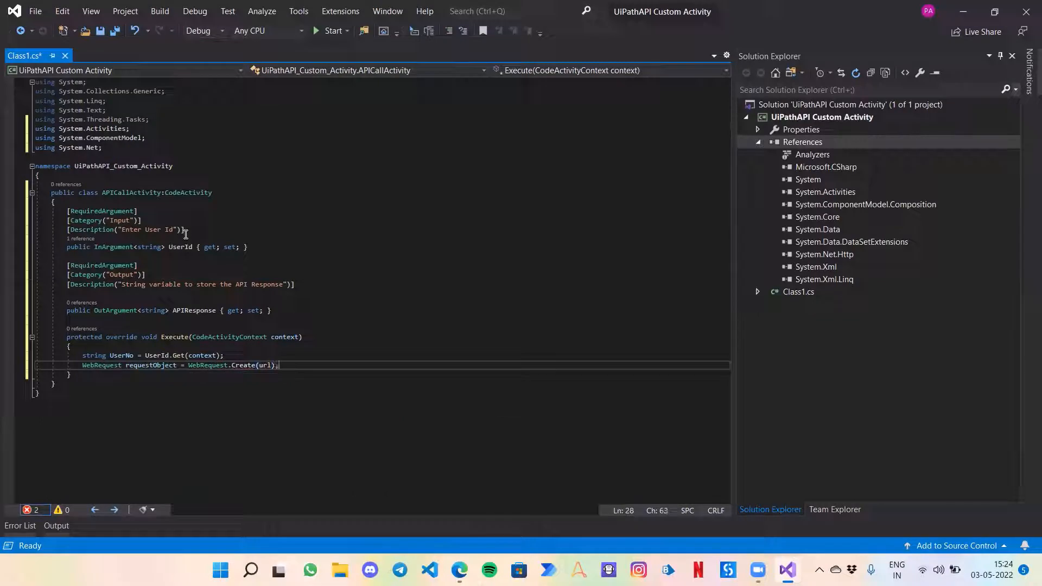
Step: Start 'string url =' above it and copy the Reqres /api/users/ base address
key("enter")
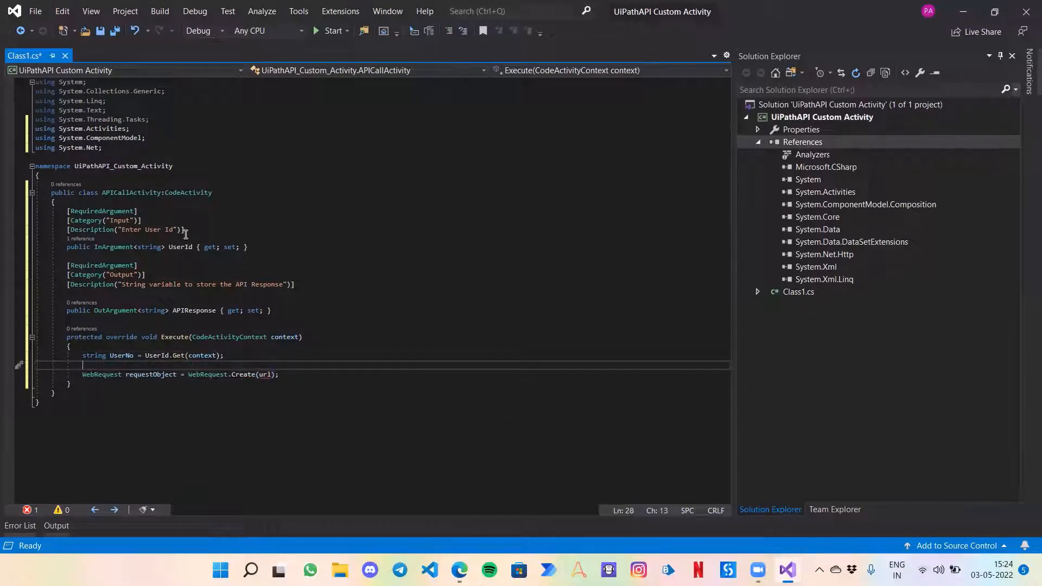
type("sri")
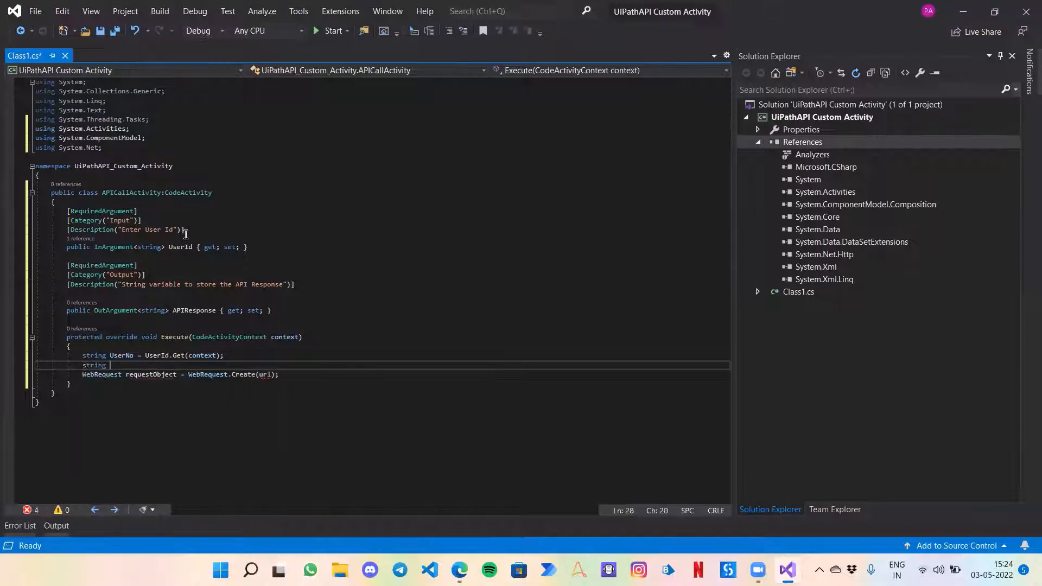
type("url =")
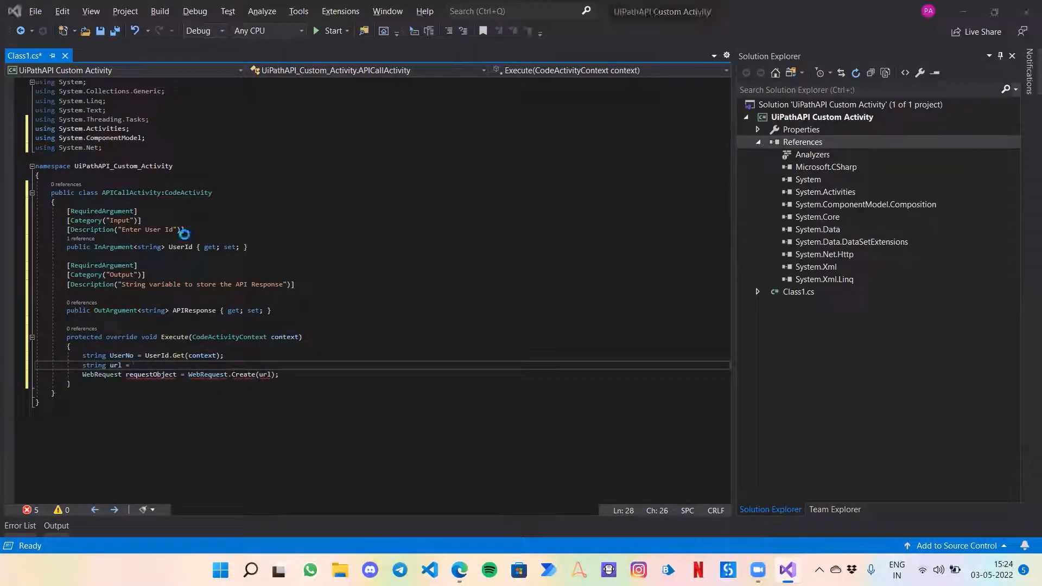
left_click(459, 570)
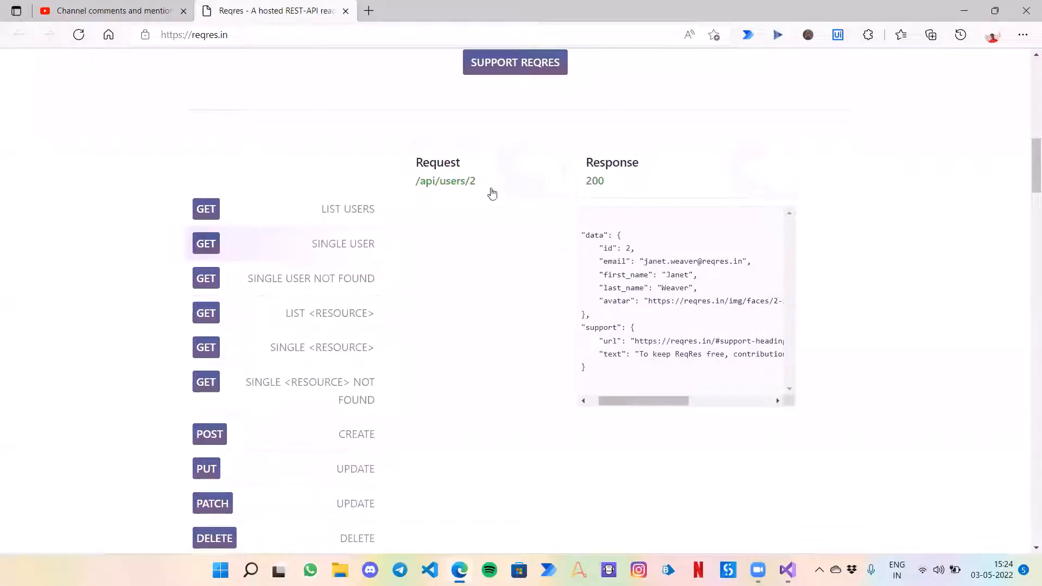
left_click(445, 181)
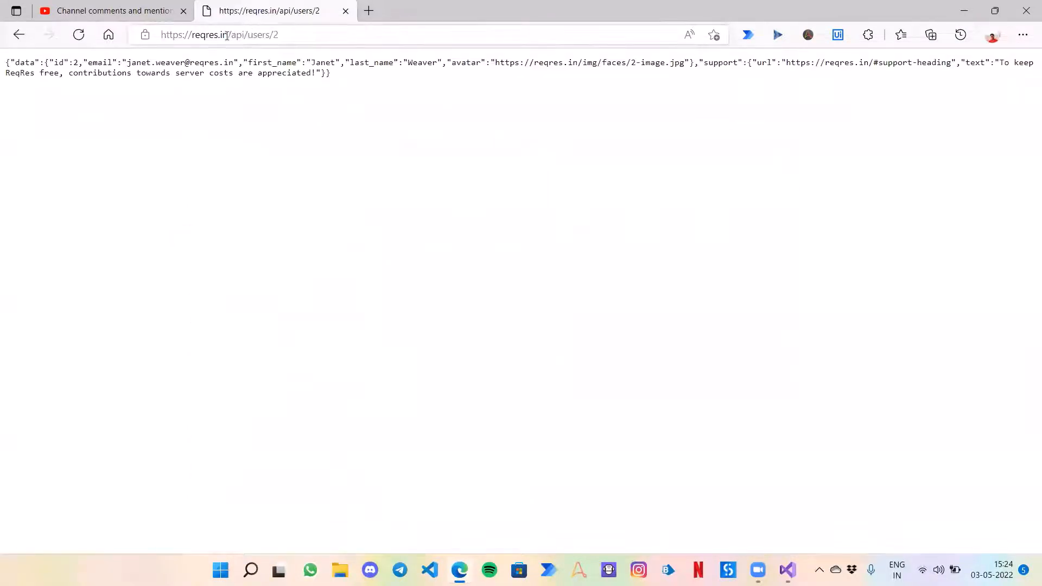
left_click(220, 35)
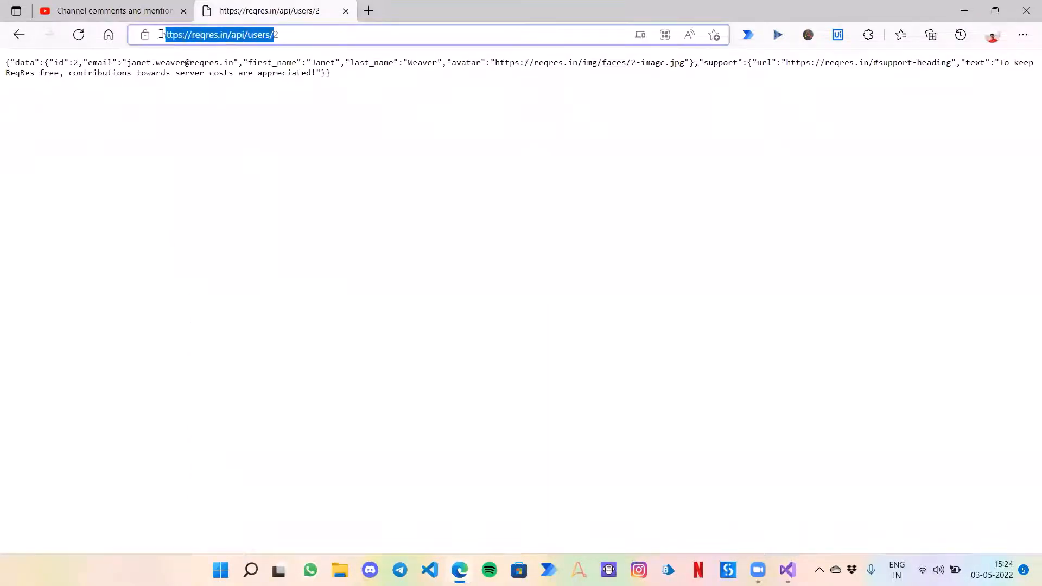
left_click(787, 570)
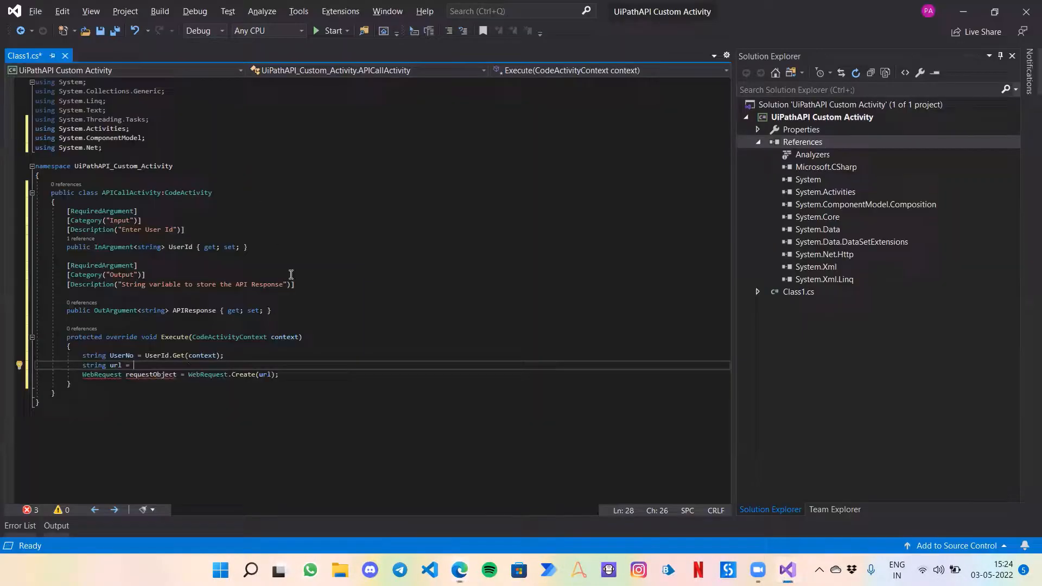
type("\"https://reqres.in/api/users/\";")
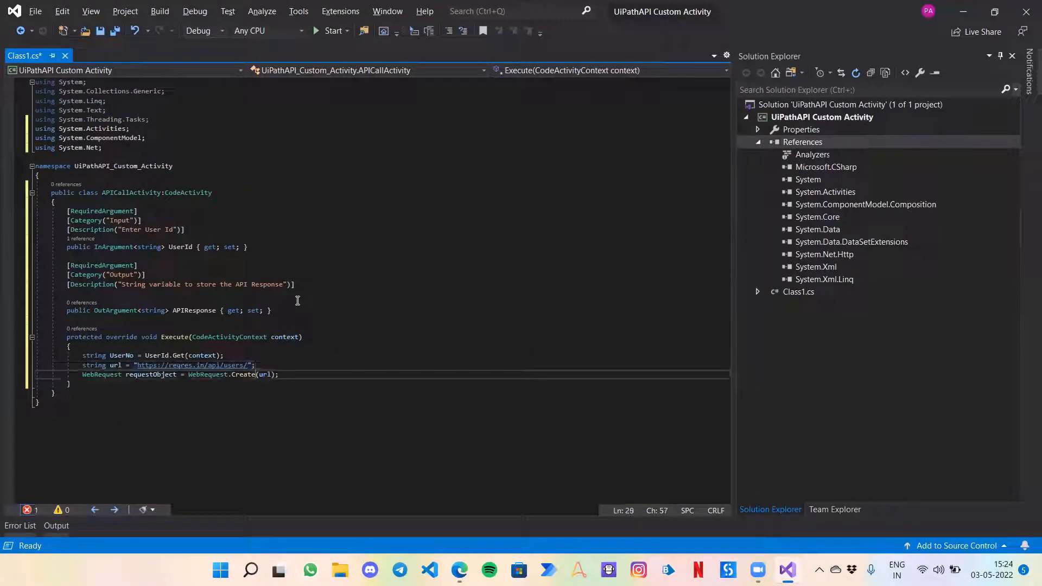
key("enter")
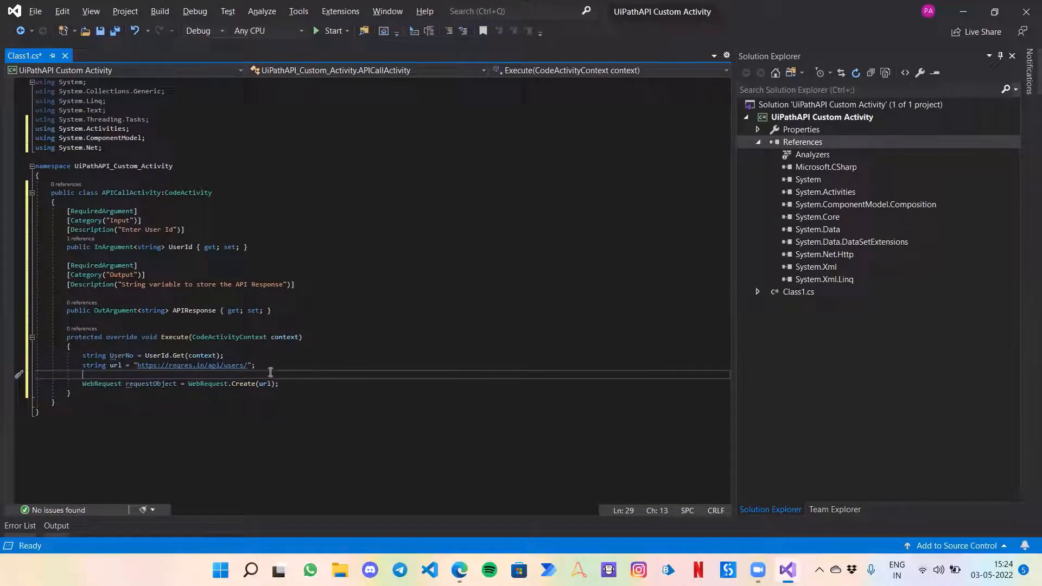
left_click(250, 365)
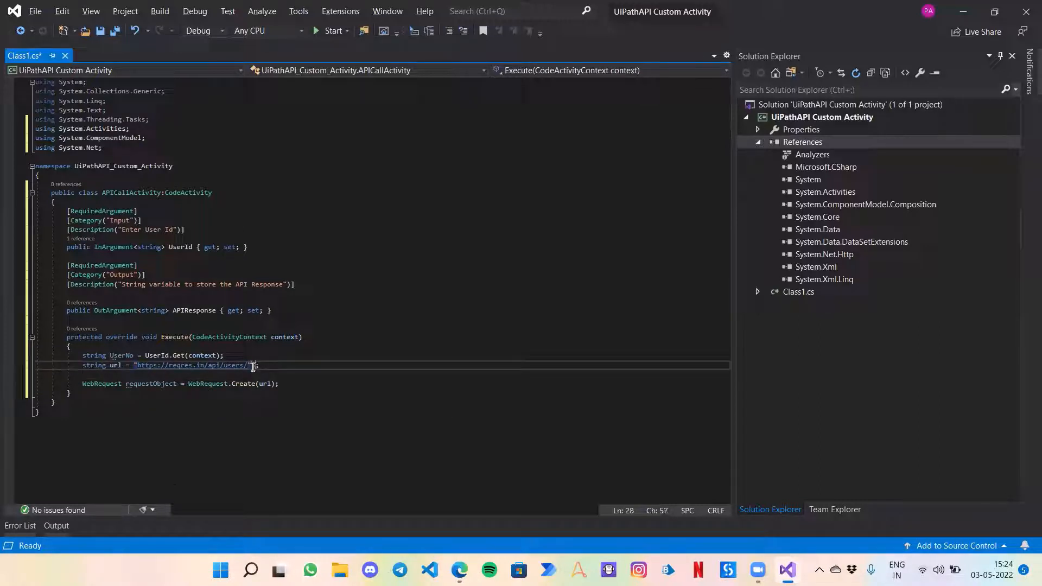
type("url")
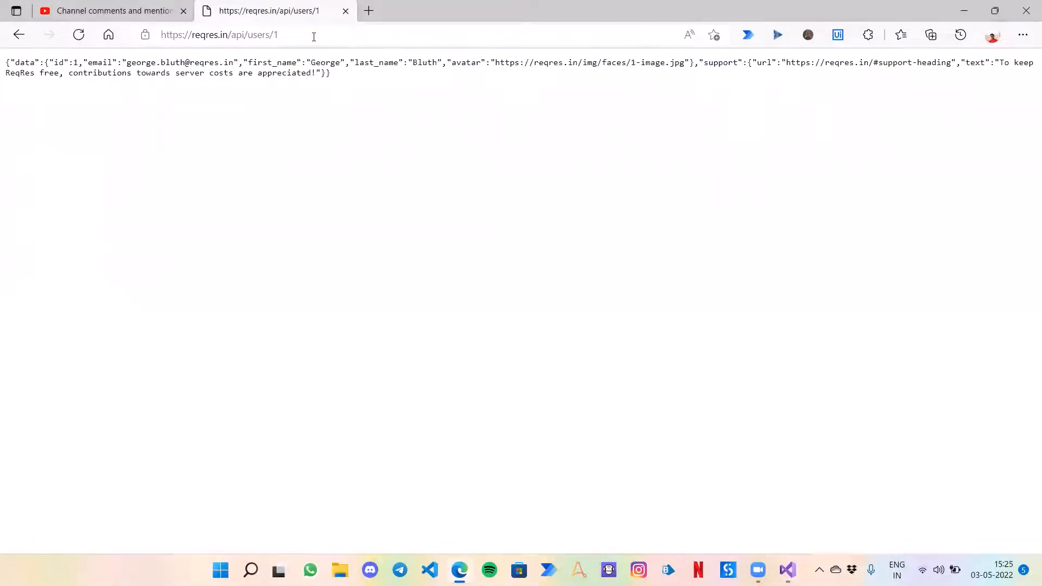
mouse_move(178, 73)
type("5")
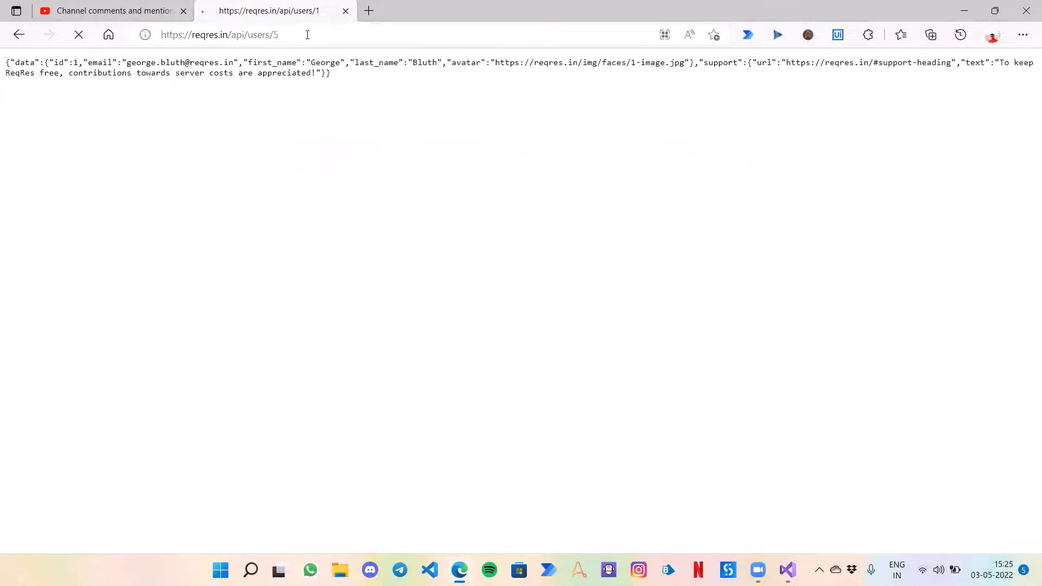
Step: Load reqres.in/api/users/5 in the browser to view user 5's JSON, then return to the code
key("Return")
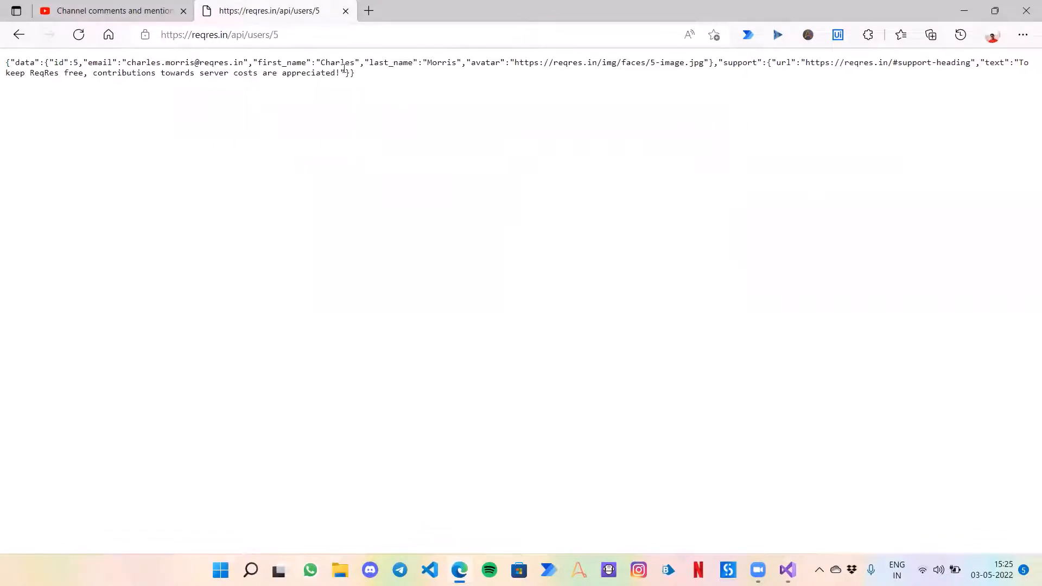
left_click(787, 570)
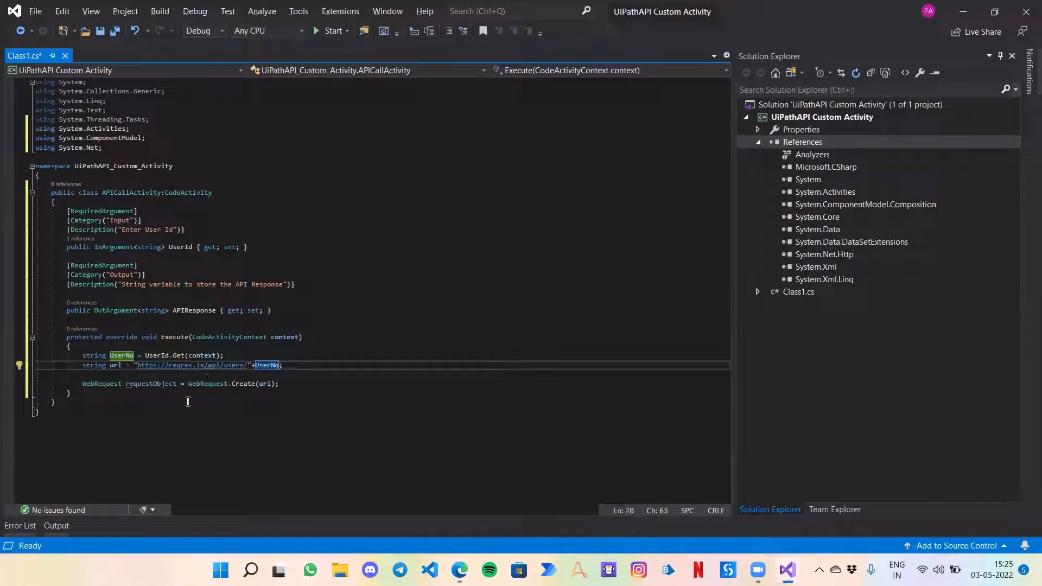
Step: Append +UserNo to the url string and add requestObject.Method = "GET"; below the WebRequest line
left_click(279, 384)
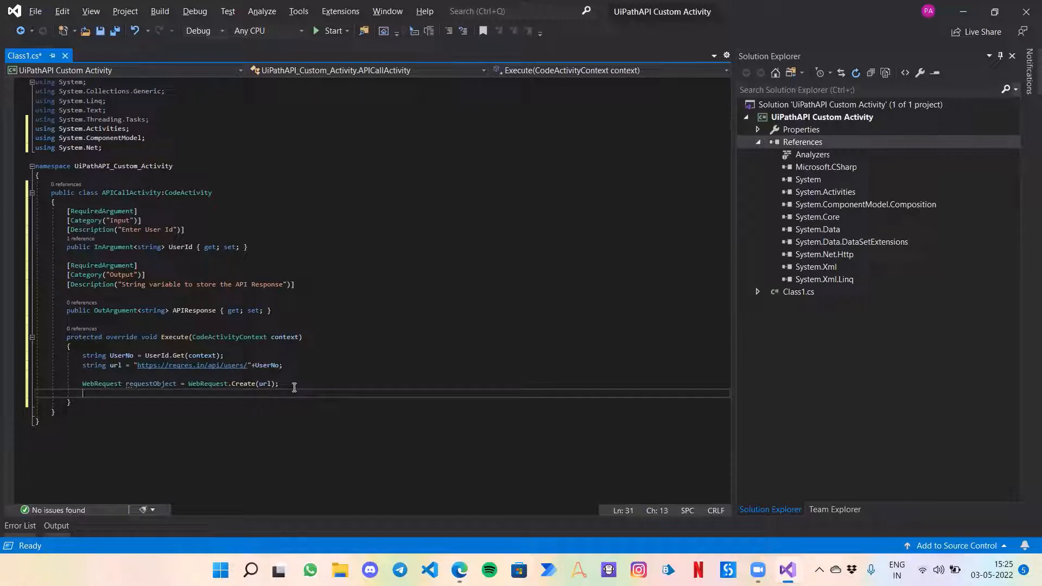
type("res")
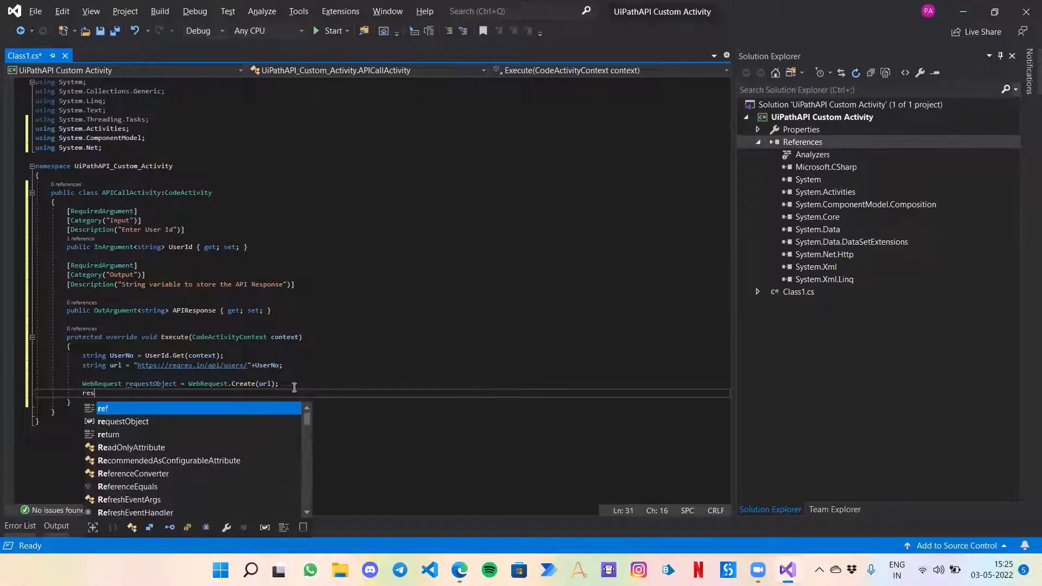
type("ponse")
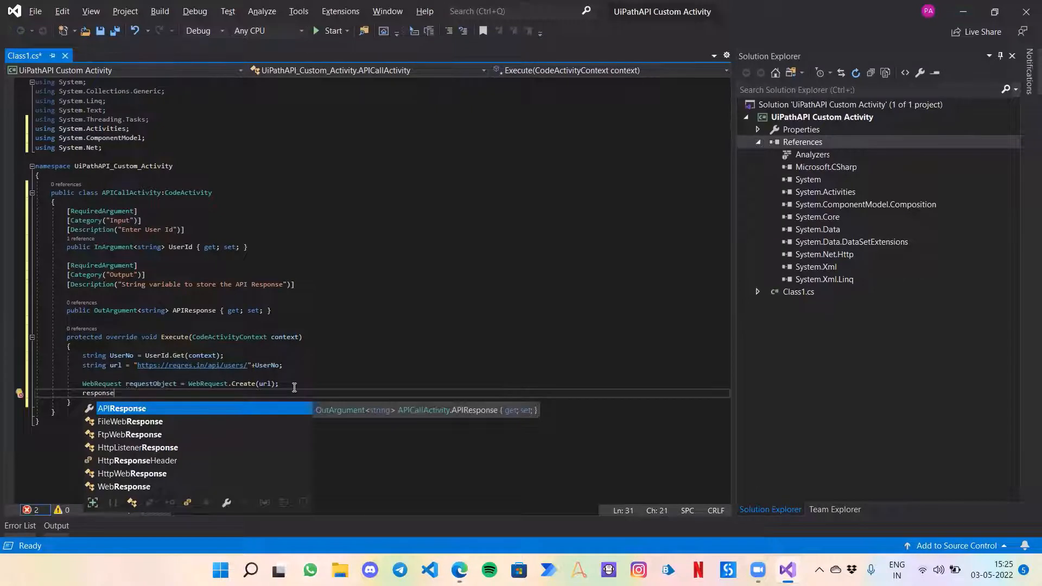
type("O")
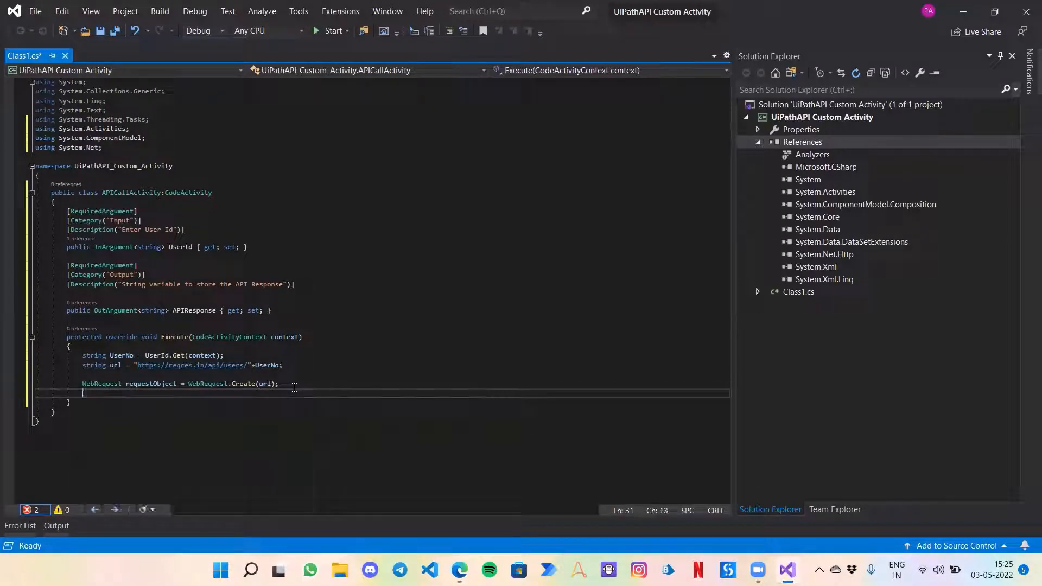
type("requestObject.Method = \"")
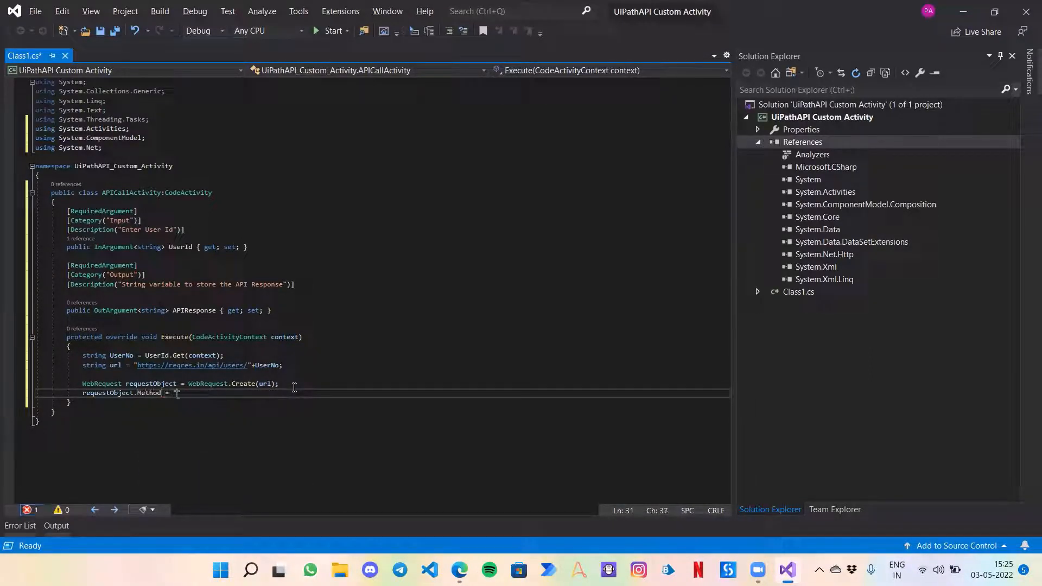
type("GET\";")
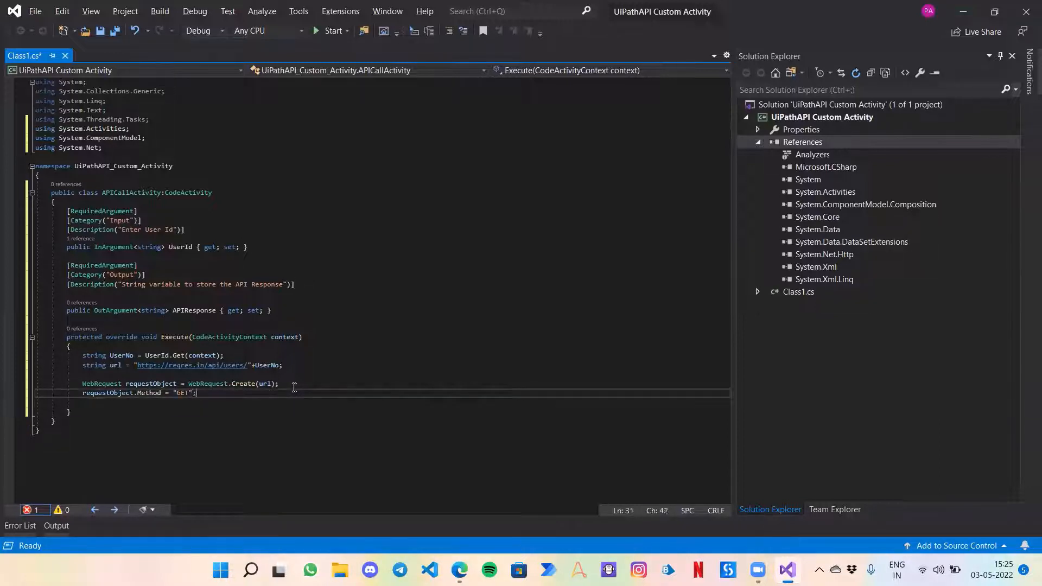
key("enter")
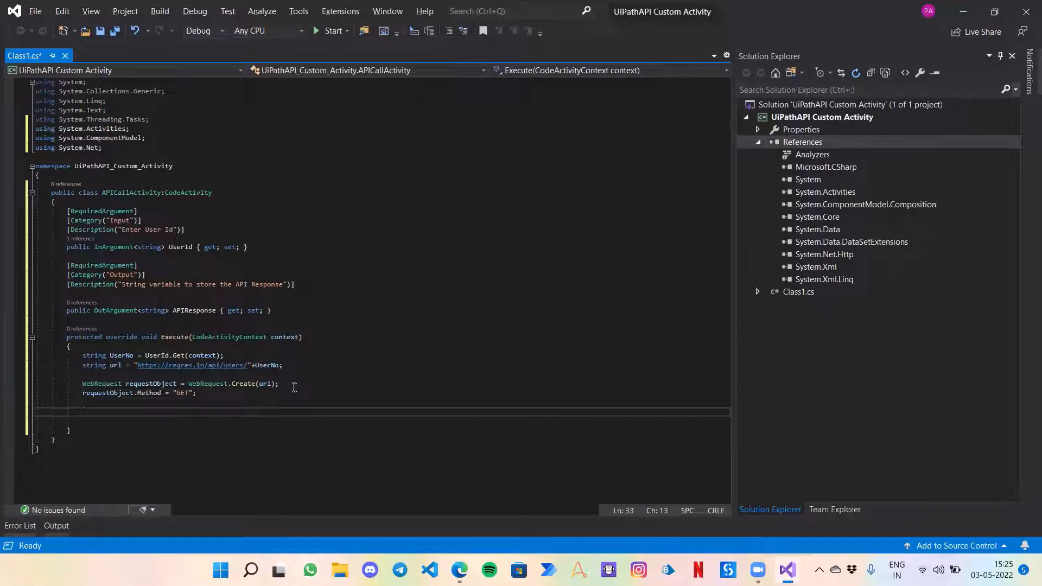
Step: Declare HttpWebResponse responseObject = null; on a new line
type("HttpWebResponse")
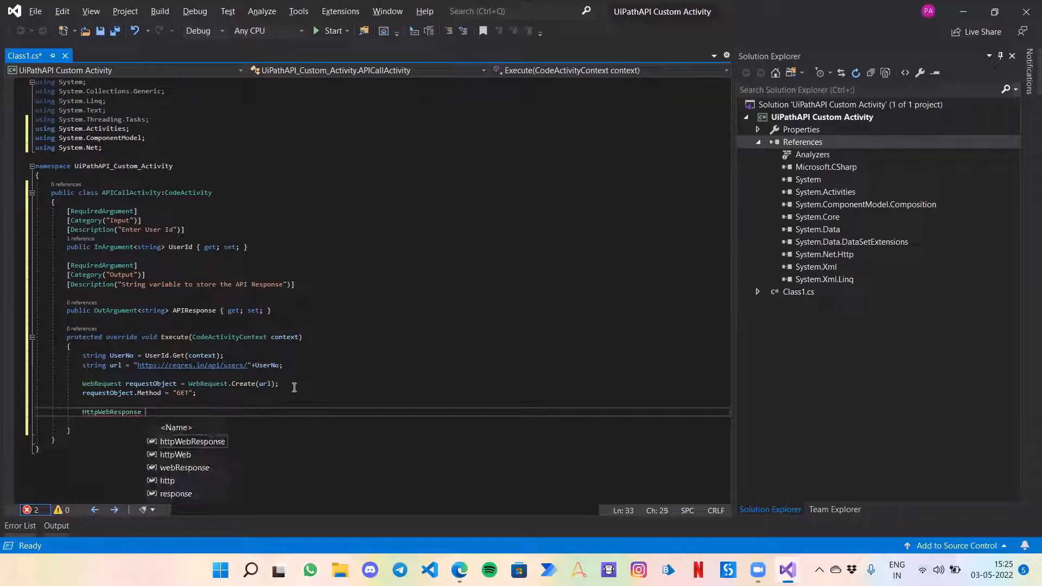
type("responseObject")
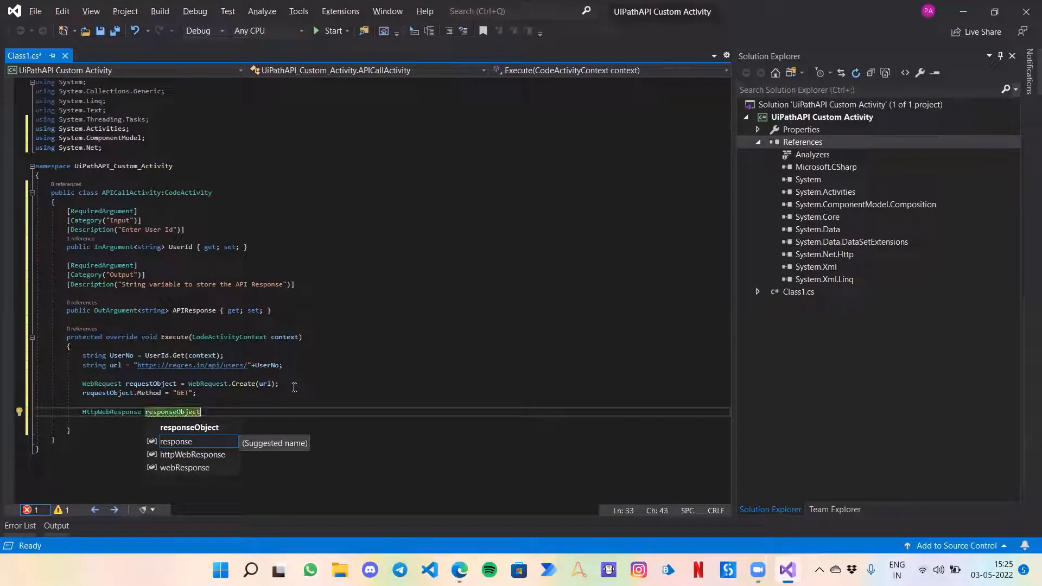
type("= null;")
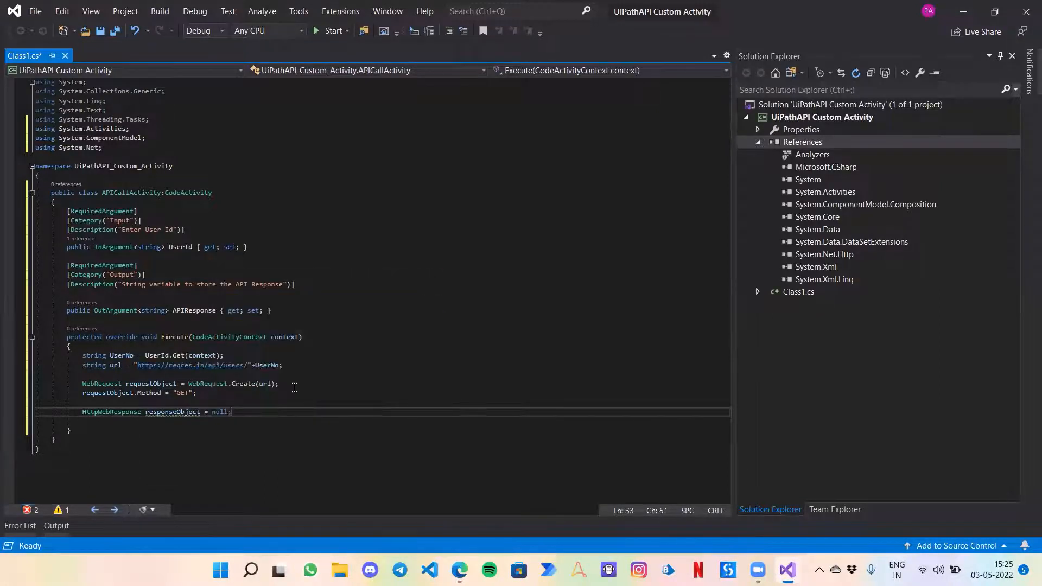
key("Return")
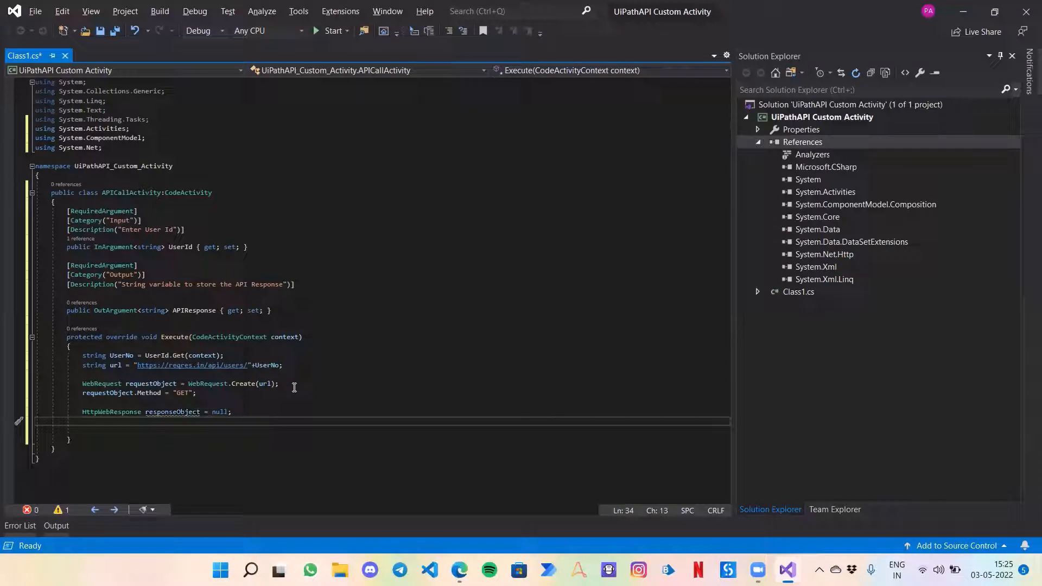
Step: Assign responseObject = (HttpWebResponse)requestObject.GetResponse();
type("responseObject = (")
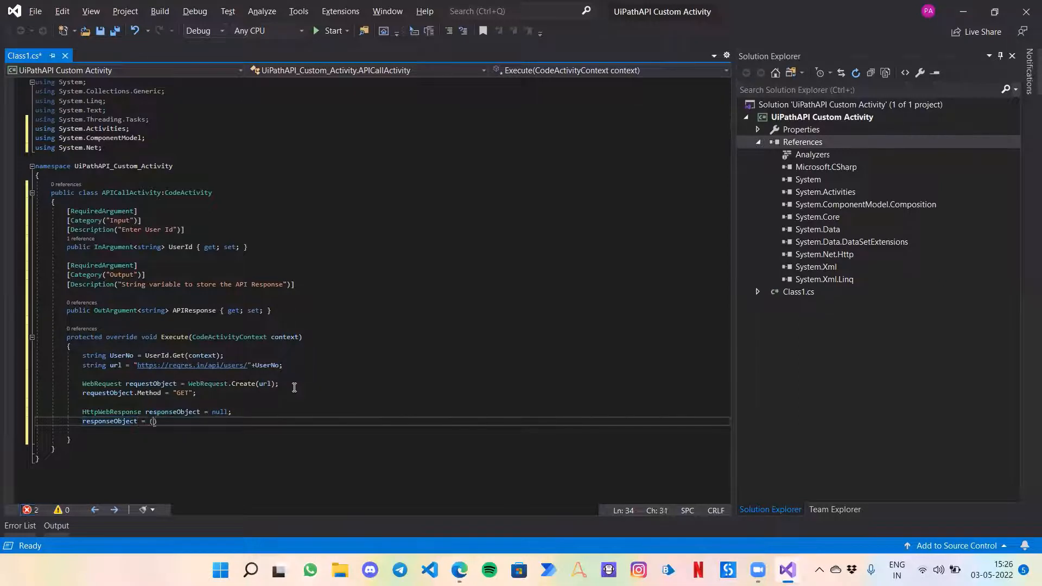
type("HttpWebResponse")
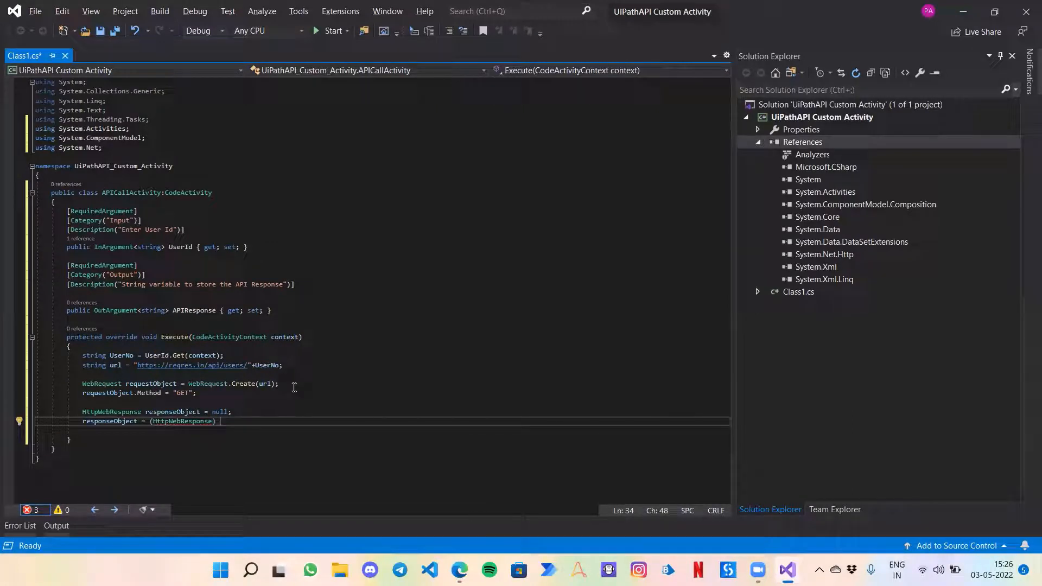
type("requestObject")
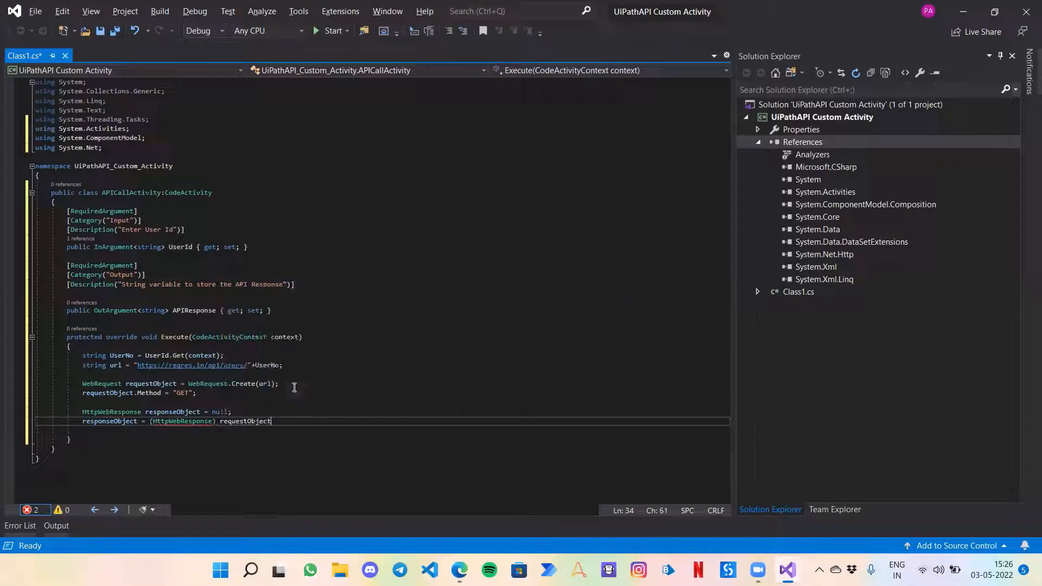
type(".GetResponse")
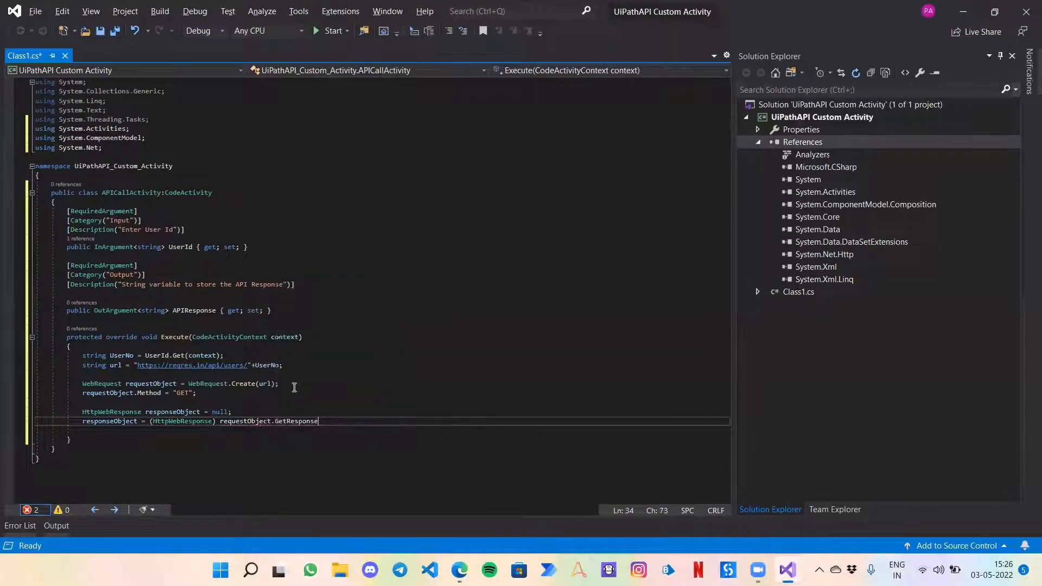
type("();")
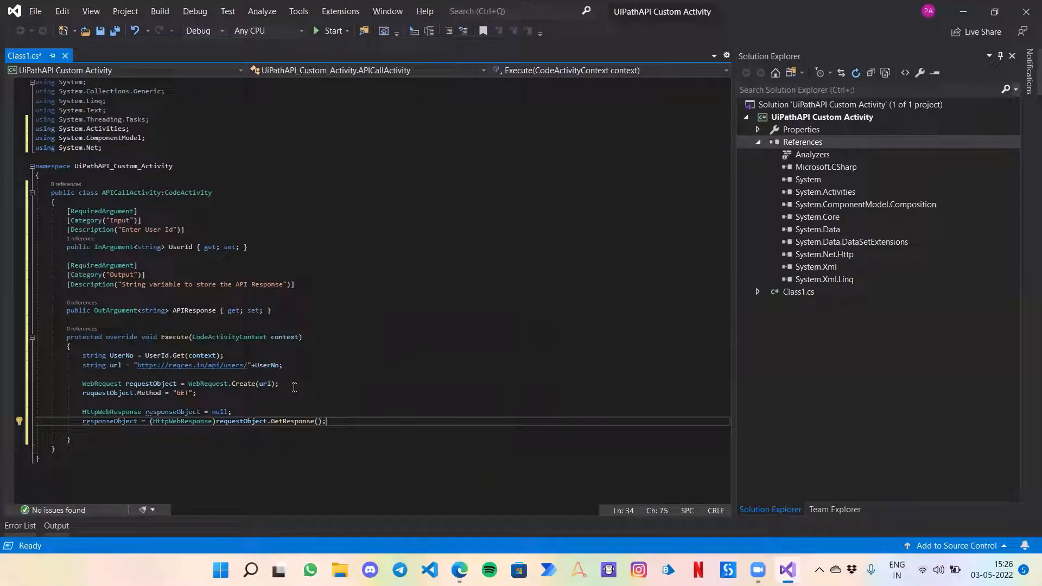
key("enter")
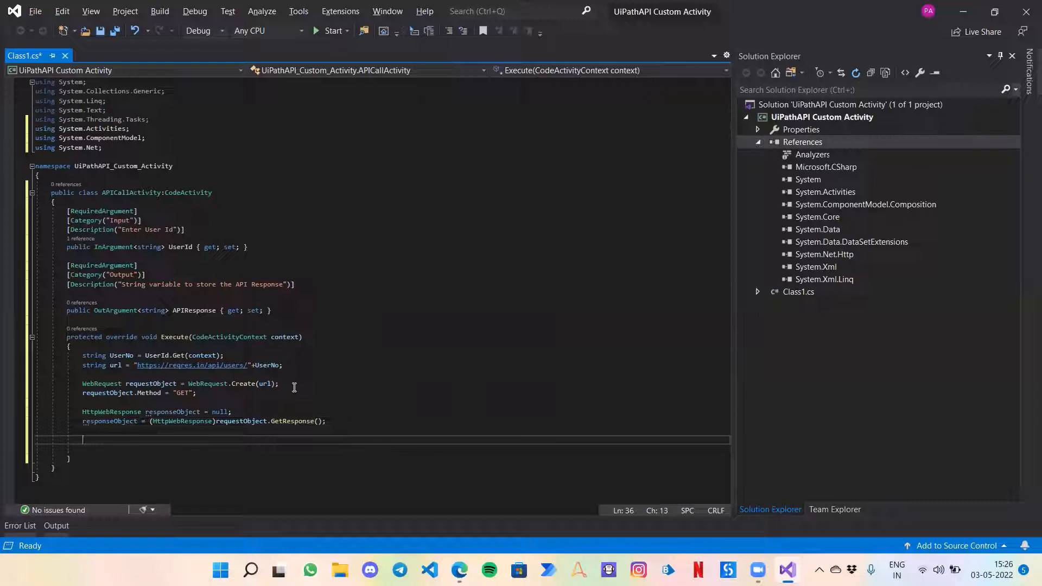
Step: Declare string Result = null;
type("string")
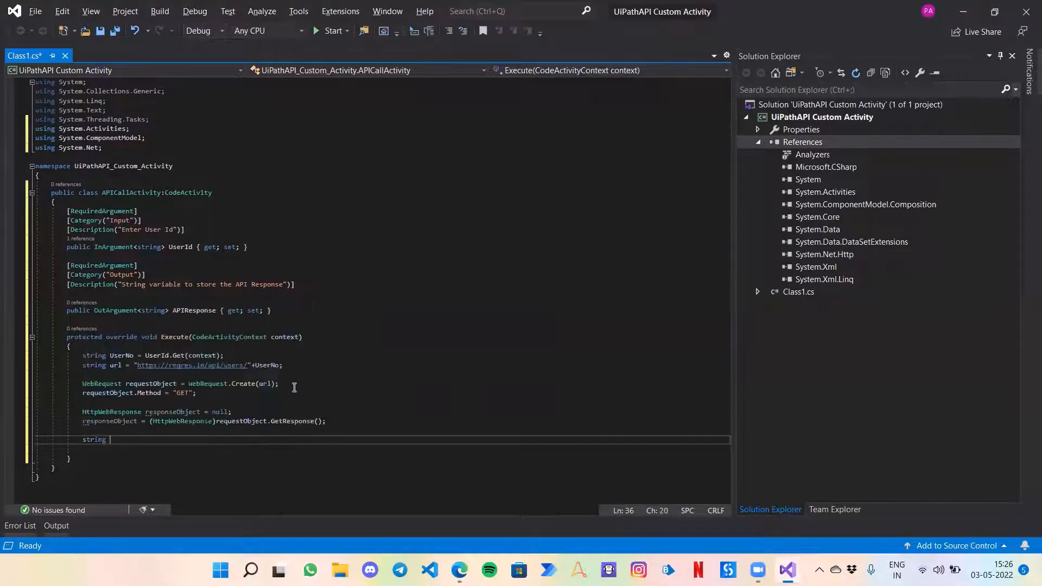
type("R")
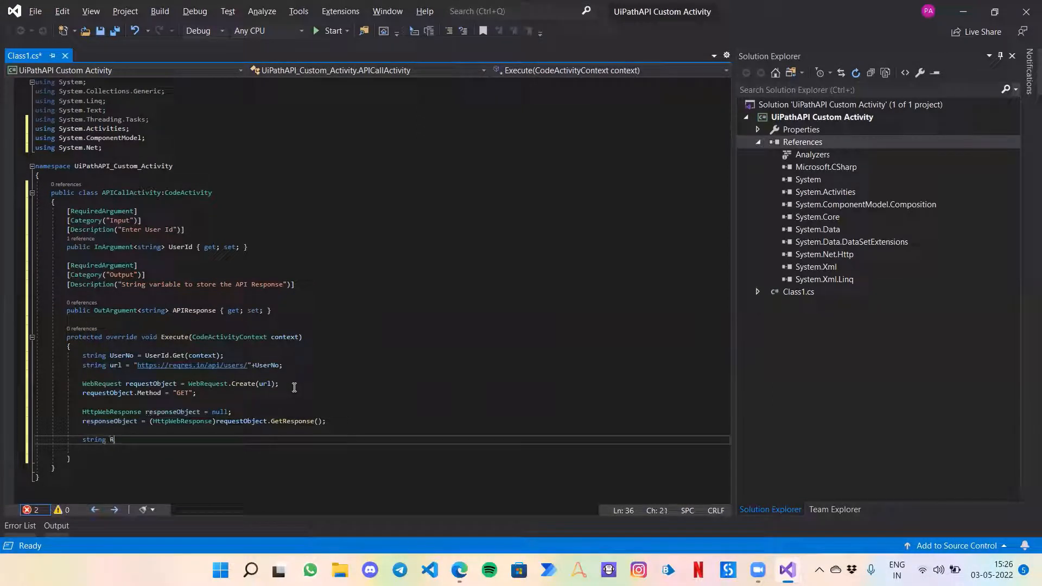
type("esult")
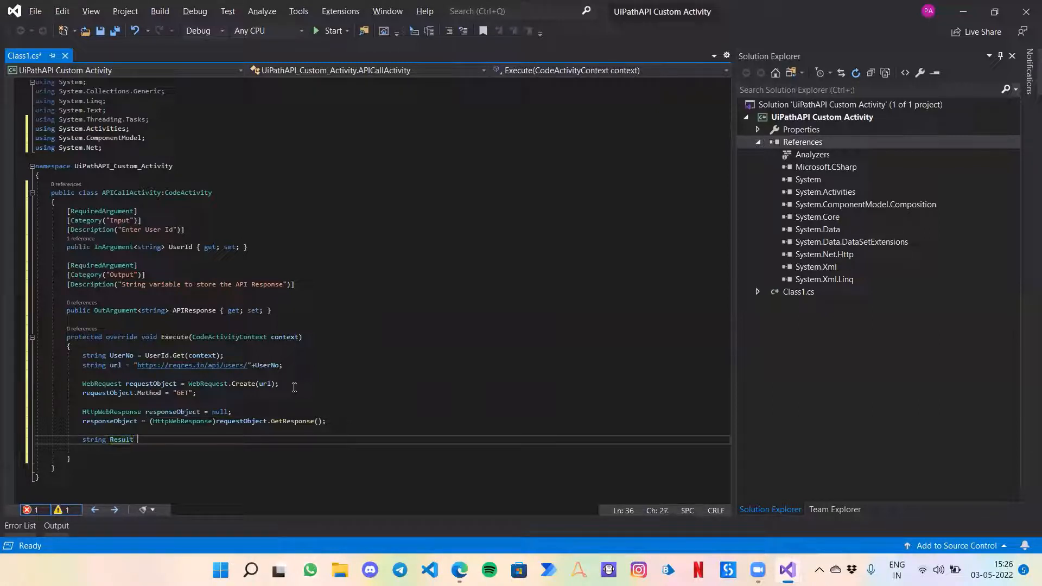
type("= null;")
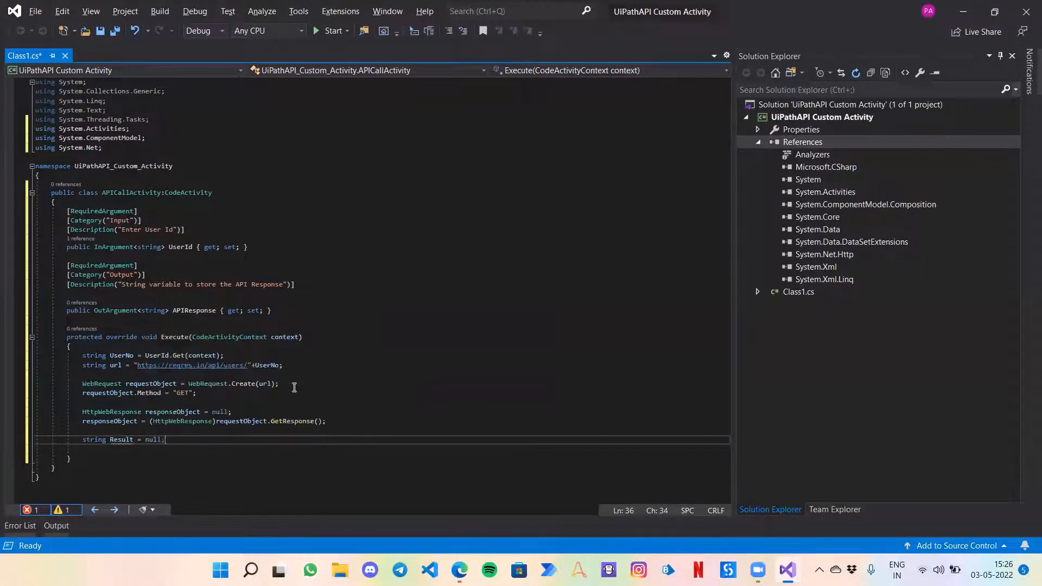
Step: Write using (Stream stream = responseObject.GetResponseStream()) and open its braced block
type("using (Stre")
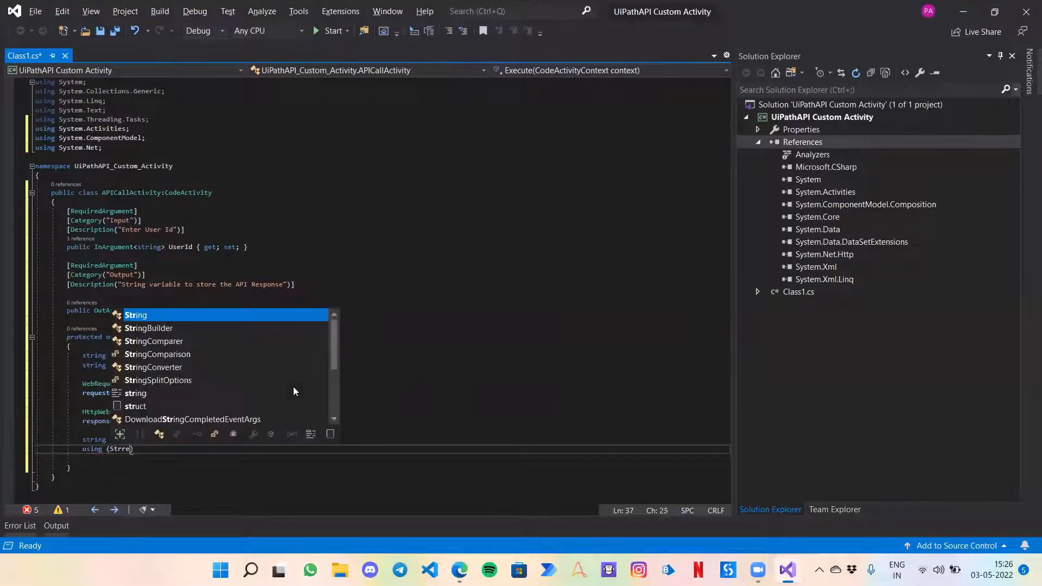
type("Stream stream")
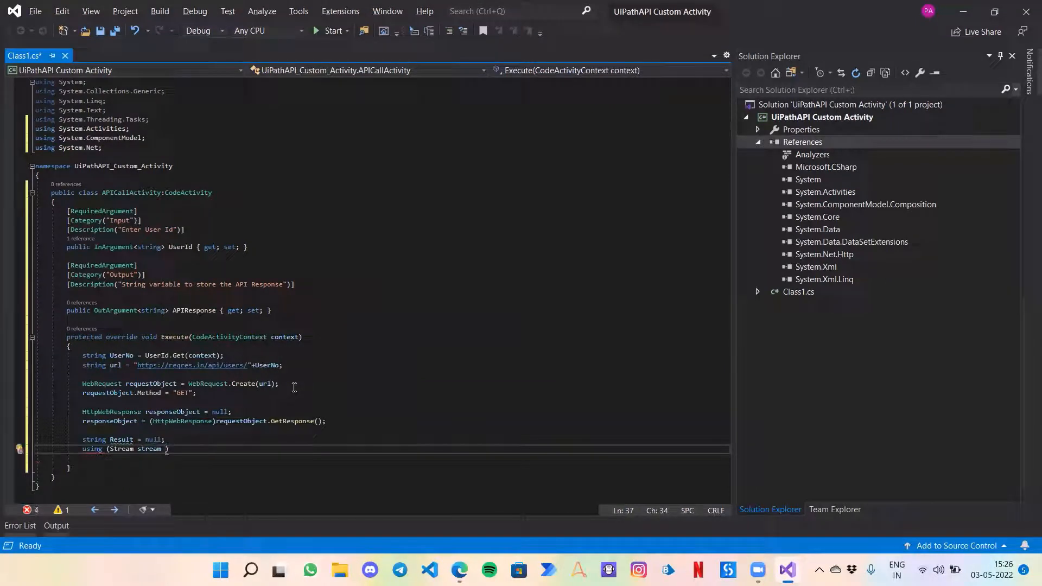
type("= responseObject")
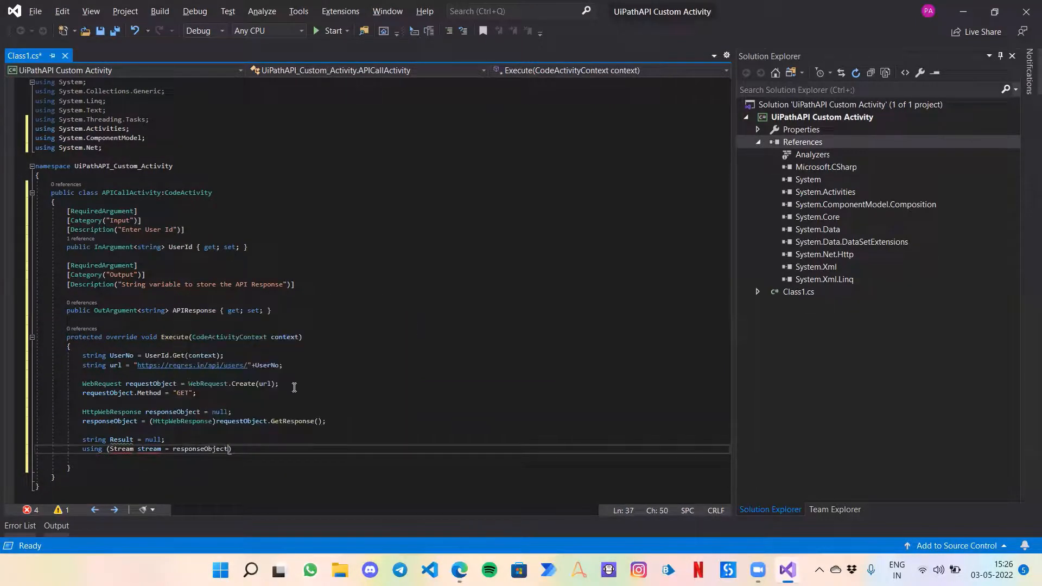
type(".get")
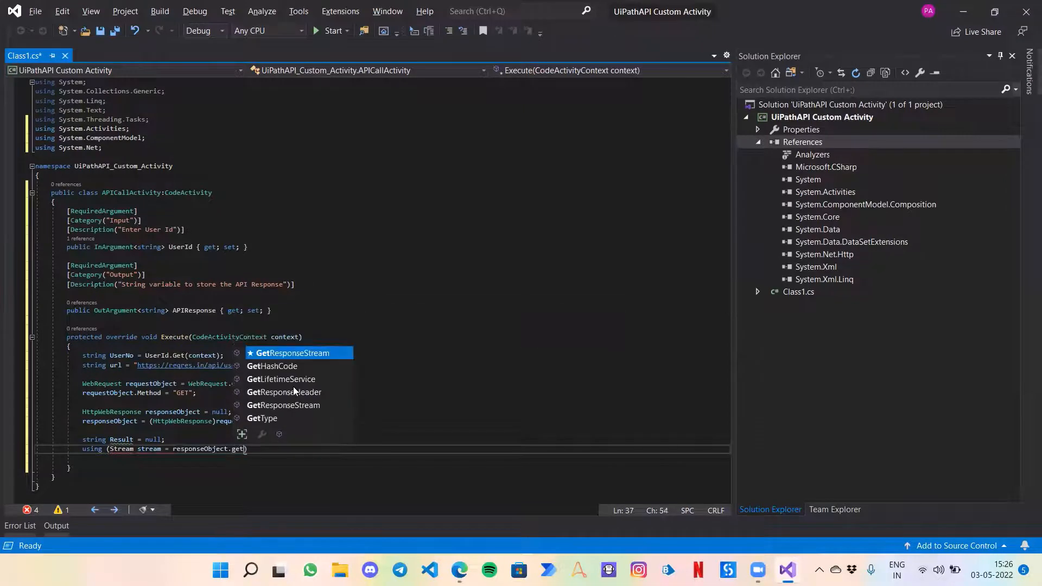
left_click(292, 353)
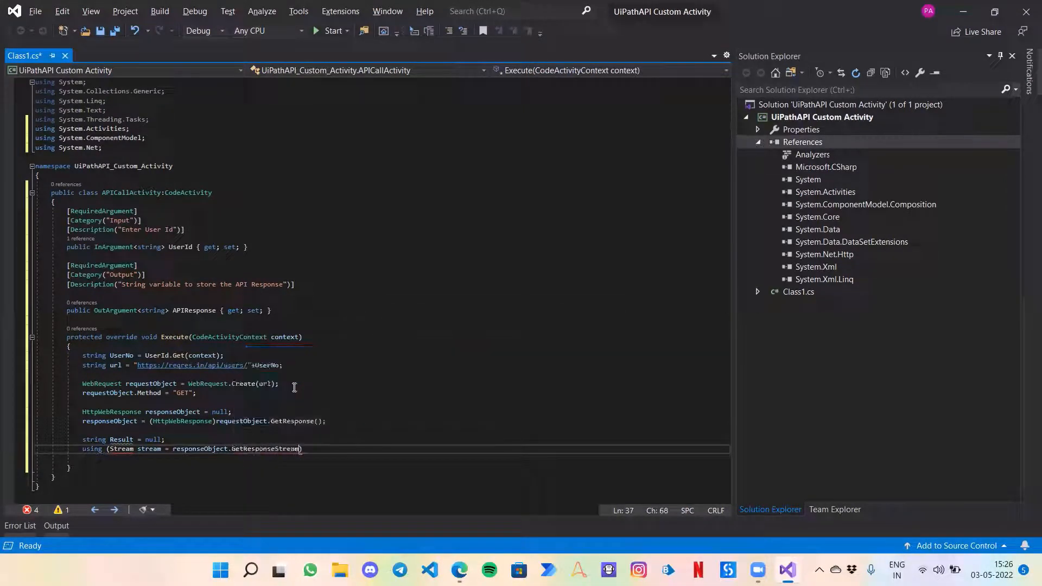
type("()")
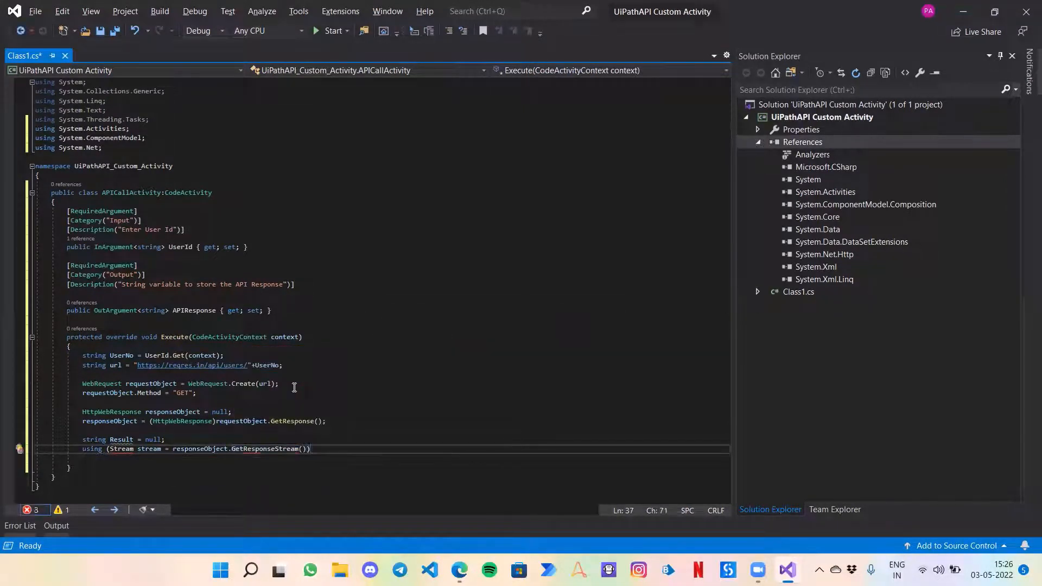
key("enter")
type("{")
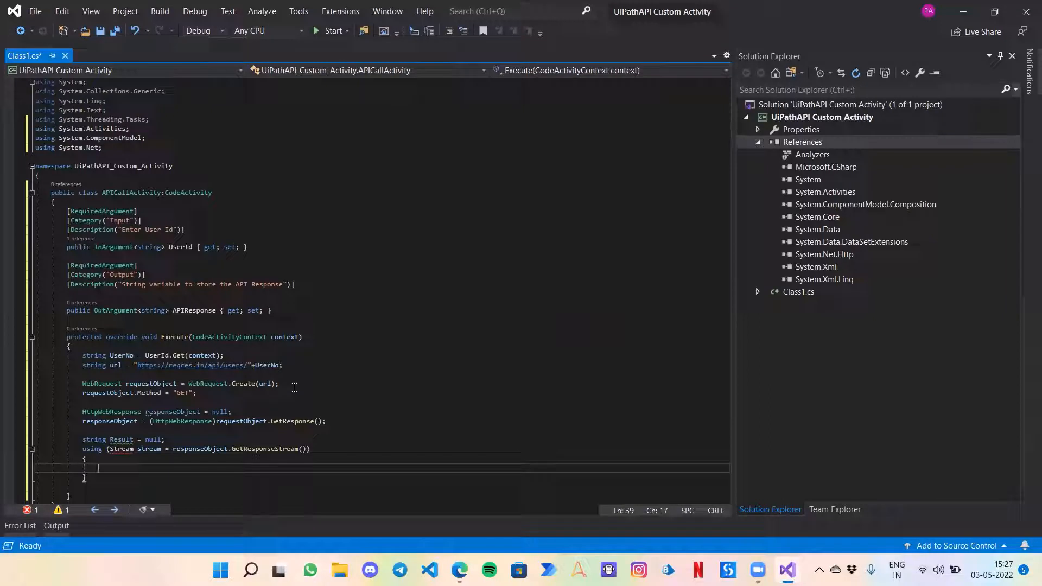
Step: Start a StreamReader sr declaration inside the using block
type("Stream")
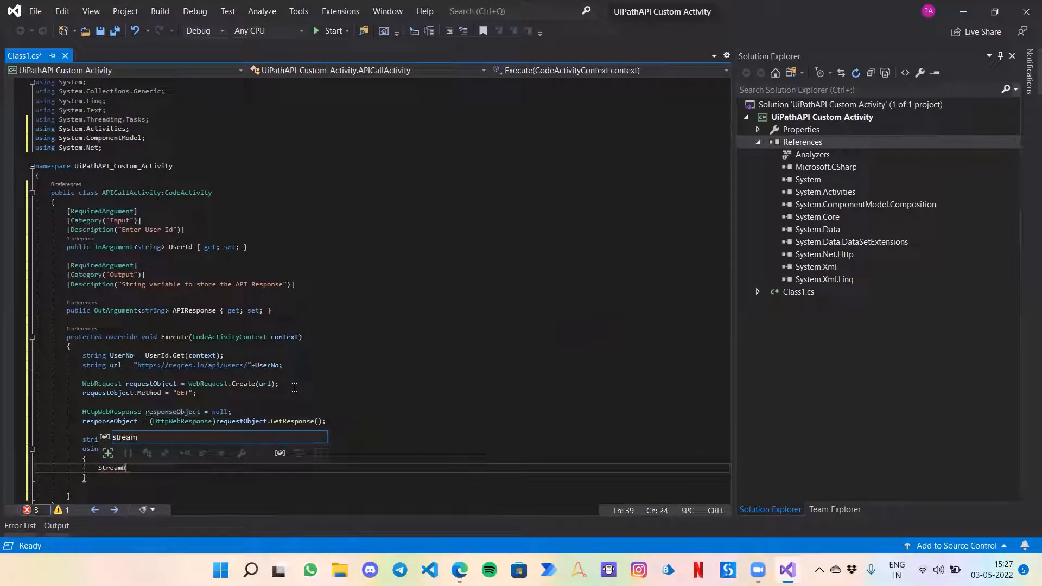
type("Reader")
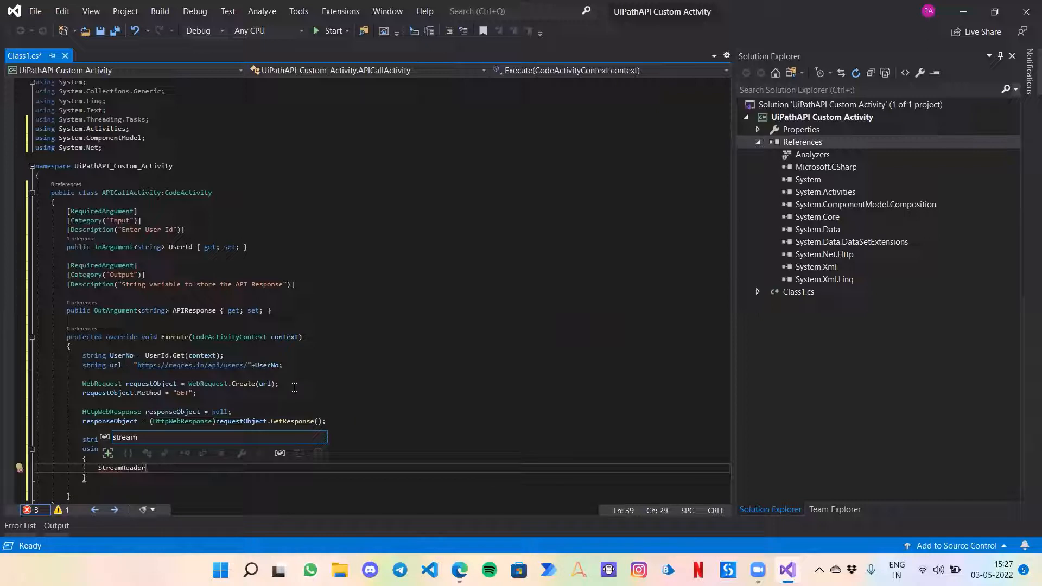
type("sr")
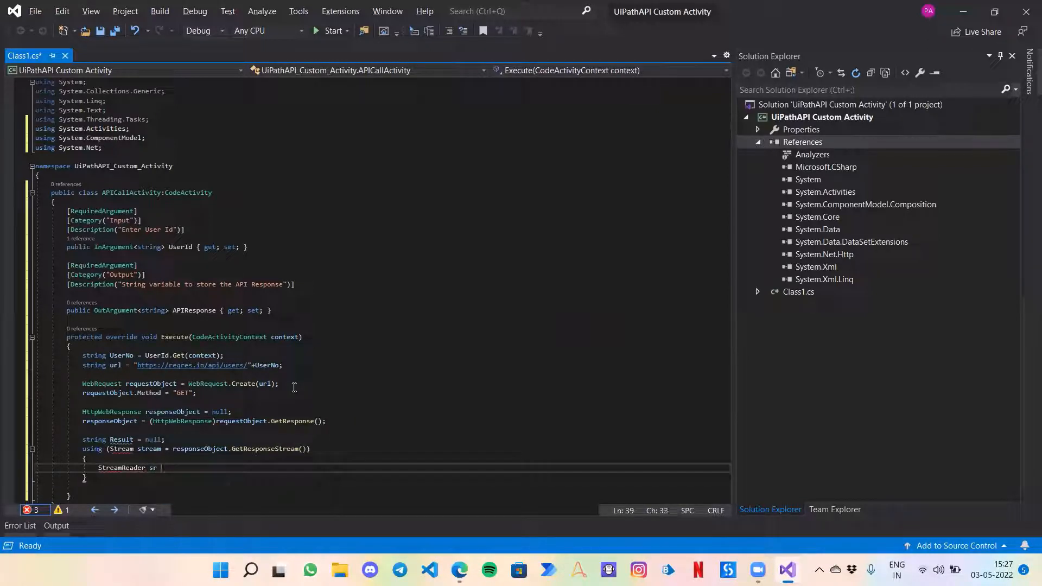
mouse_move(126, 448)
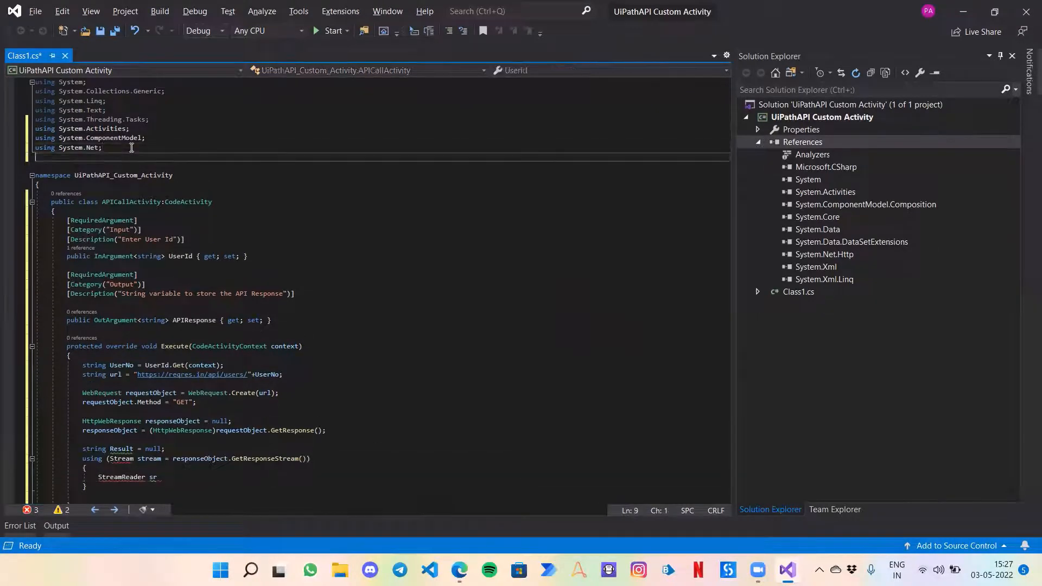
Step: Add using System.IO; at the top of Class1.cs and return to the StreamReader line
type("using Syste")
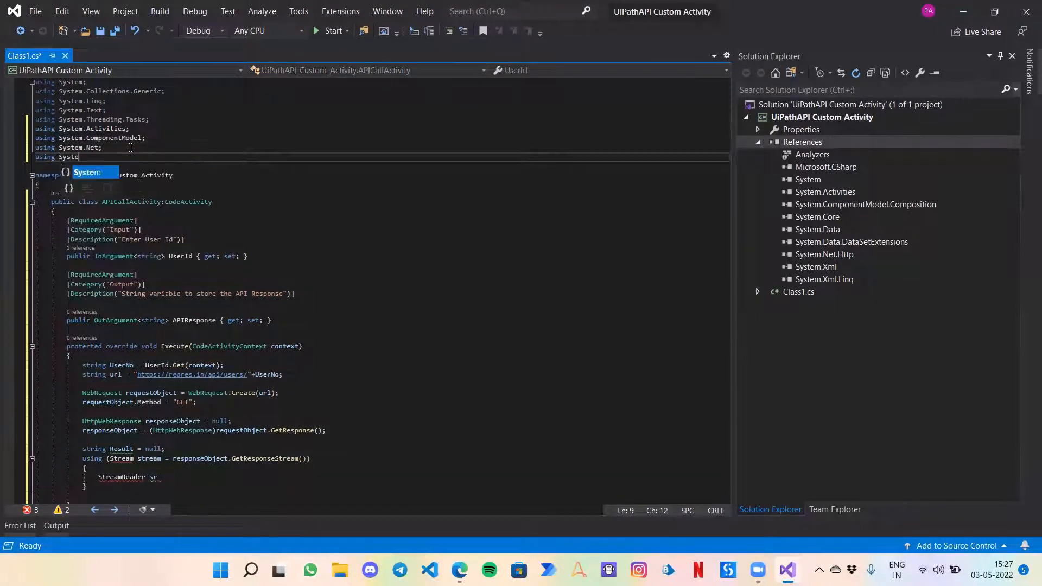
type(".IO;")
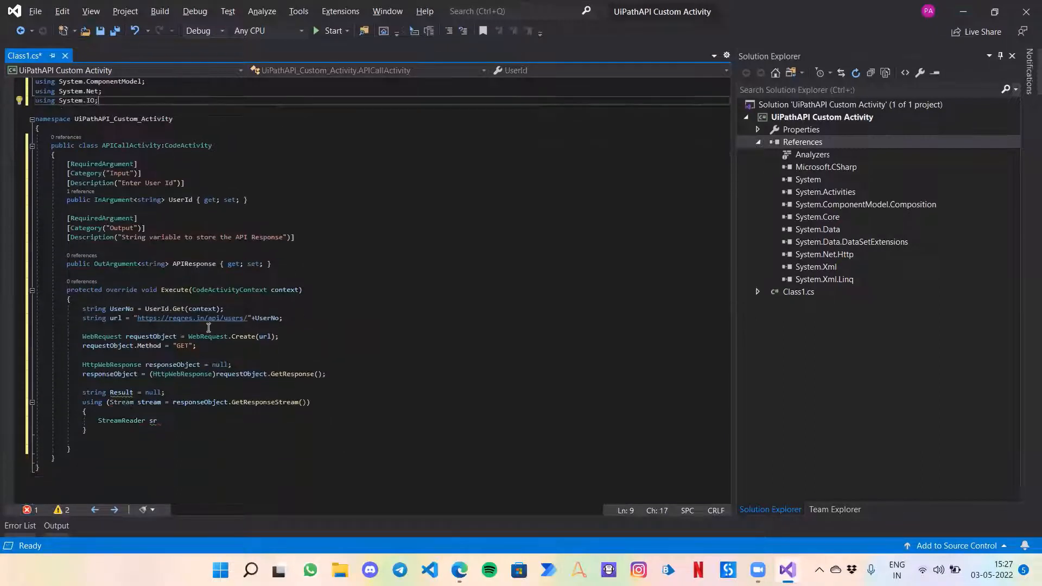
left_click(175, 421)
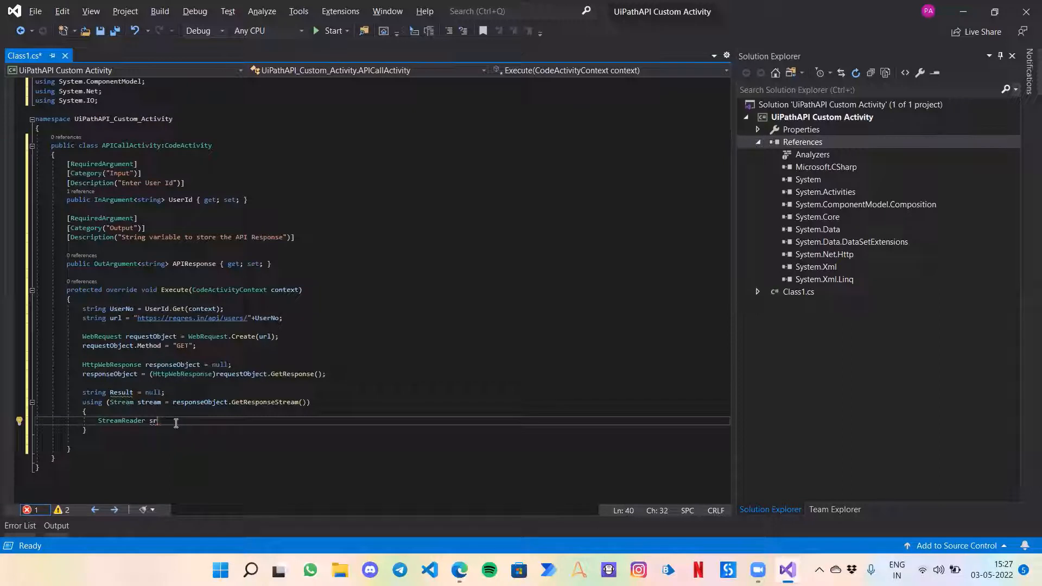
Step: Complete sr = new StreamReader(stream);, read Result = sr.ReadToEnd(); and call sr.Close()
type("= new")
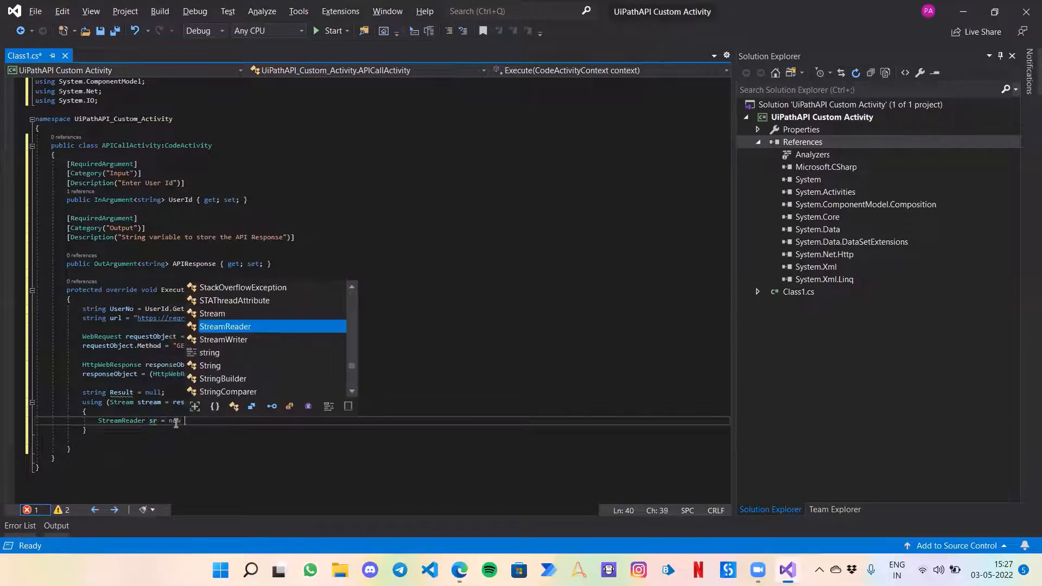
type("StreamReader(stream);")
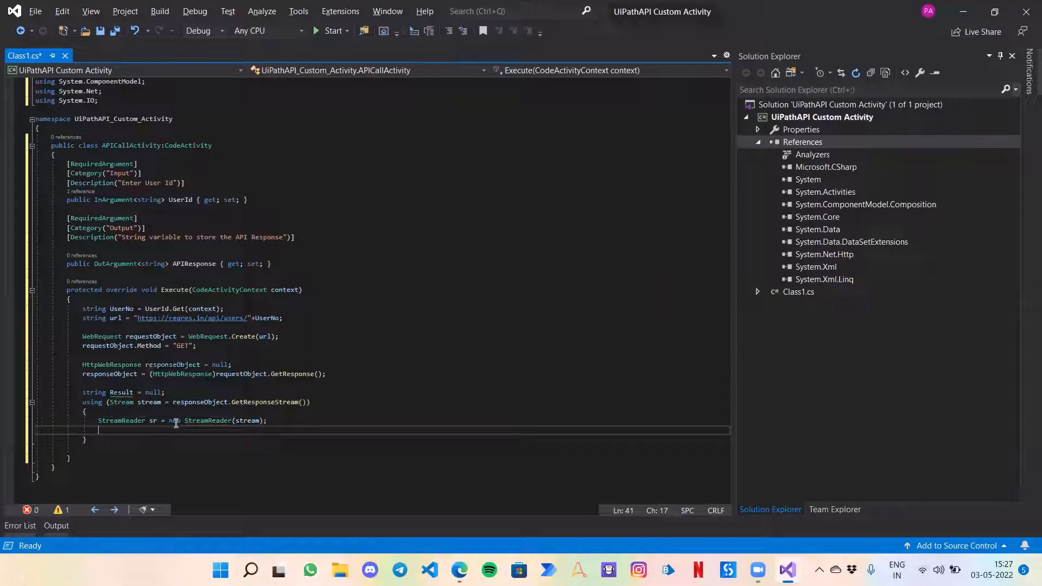
type("Result = sr")
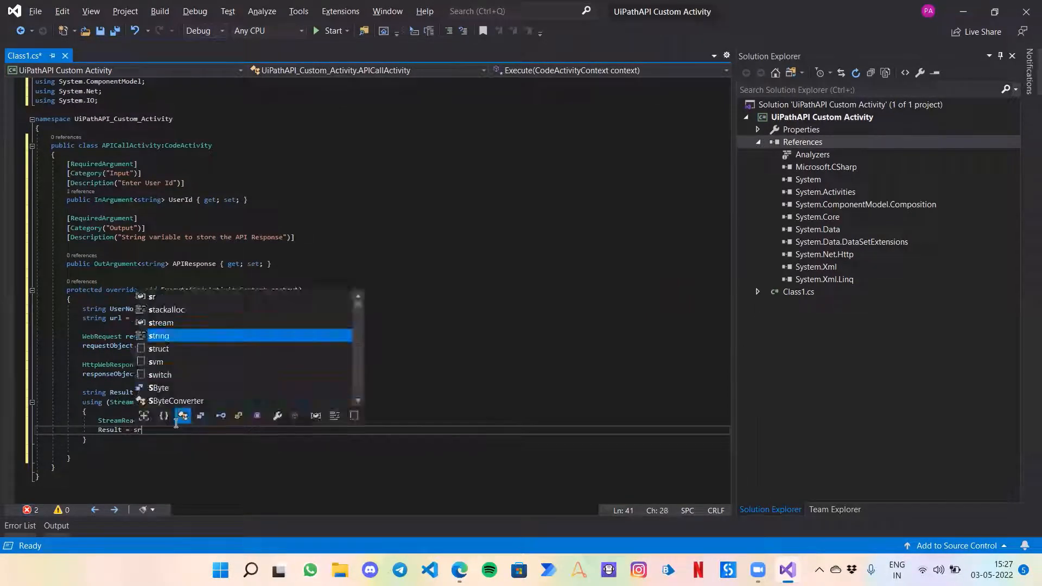
type(".ReadToEnd();")
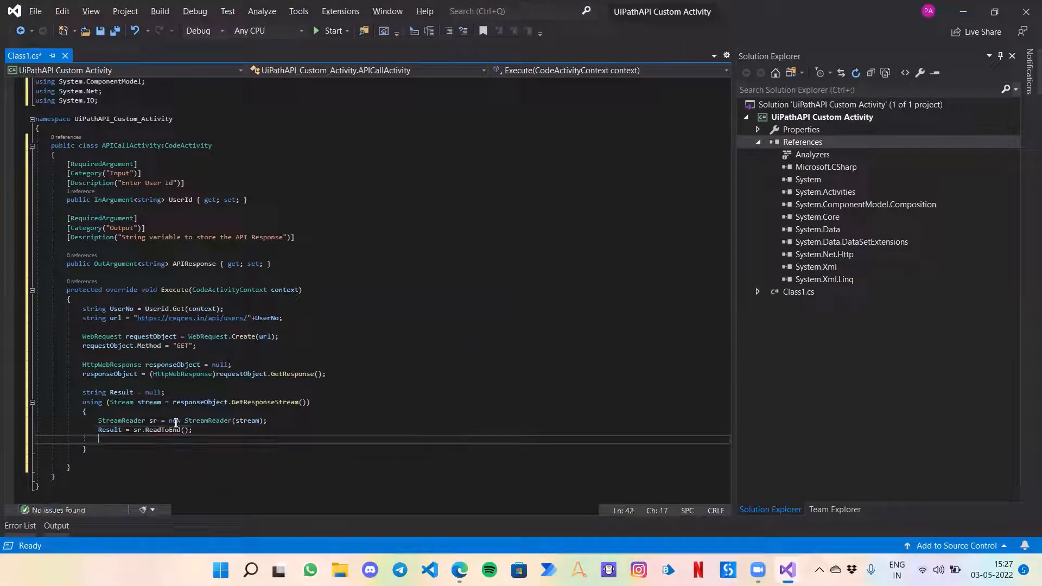
type("sr.close();")
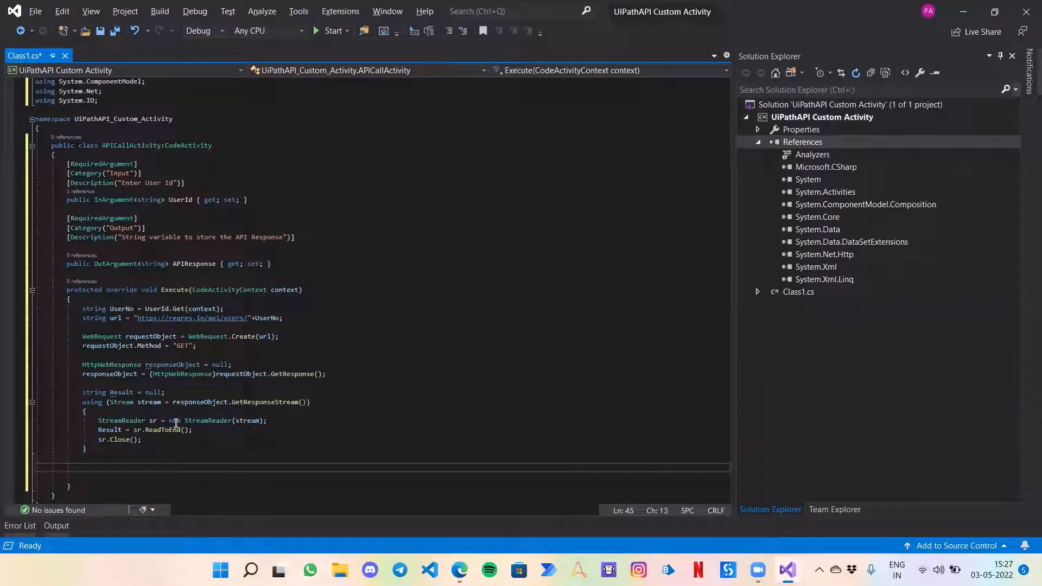
Step: Add APIResponse.Set(context, Result); after the using block to output the response
type("Result.")
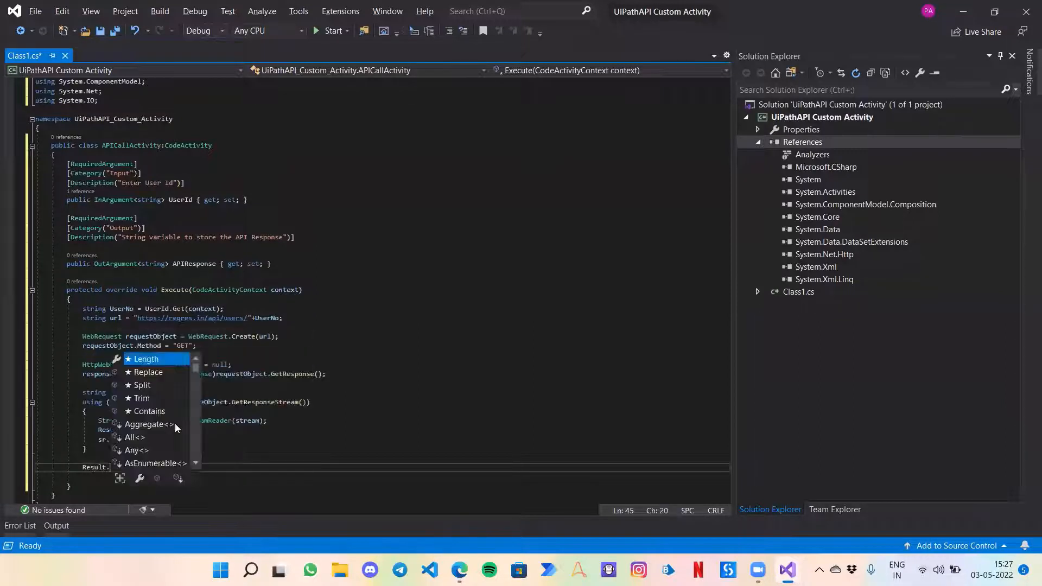
type("Sele")
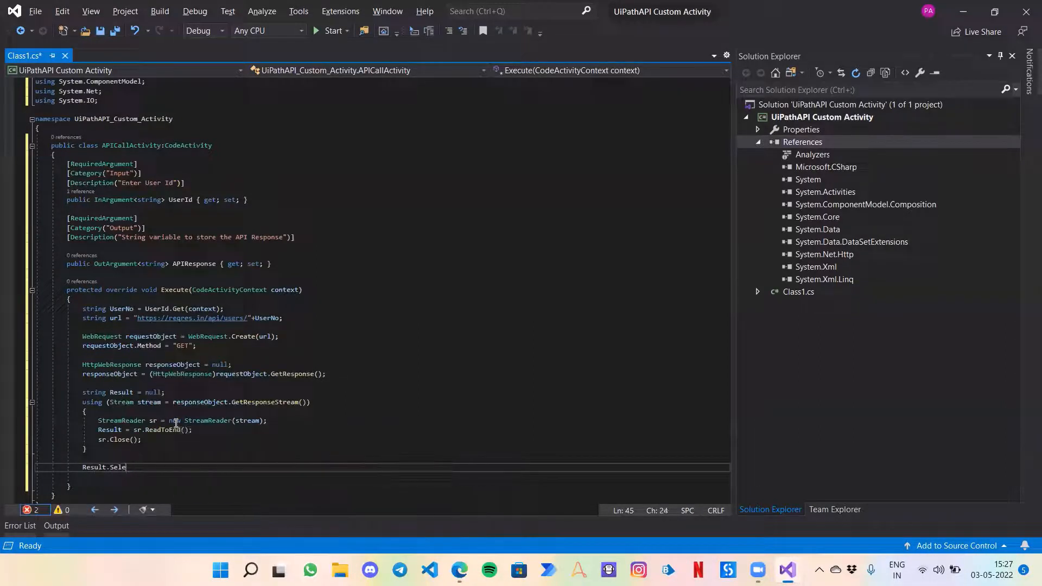
type("Set(")
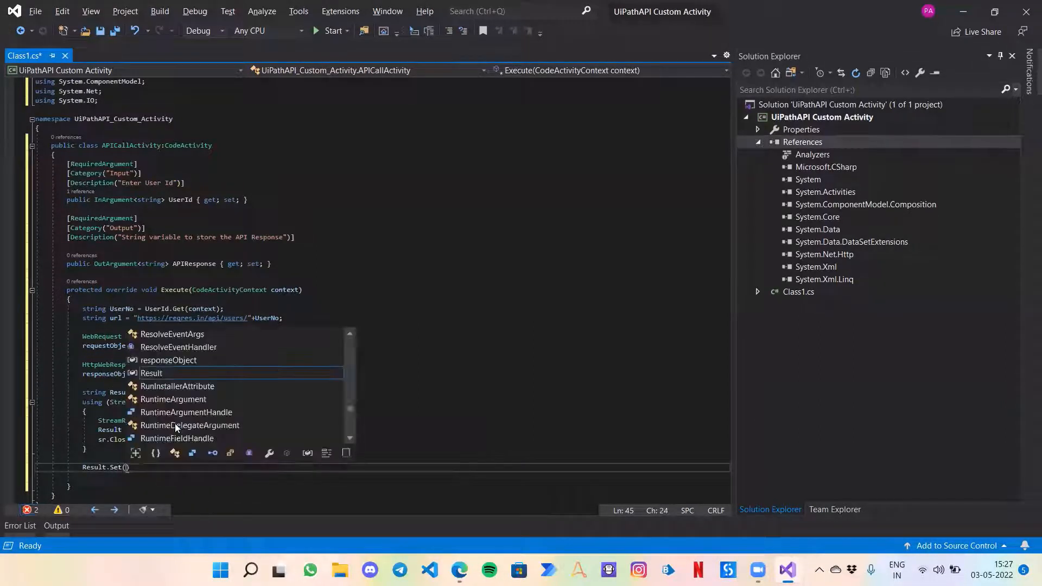
type("context")
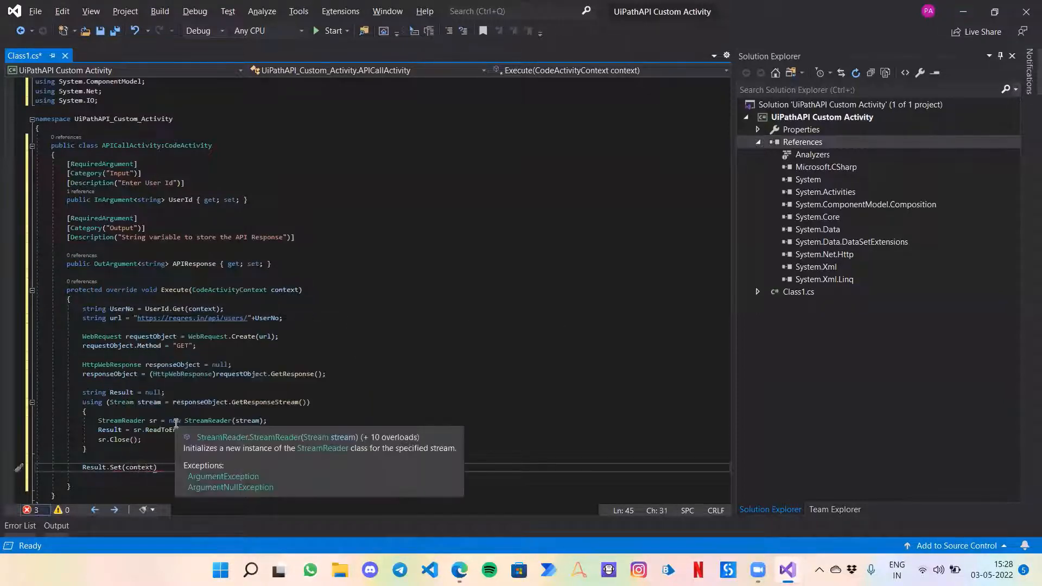
type(",R")
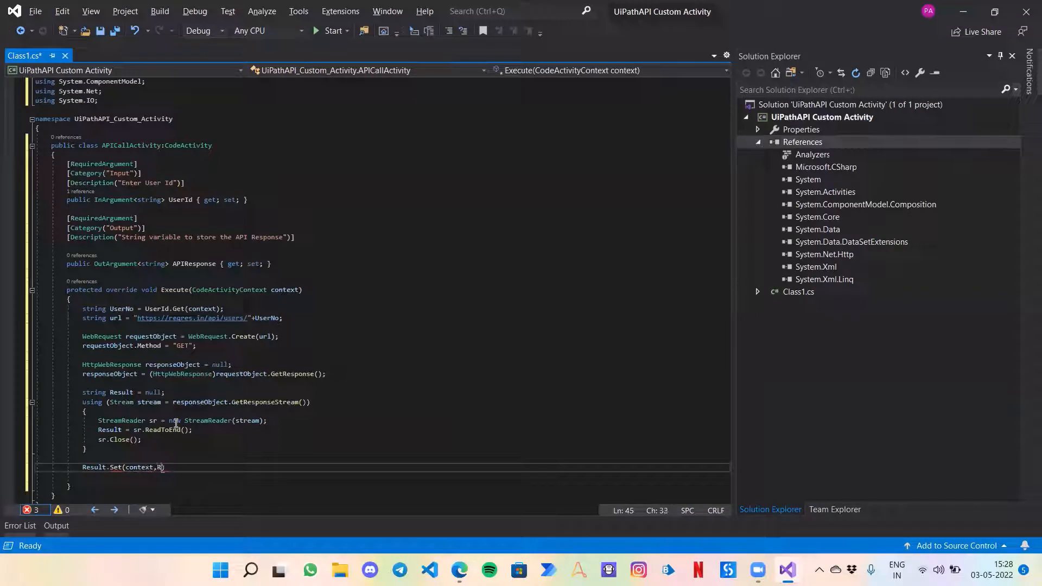
type("esult")
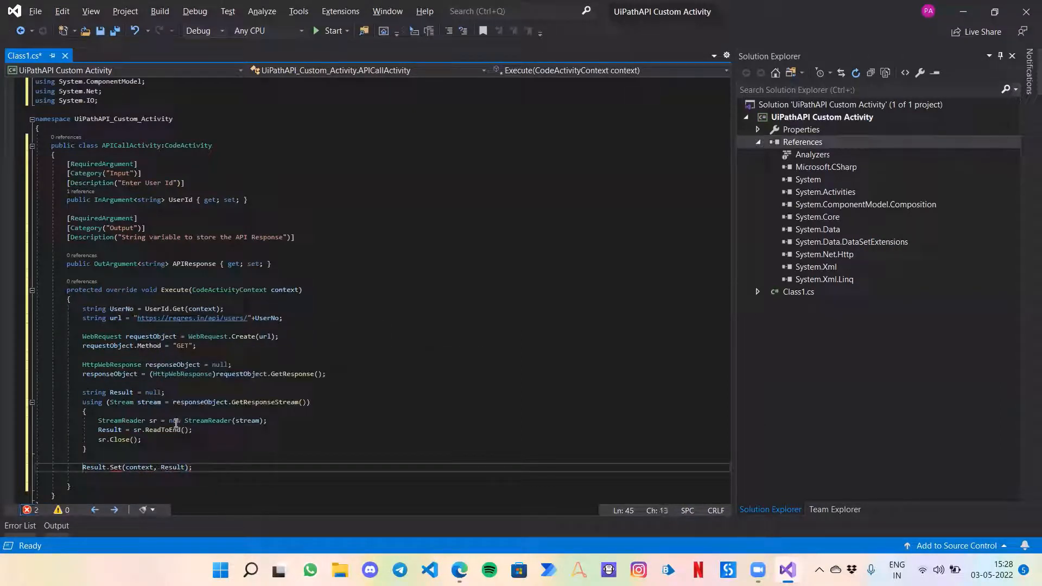
Step: Save Class1.cs with Ctrl+S
double_click(121, 392)
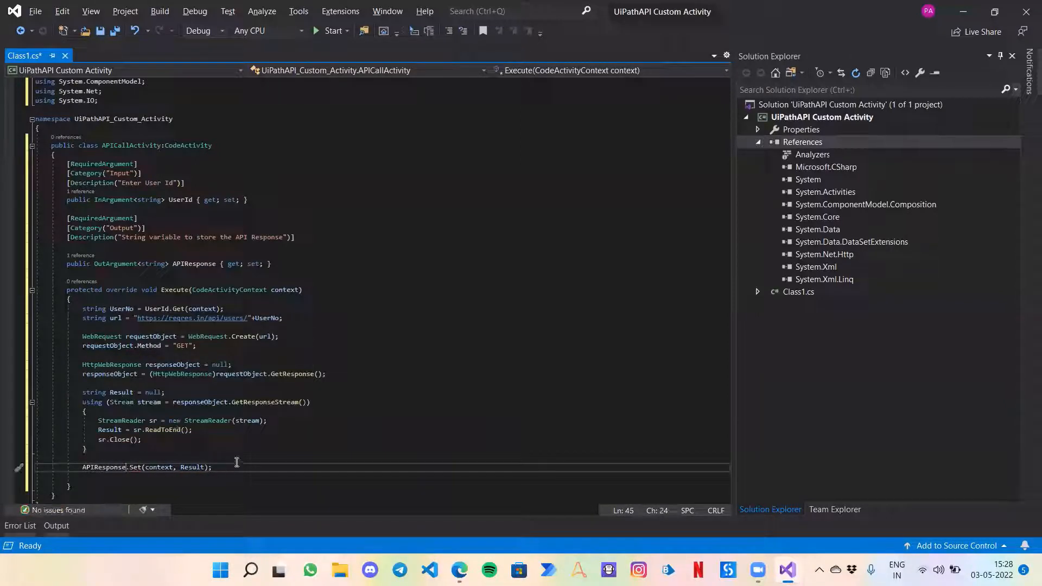
left_click(247, 393)
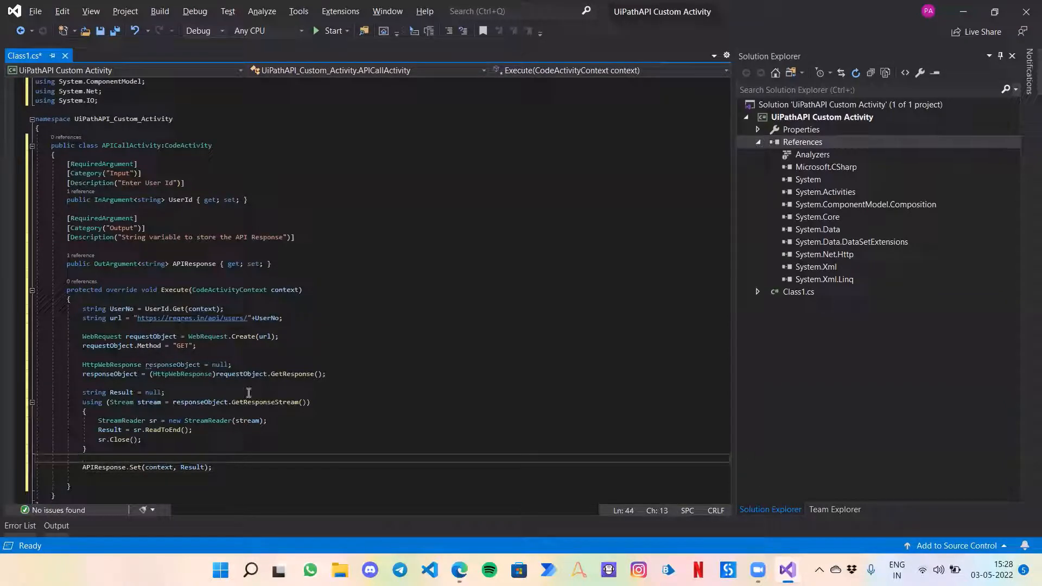
key("ctrl+s")
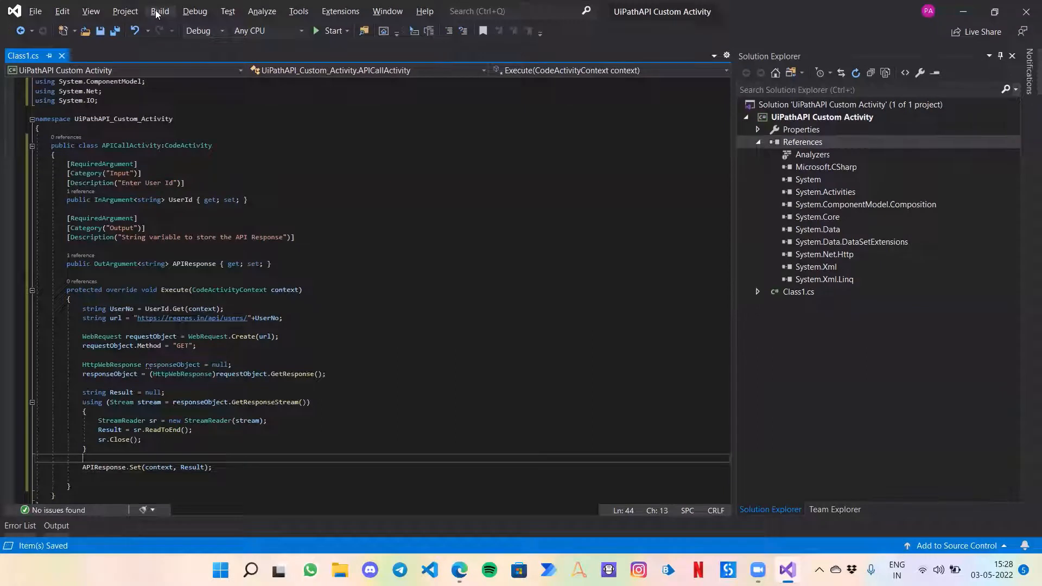
Step: Build the solution and pick up the UiPathAPI Custom Activity.dll path from the Output window
left_click(159, 11)
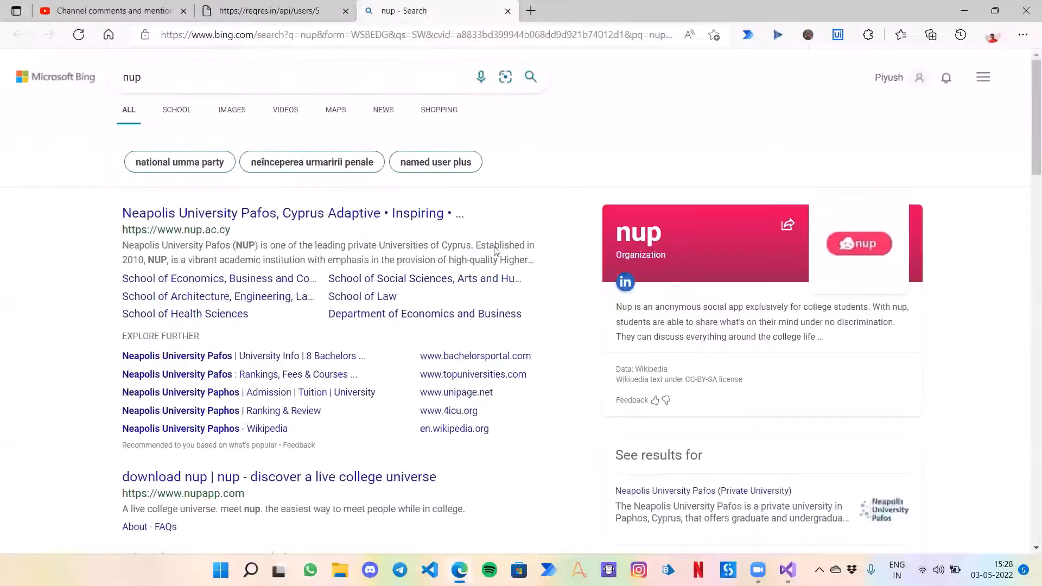
left_click(251, 570)
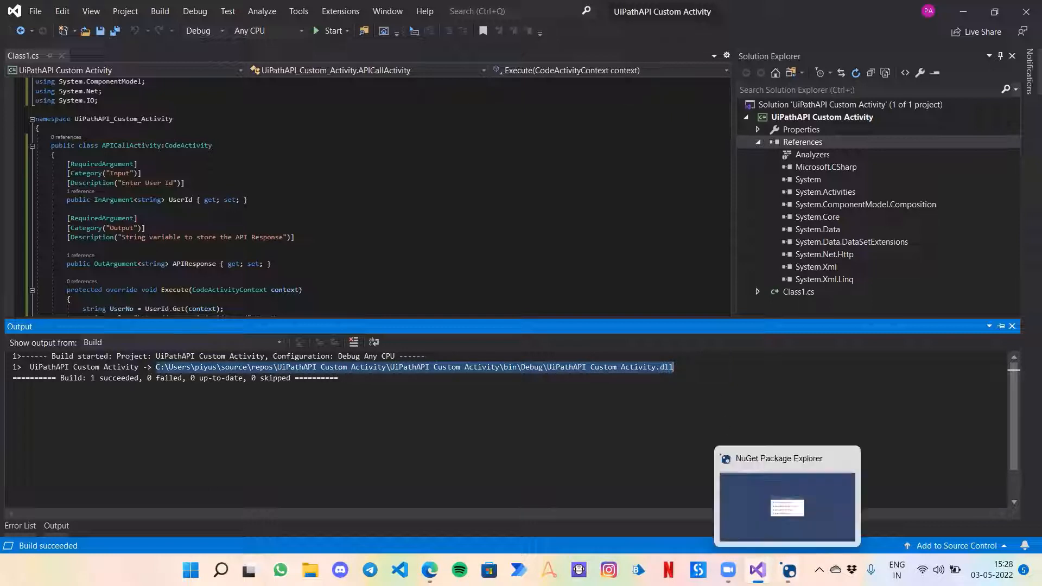
Step: Create a new package in NuGet Package Explorer with a lib folder
left_click(786, 495)
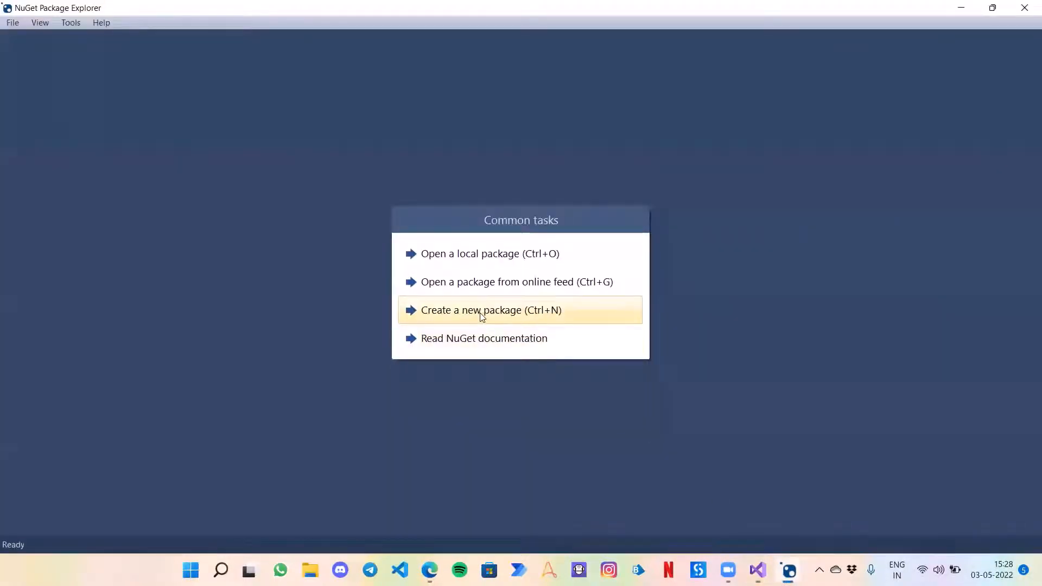
left_click(491, 310)
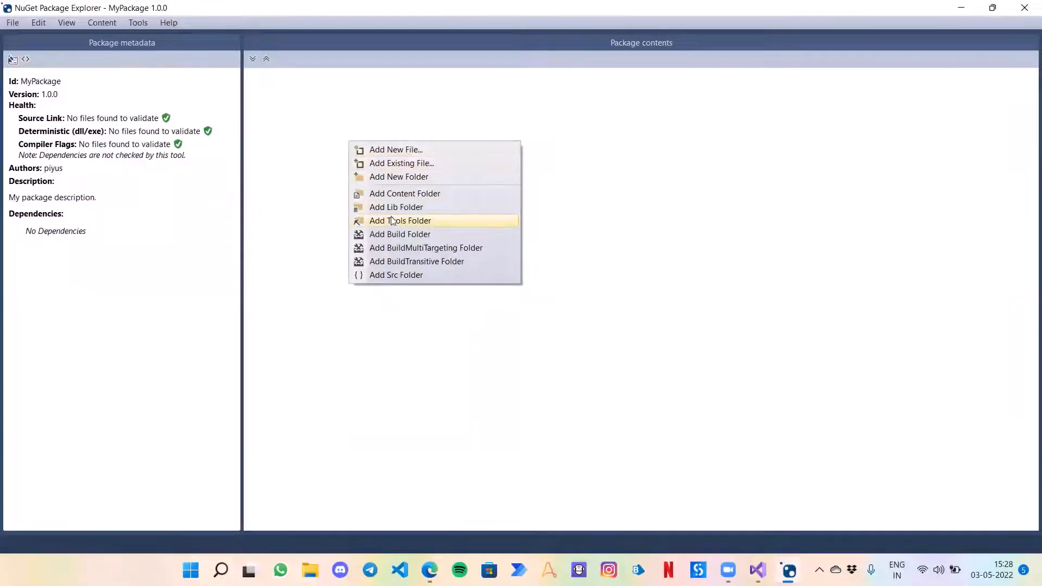
left_click(395, 206)
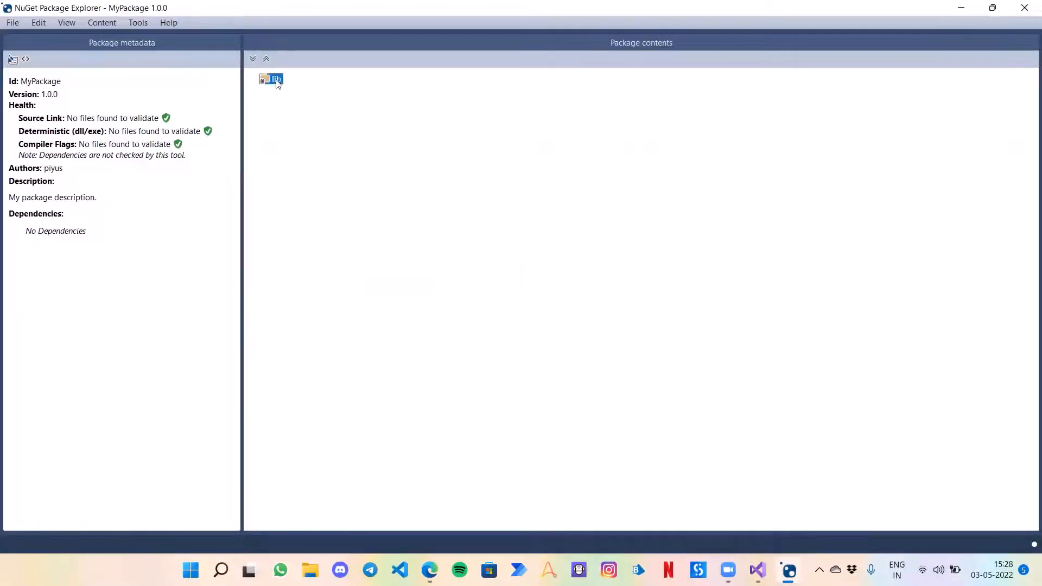
Step: Add the built UiPathAPI Custom Activity.dll as an existing file under lib
right_click(272, 79)
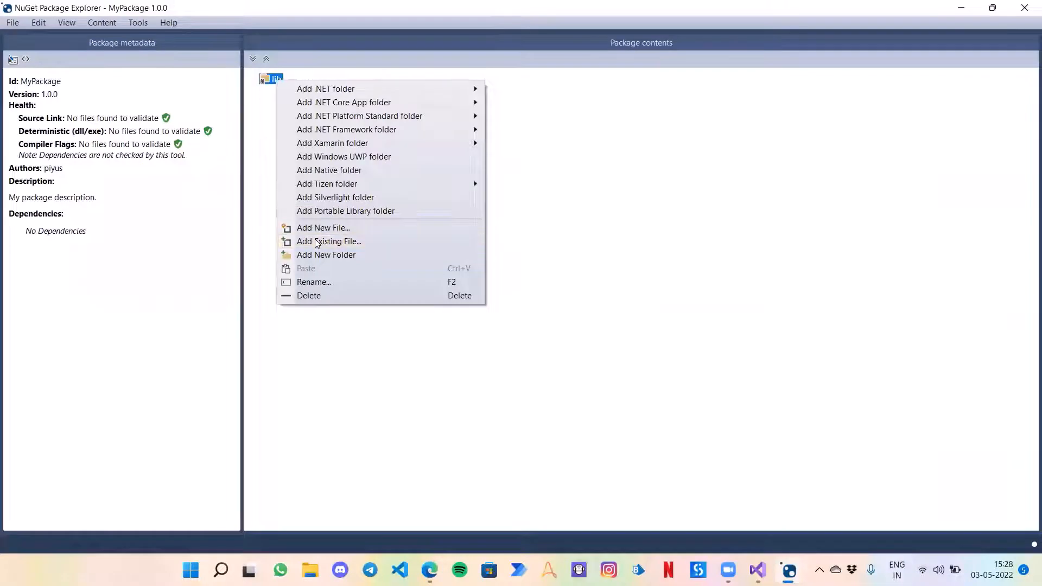
left_click(328, 241)
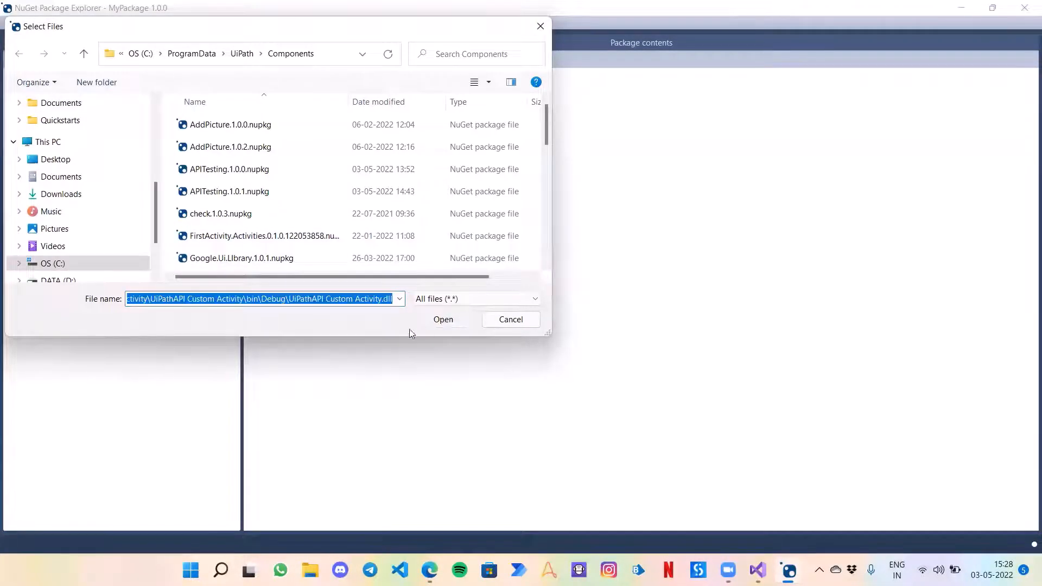
left_click(443, 319)
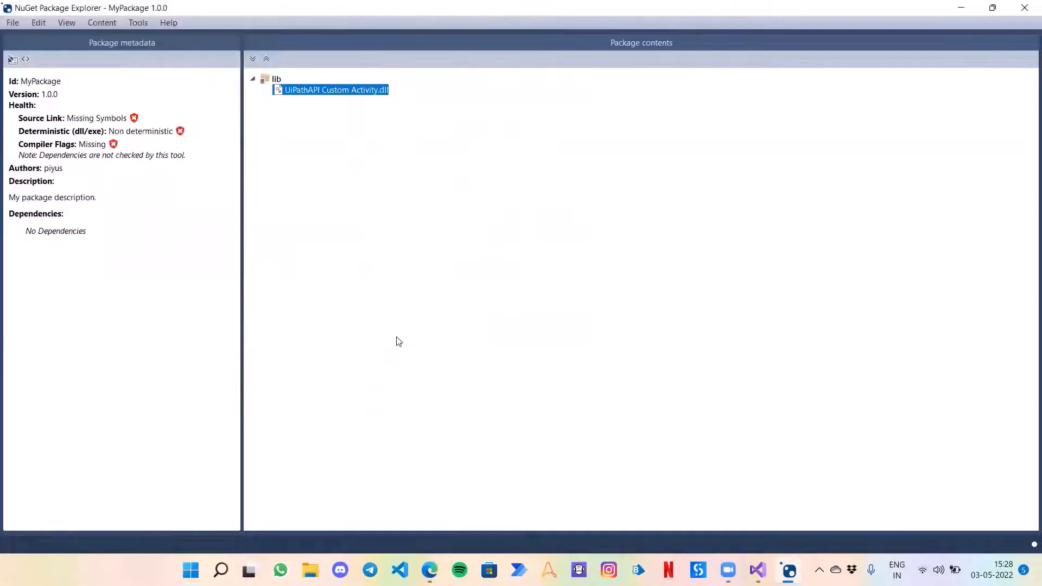
left_click(12, 58)
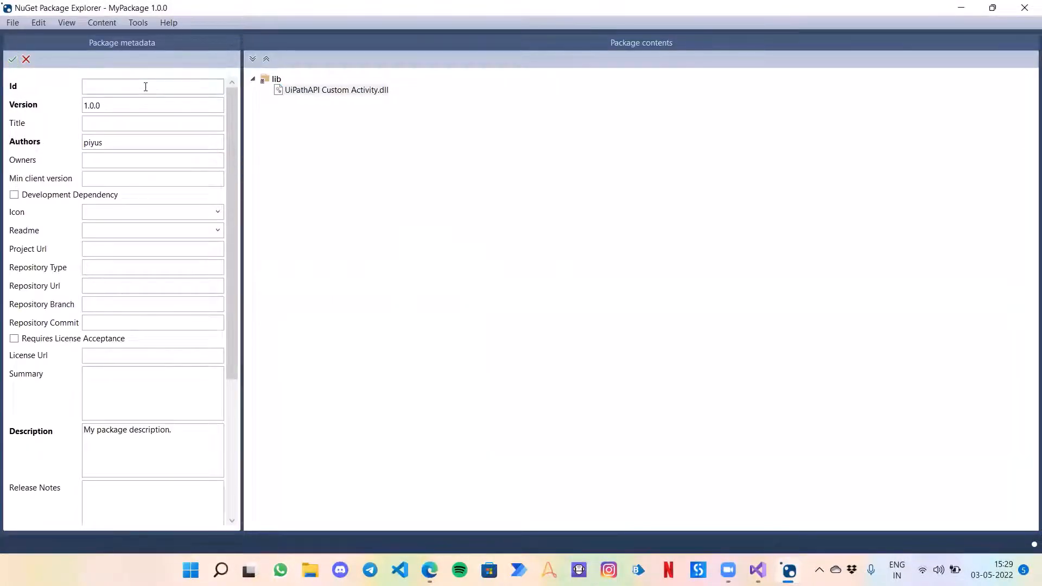
Step: Set the package Id to GetRandomUser and Title to GetRandomUserDetails, then confirm the metadata
type("Get")
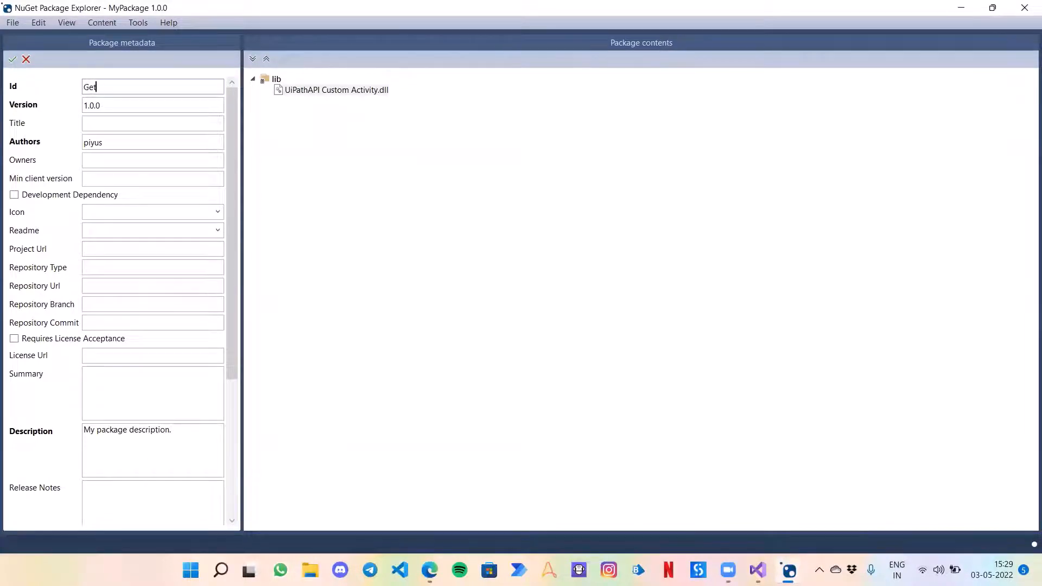
type("RandomUser")
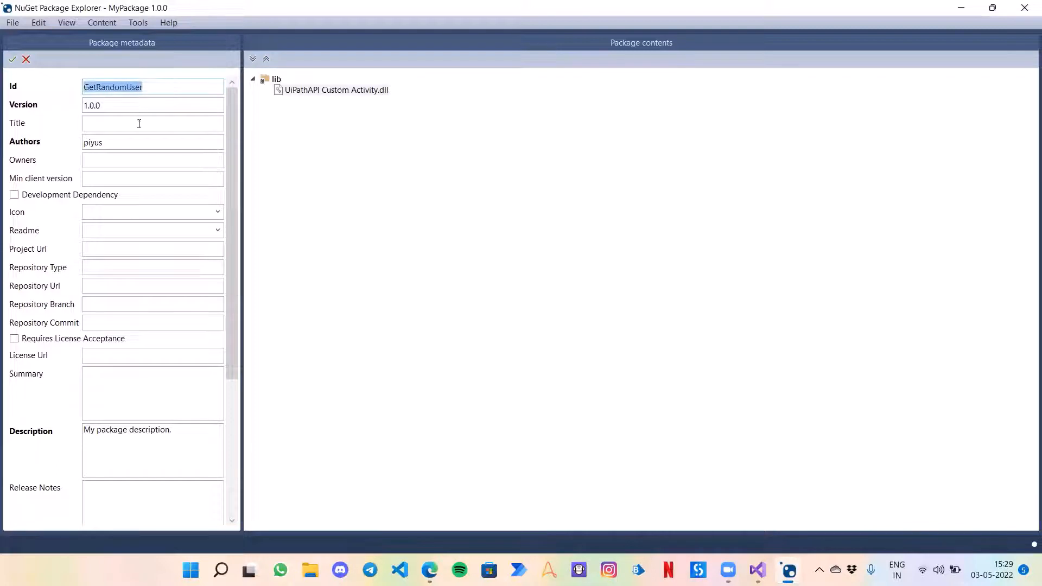
type("GetRandomUsero")
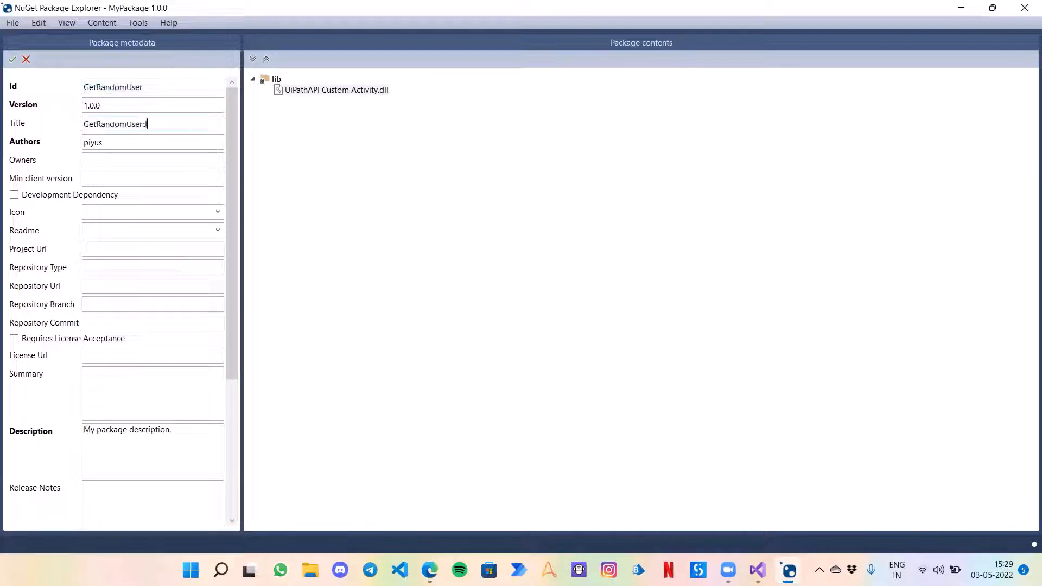
type("Details")
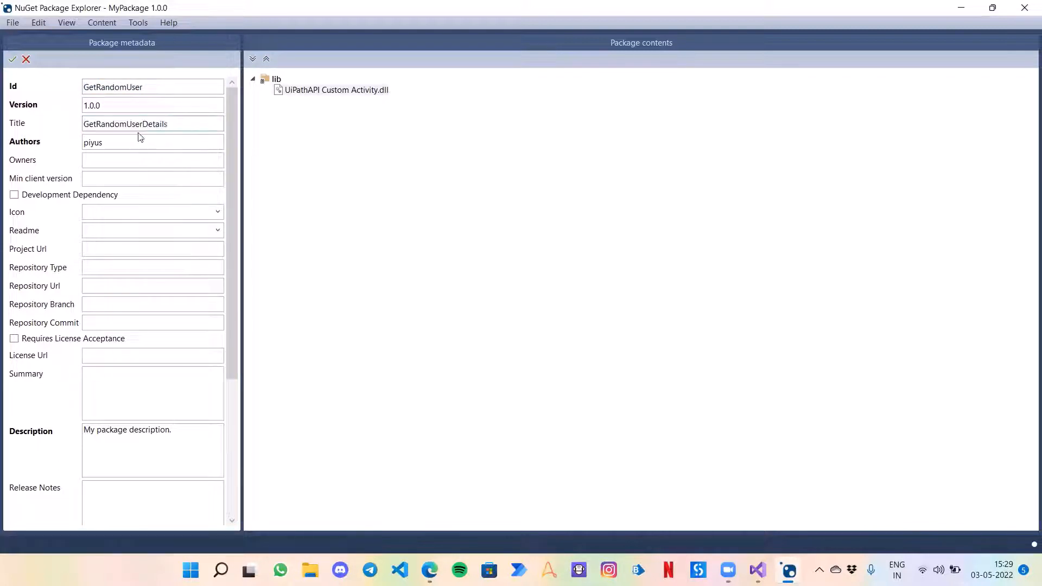
left_click(12, 59)
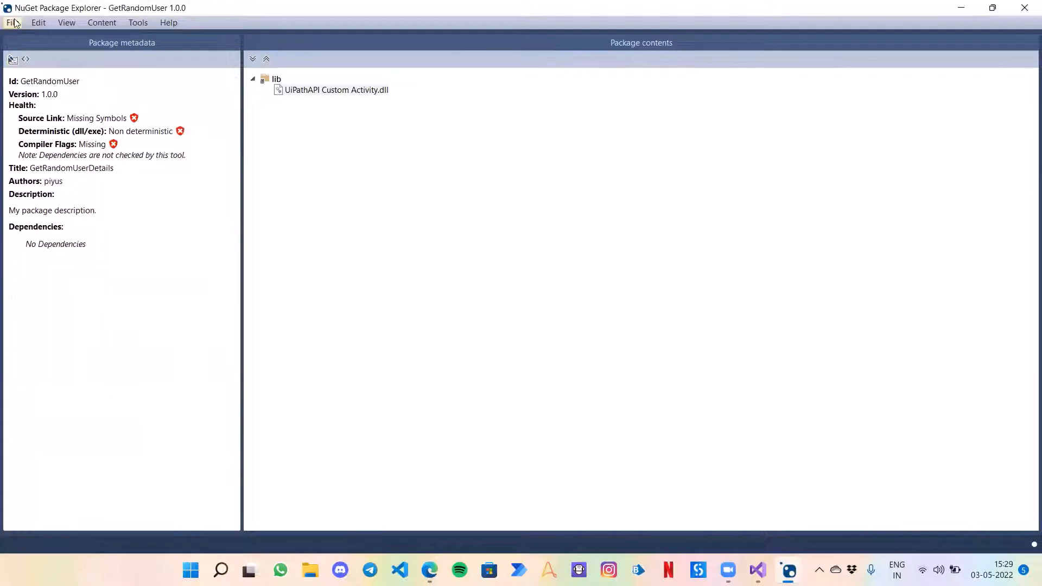
mouse_move(37, 112)
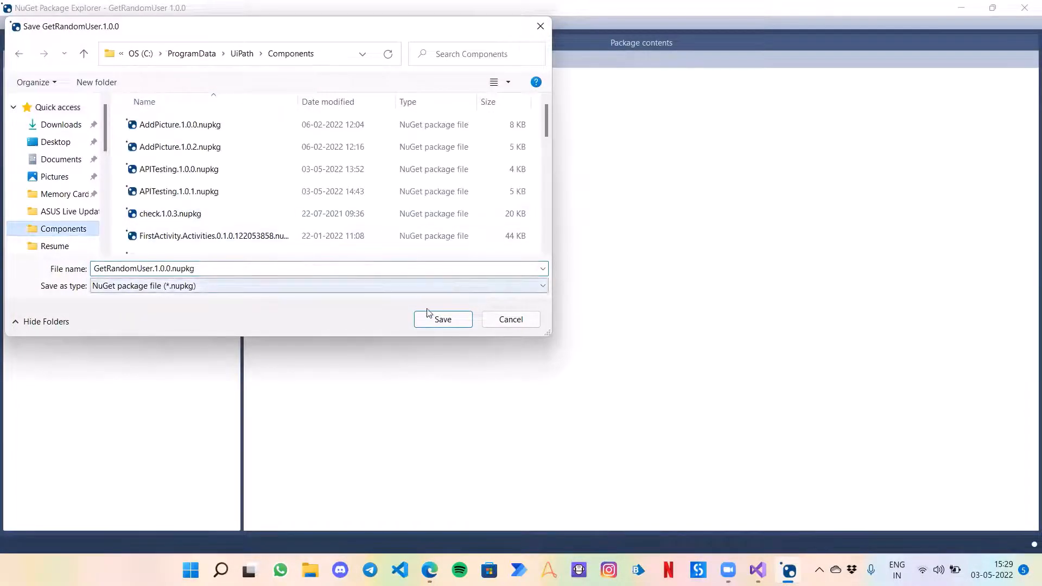
Step: Save the package as GetRandomUser.1.0.0.nupkg into ProgramData\UiPath\Components
left_click(442, 319)
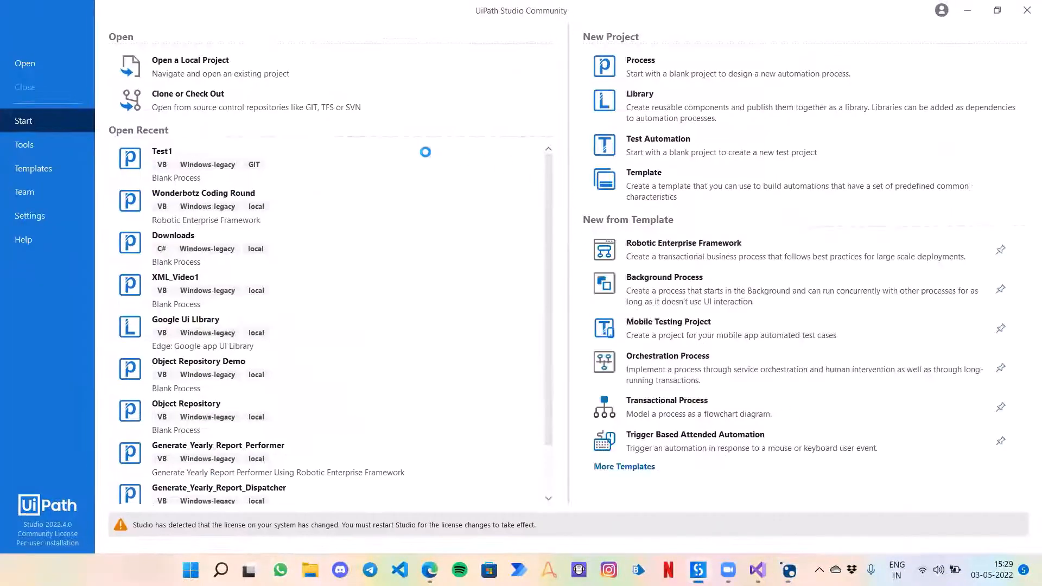
mouse_move(438, 166)
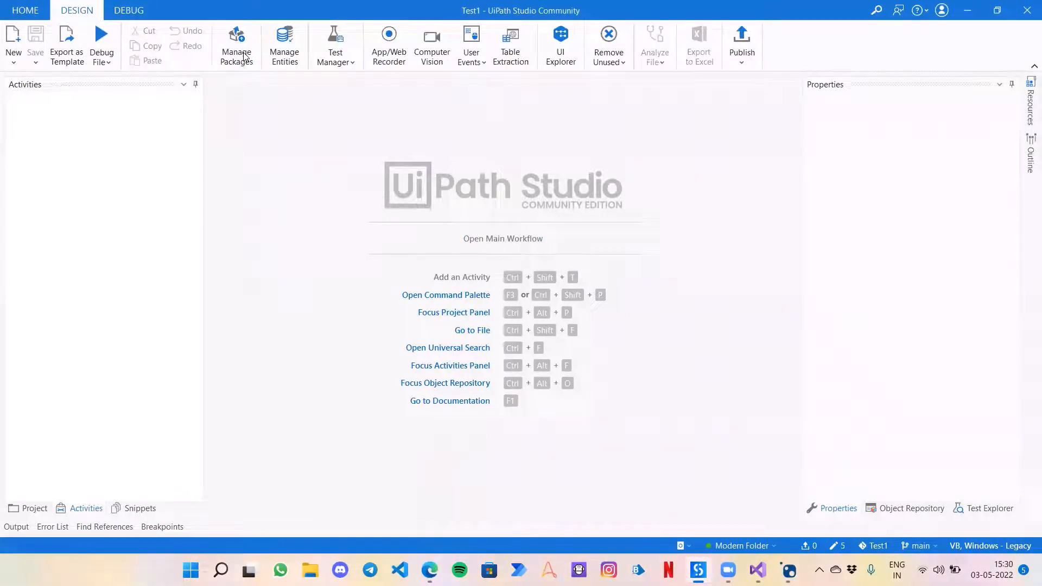
Step: In Manage Packages, select GetRandomUserDetails from the Downloaded Components source
left_click(236, 46)
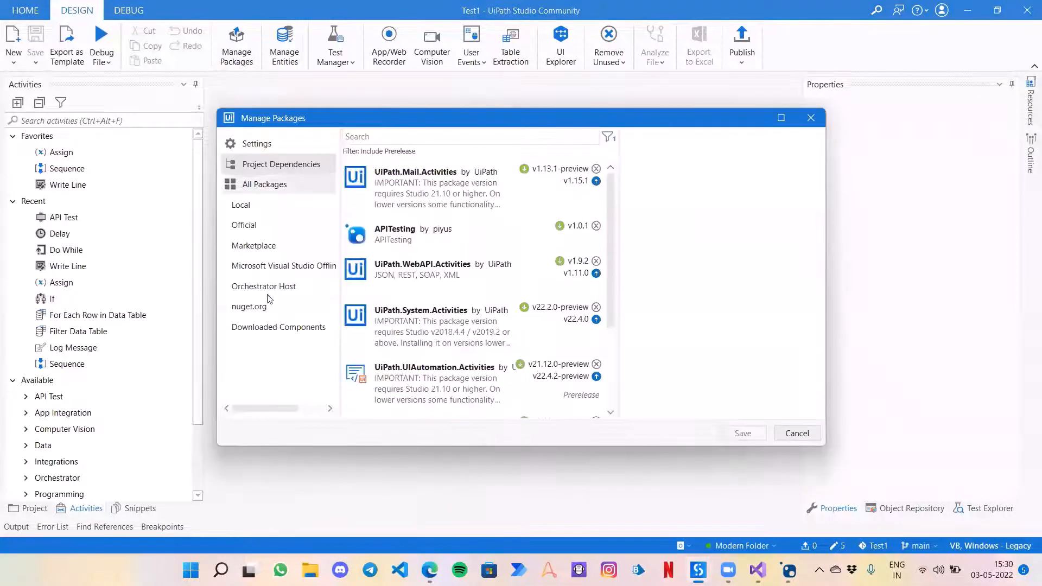
left_click(278, 327)
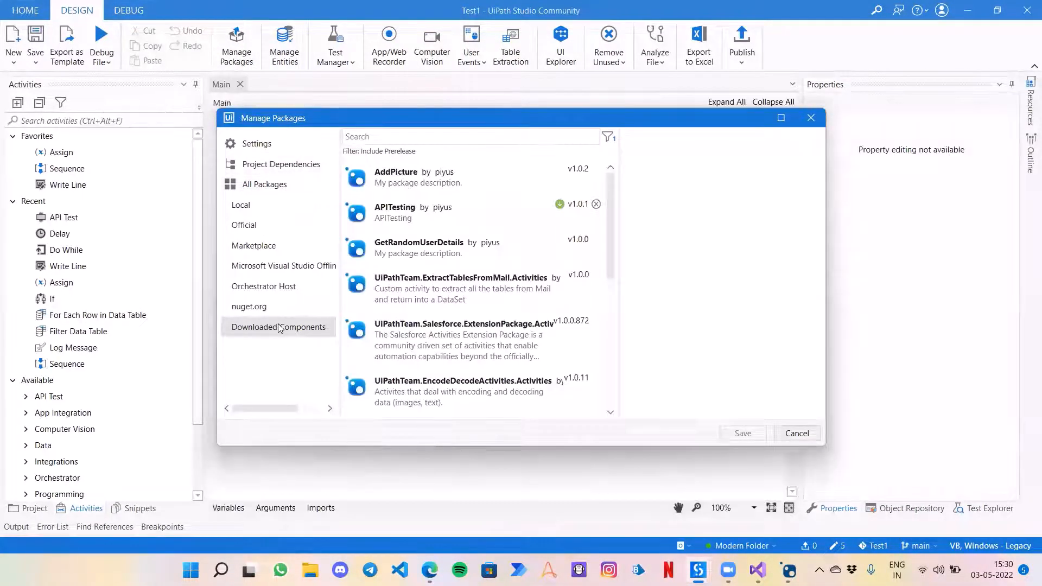
mouse_move(279, 326)
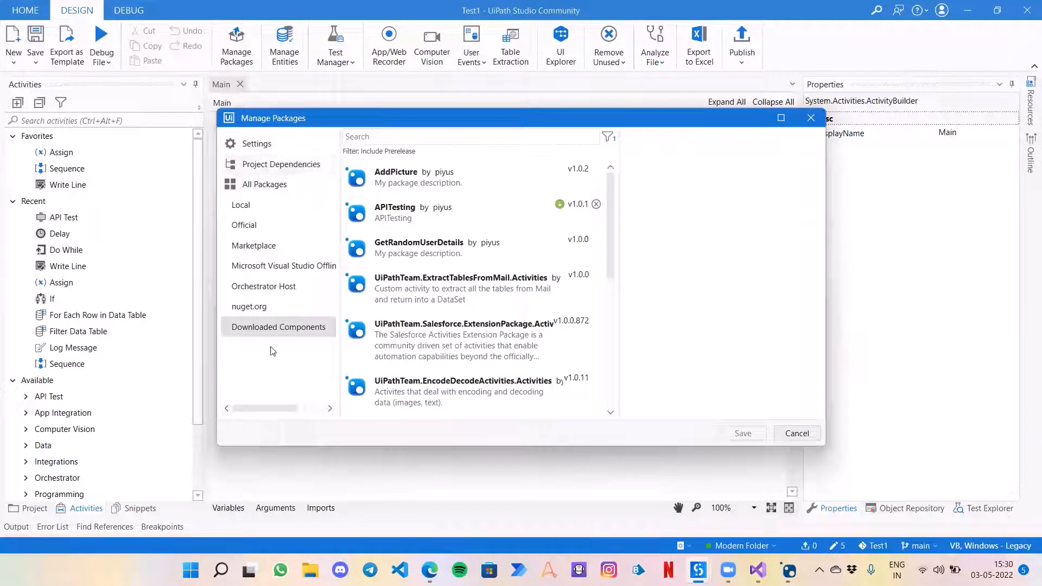
mouse_move(307, 339)
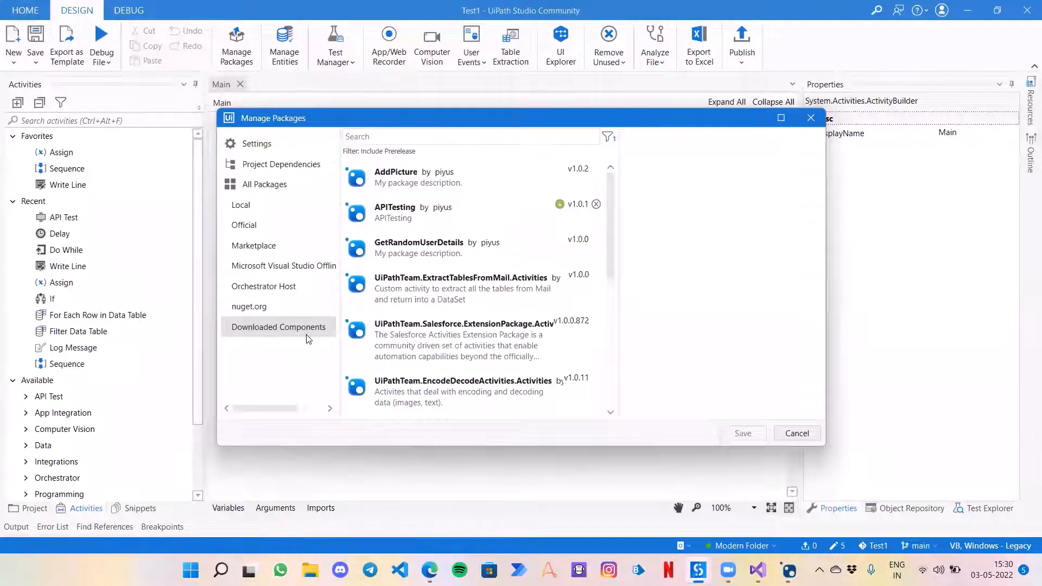
mouse_move(518, 216)
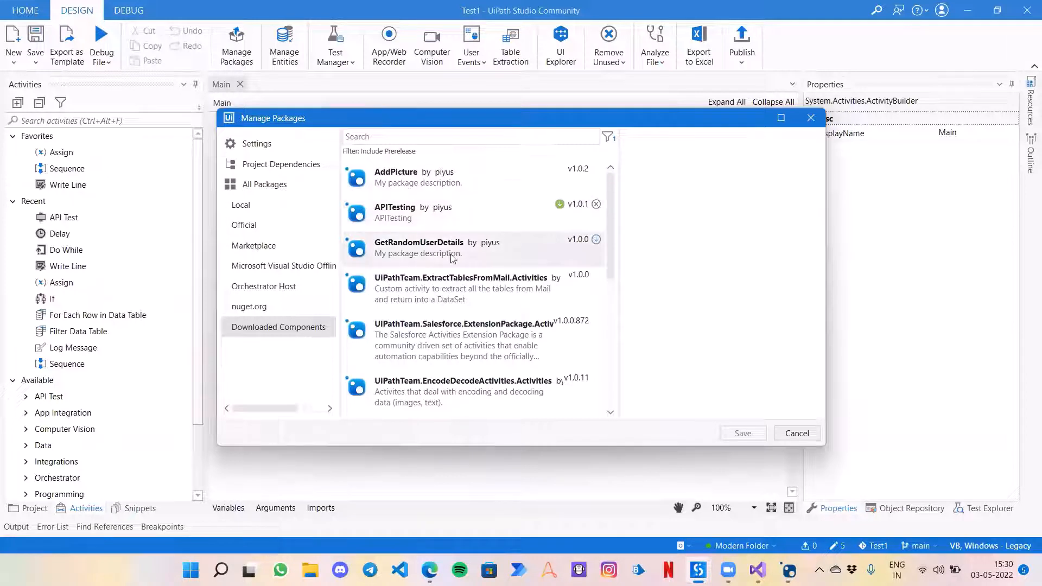
left_click(419, 247)
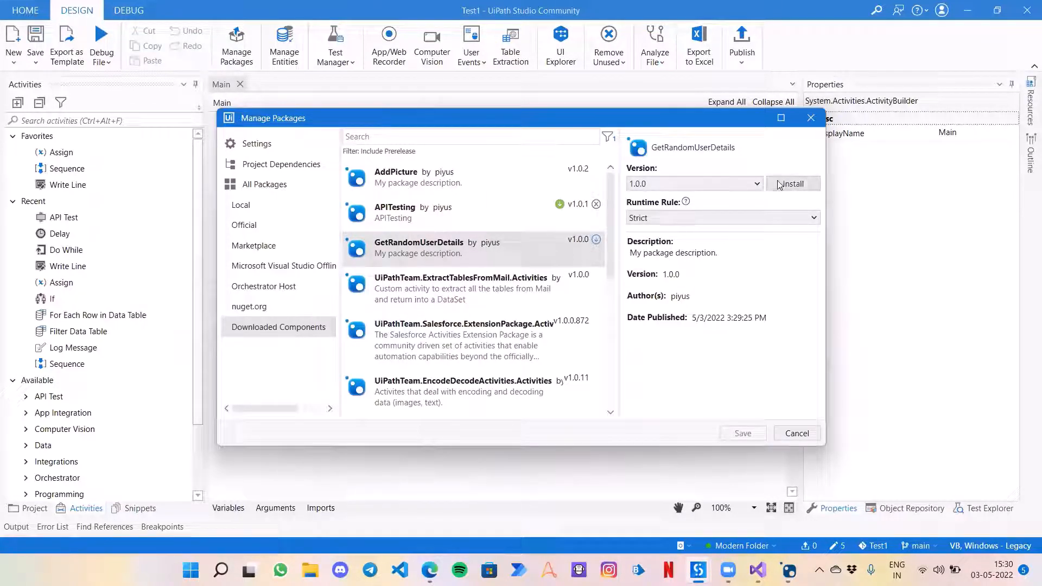
Step: Install GetRandomUserDetails 1.0.0 into the Test1 project and save the change
left_click(792, 184)
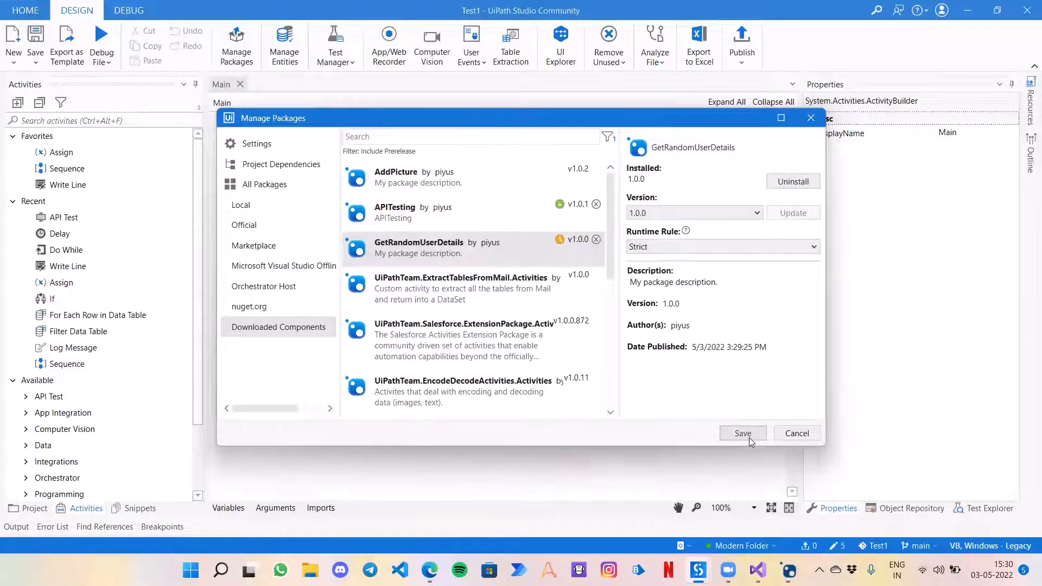
left_click(743, 433)
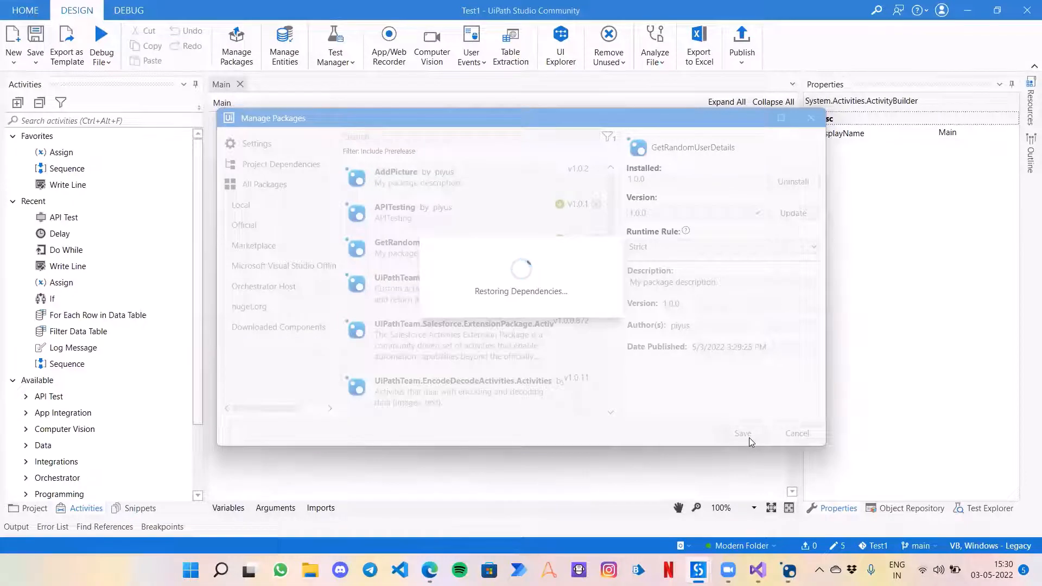
left_click(757, 570)
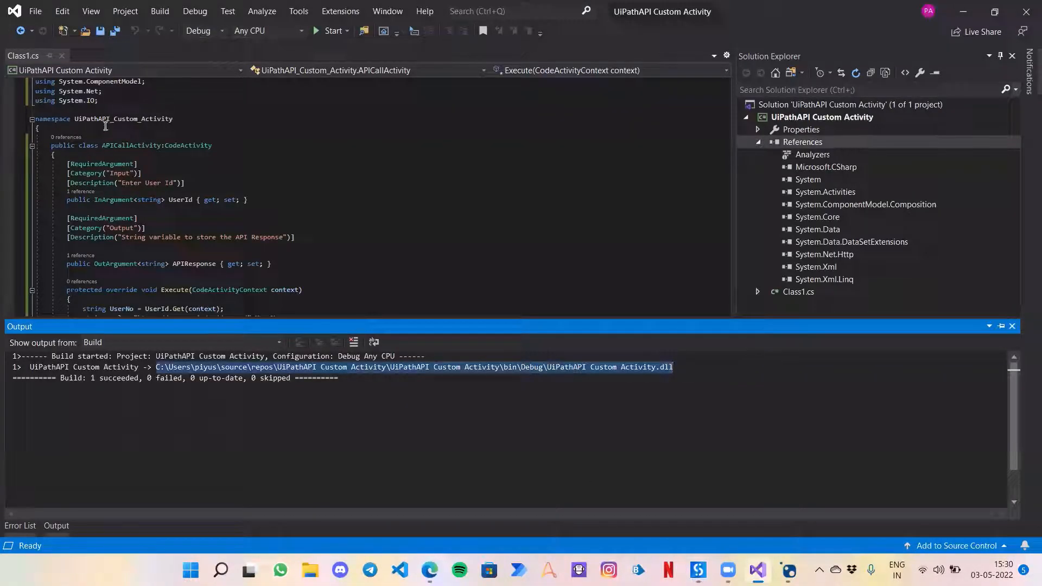
mouse_move(685, 518)
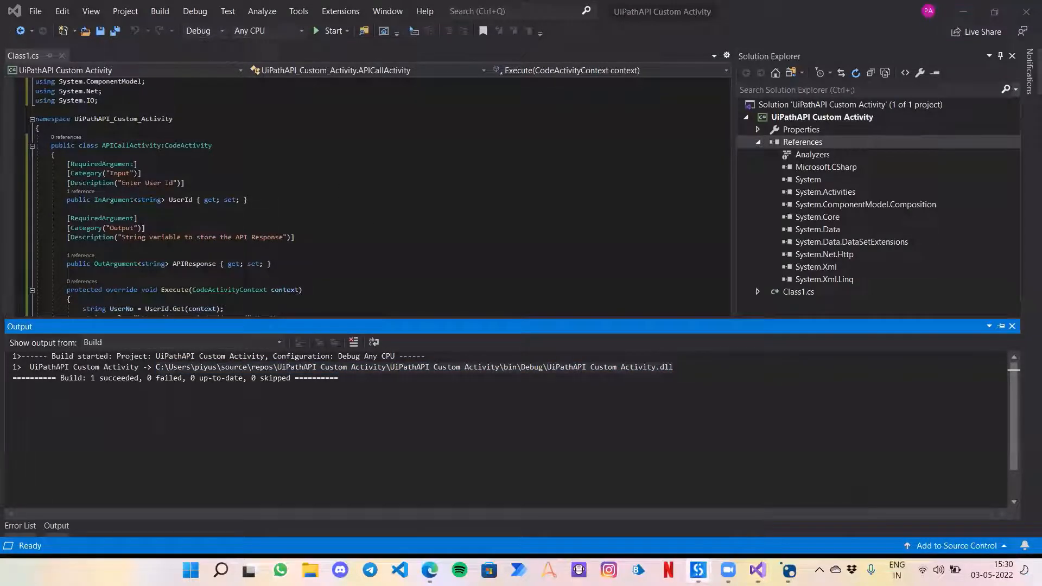
mouse_move(625, 460)
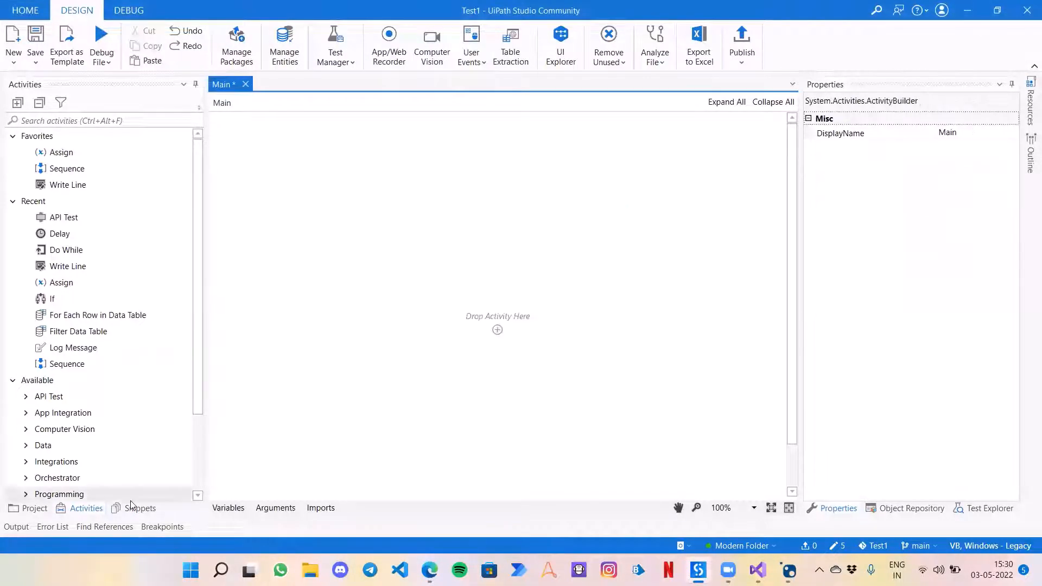
Step: Place the API Call Activity from UiPathAPI Custom Activity onto Main inside a Sequence
scroll("down", 3)
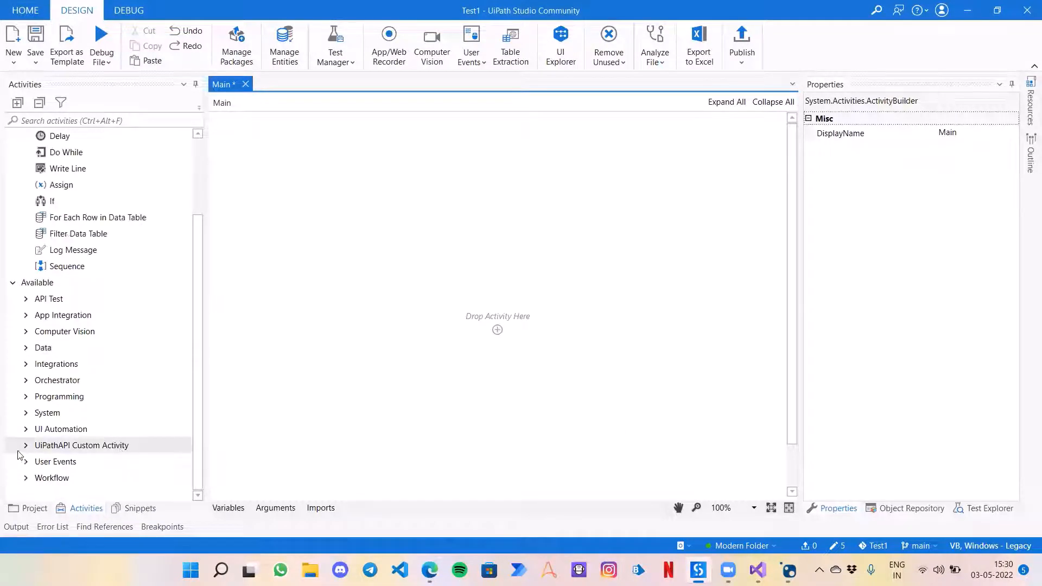
mouse_move(71, 511)
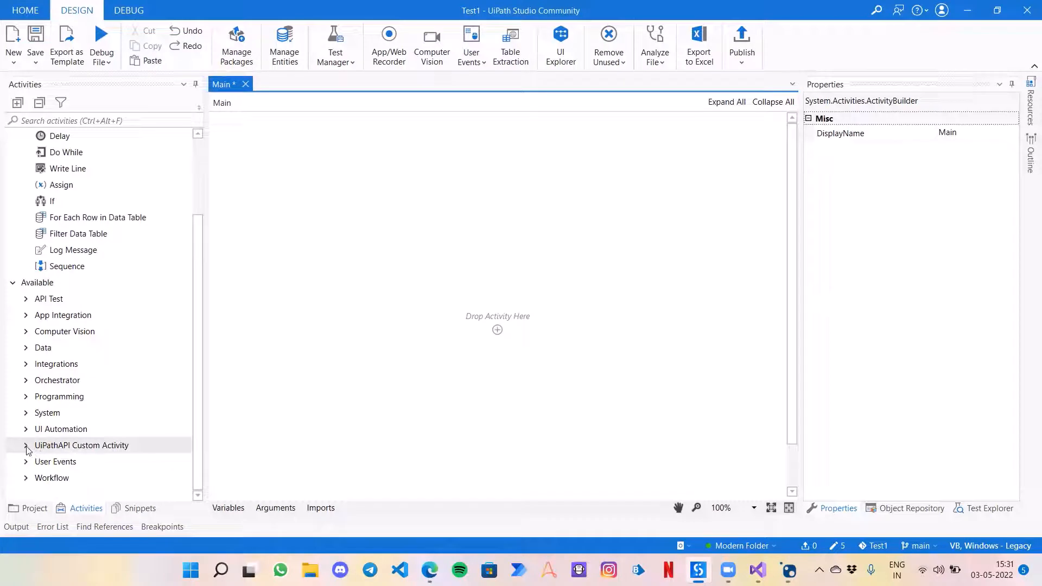
left_click(25, 445)
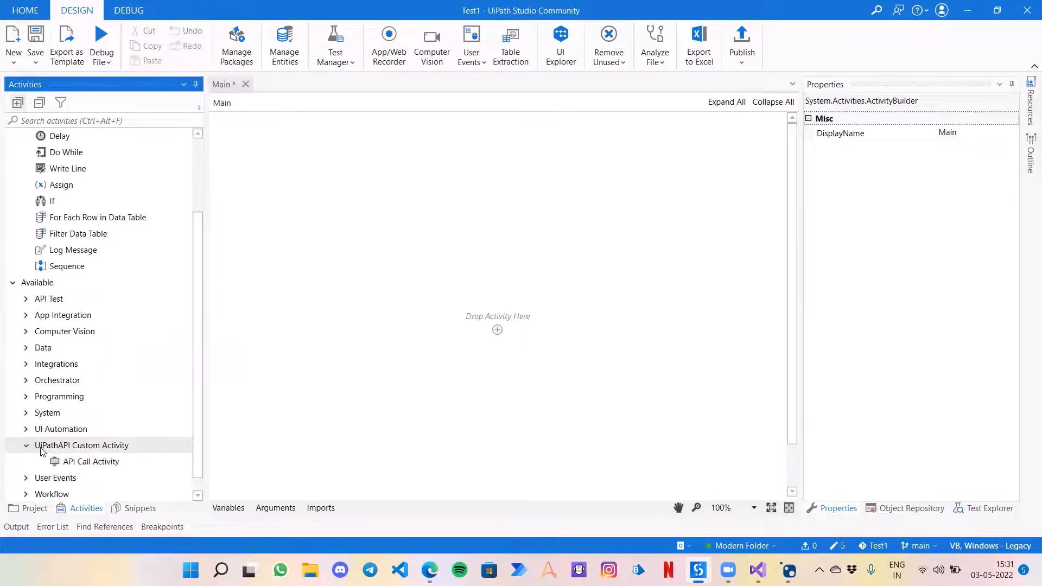
mouse_move(90, 461)
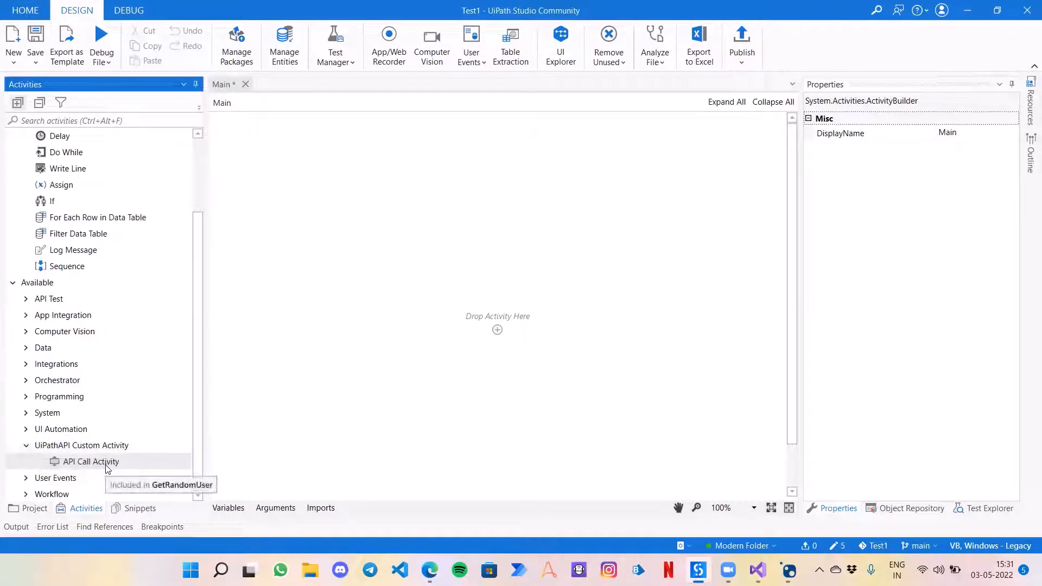
mouse_move(541, 333)
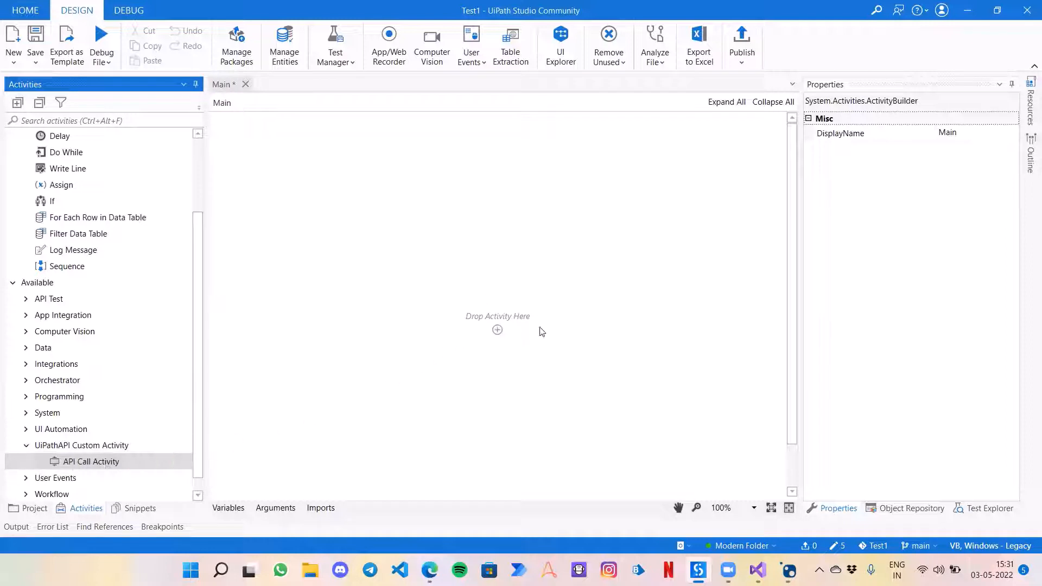
mouse_move(140, 467)
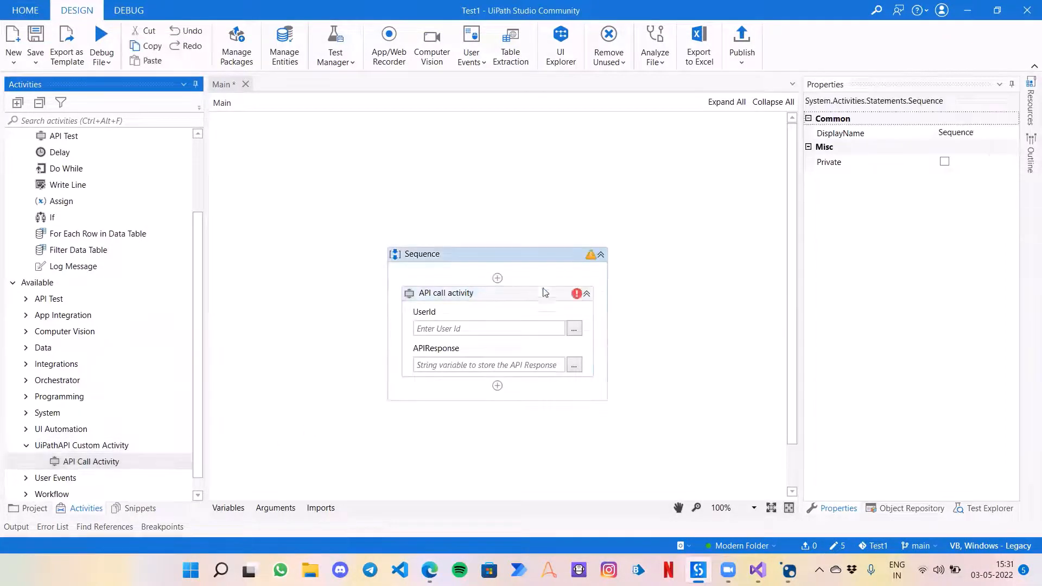
left_click(445, 293)
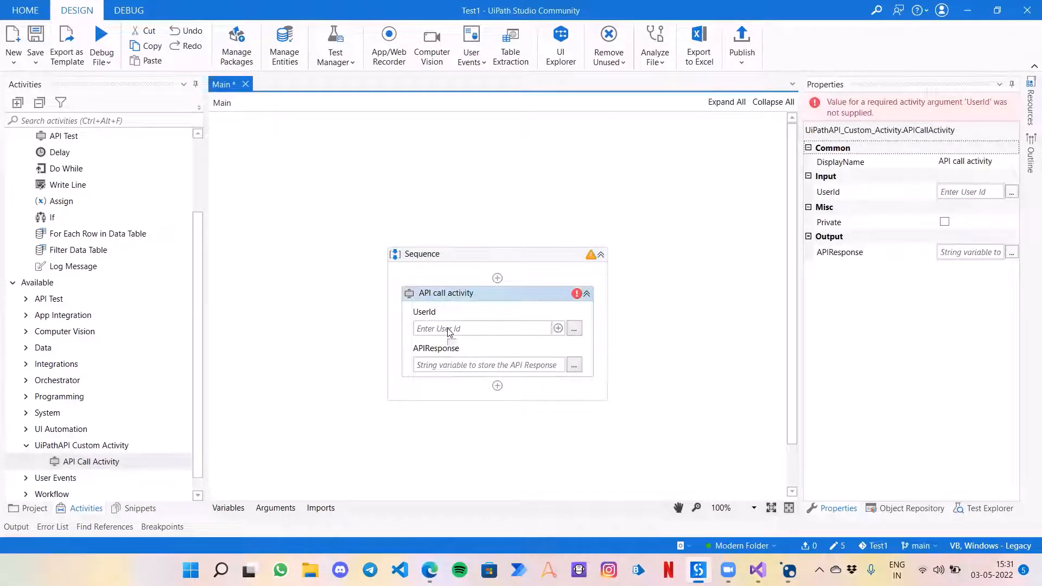
Step: Set the activity's UserId to "2" and its output to the APIResponse variable
left_click(482, 328)
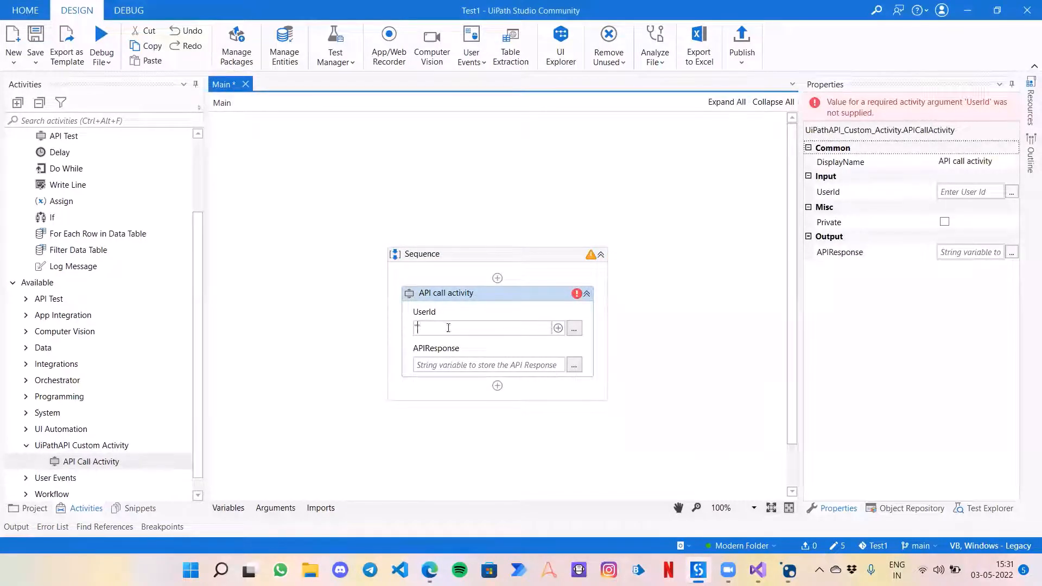
type("\"2\"")
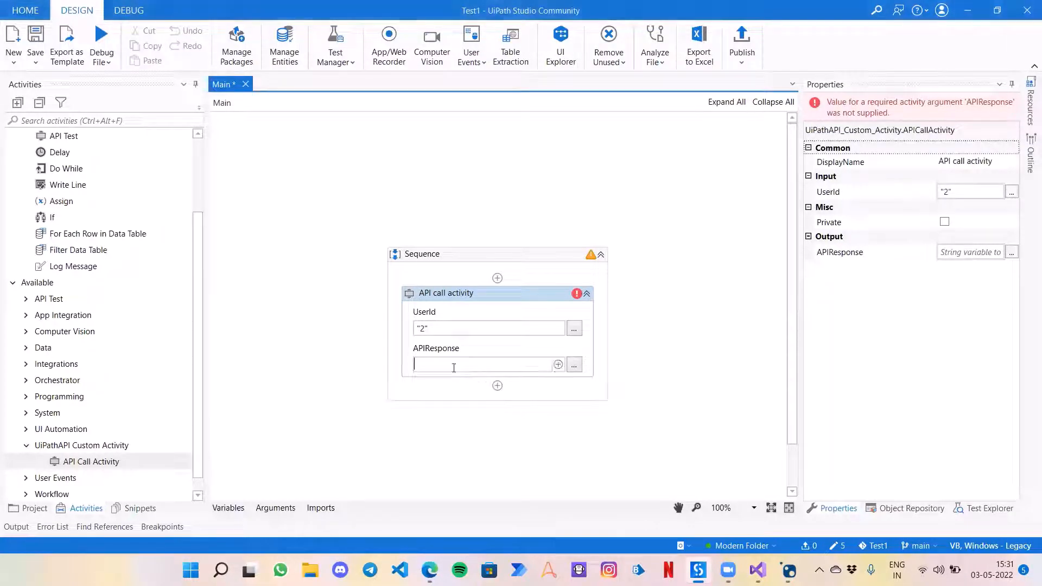
type("APIResponse")
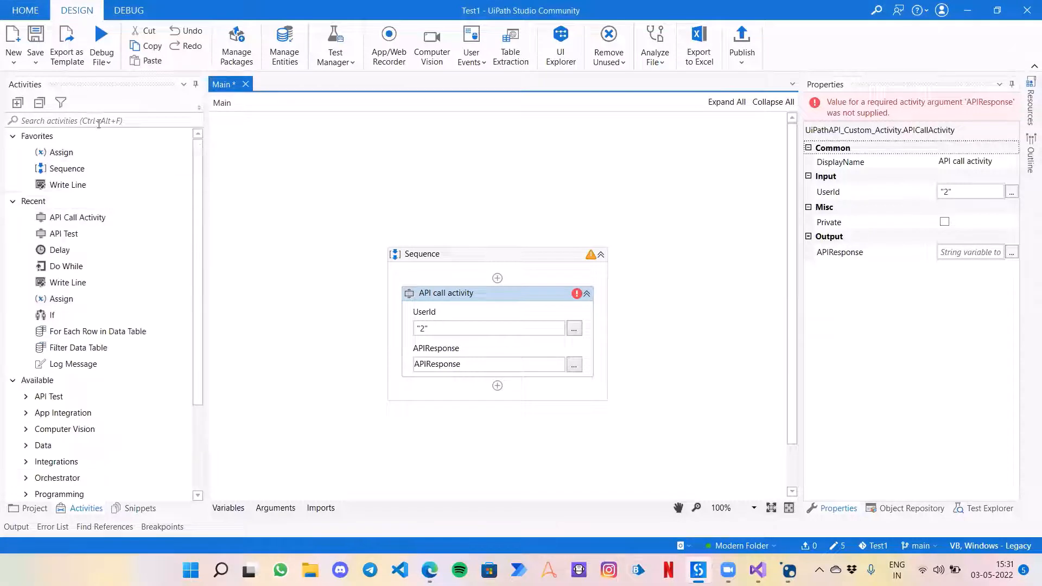
Step: Add a Message Box after the API call with its Text set to APIResponse
type("message")
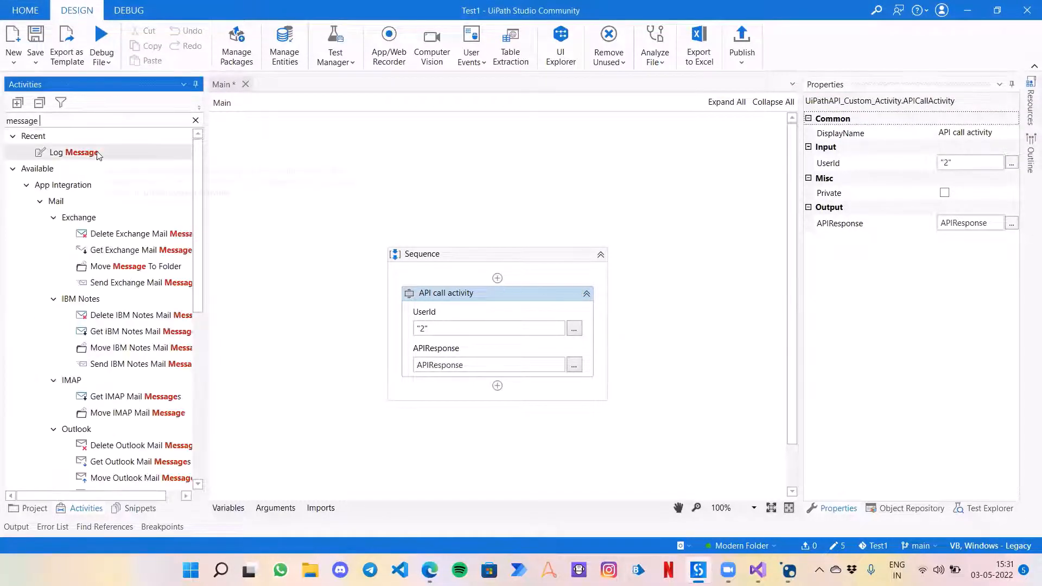
type("box")
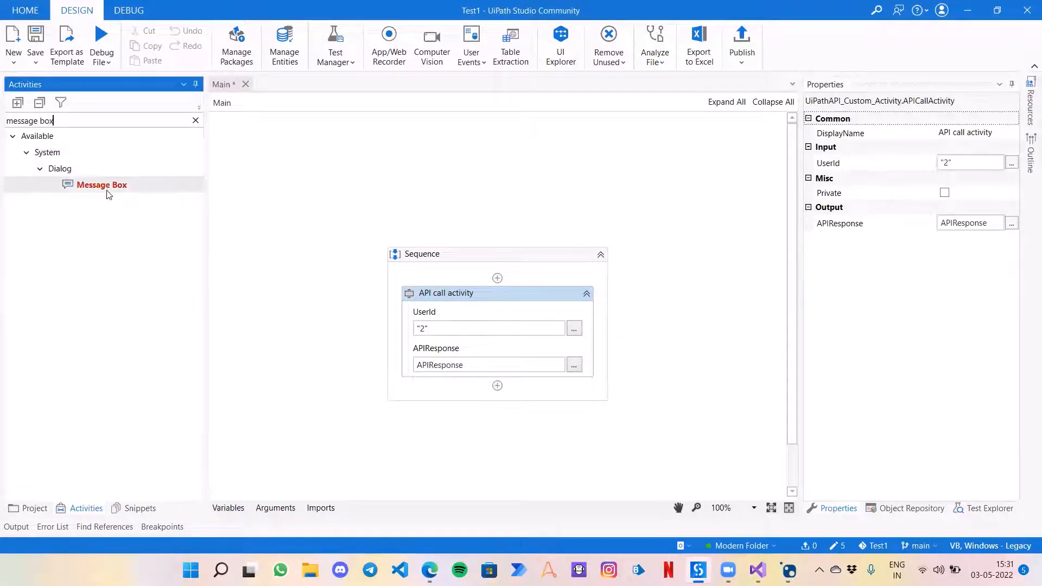
mouse_move(121, 191)
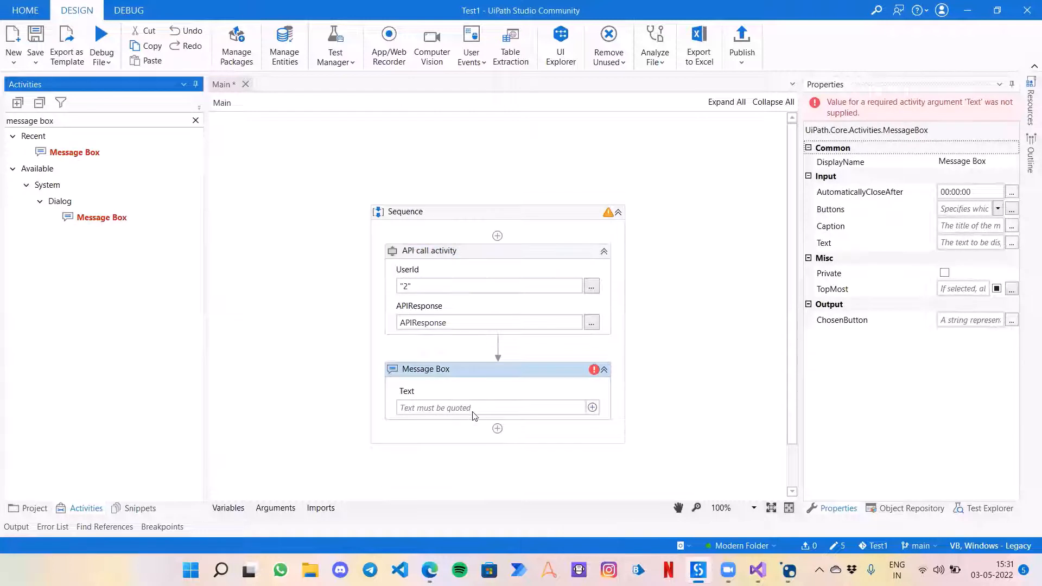
type("APIResponse")
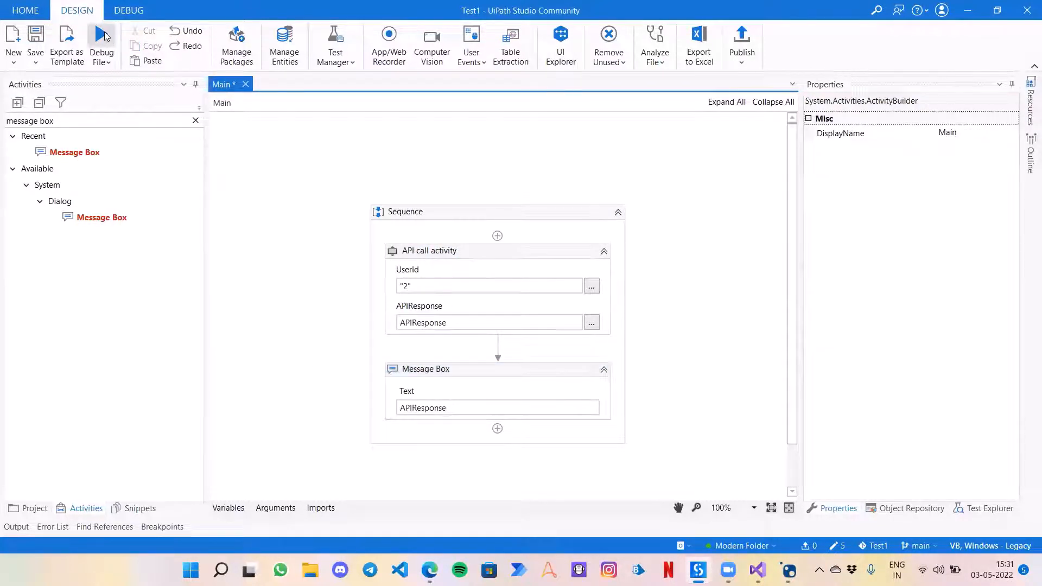
Step: Debug the workflow so user 2's Reqres JSON appears, then acknowledge the message box
left_click(35, 45)
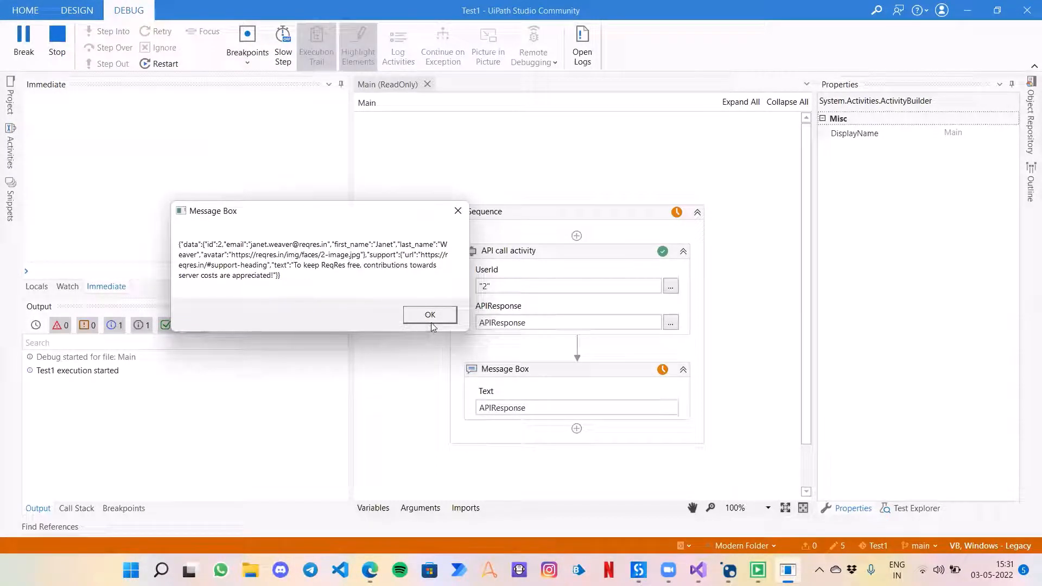
left_click(430, 314)
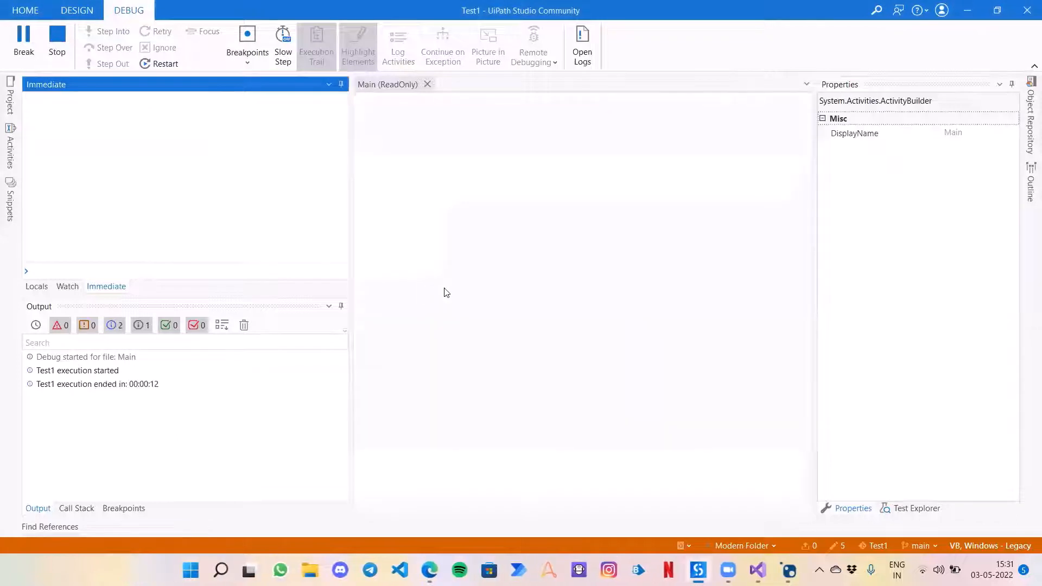
Step: Change the UserId to "4" and rerun the workflow with Debug File
left_click(76, 10)
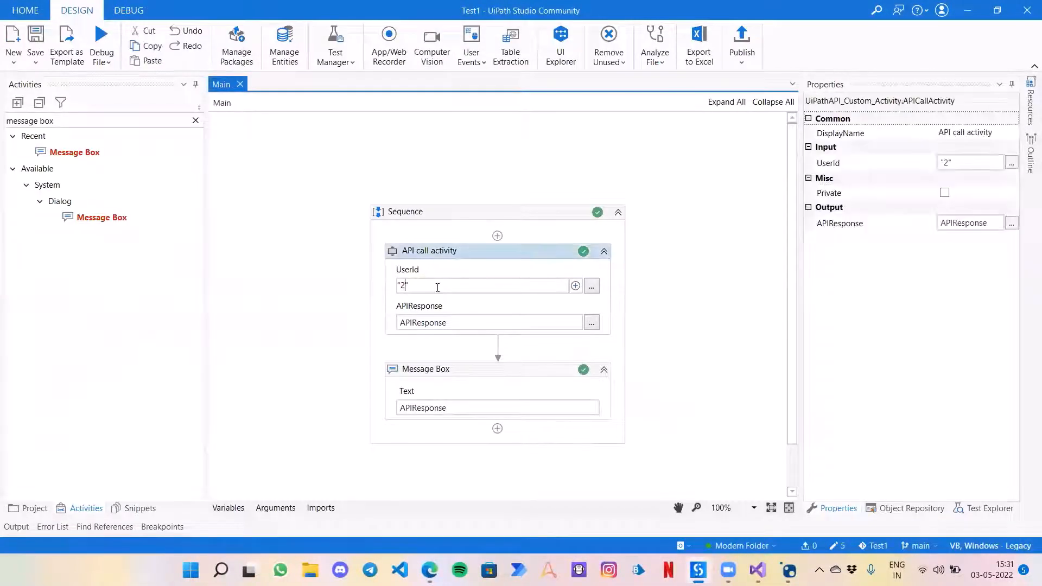
type("4")
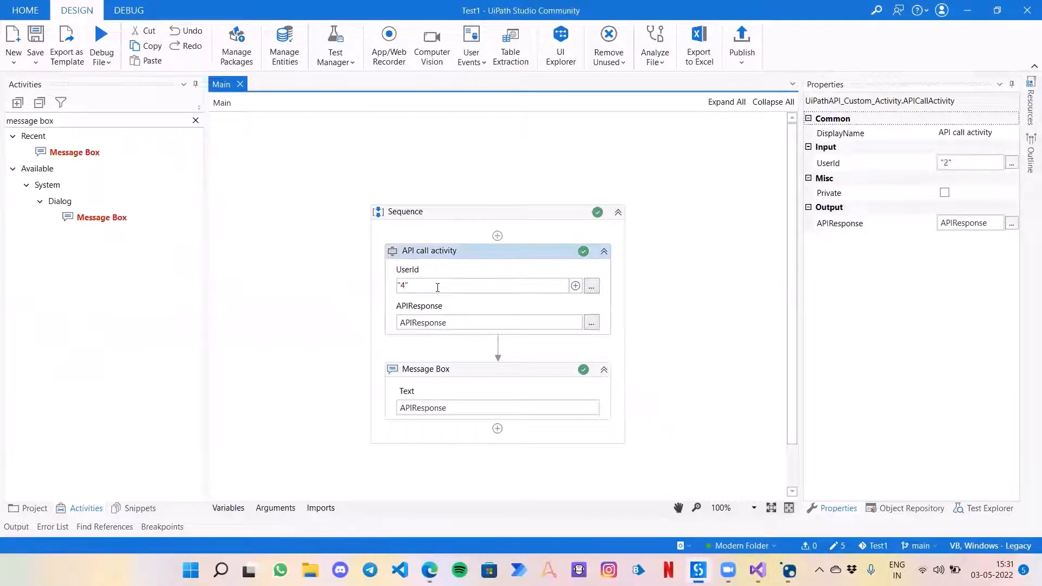
left_click(101, 34)
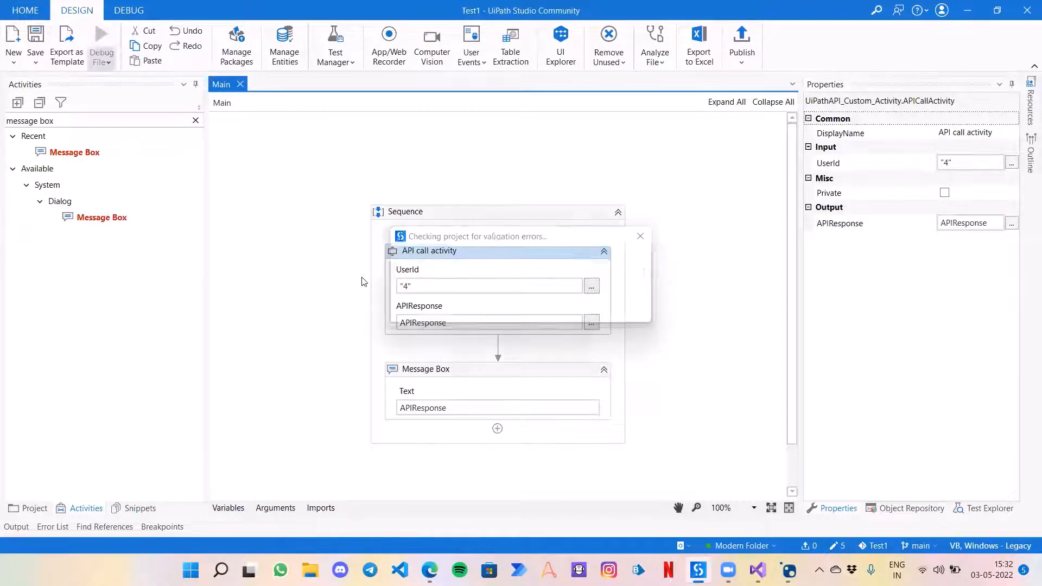
left_click(101, 47)
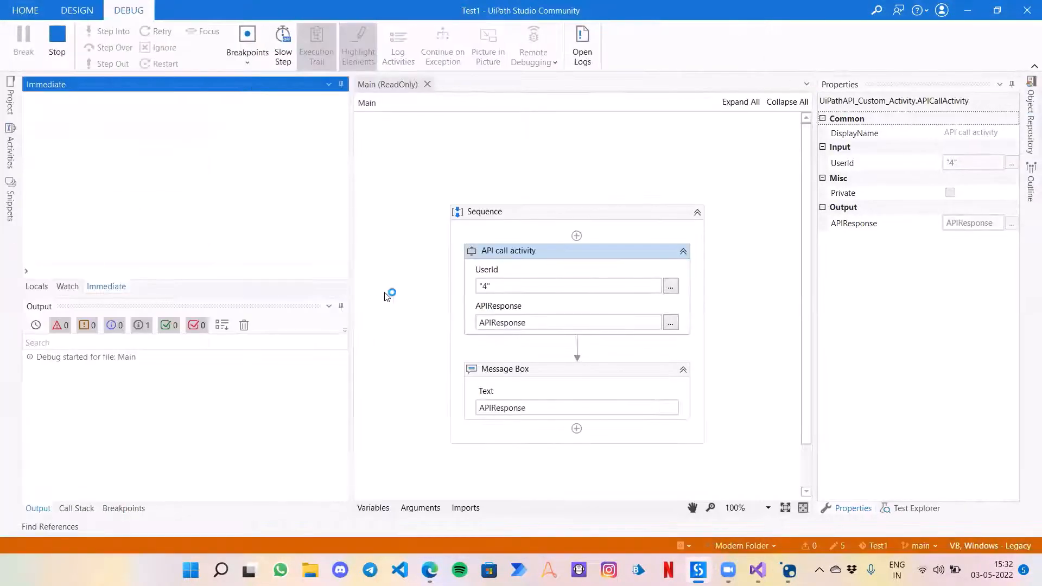
mouse_move(446, 367)
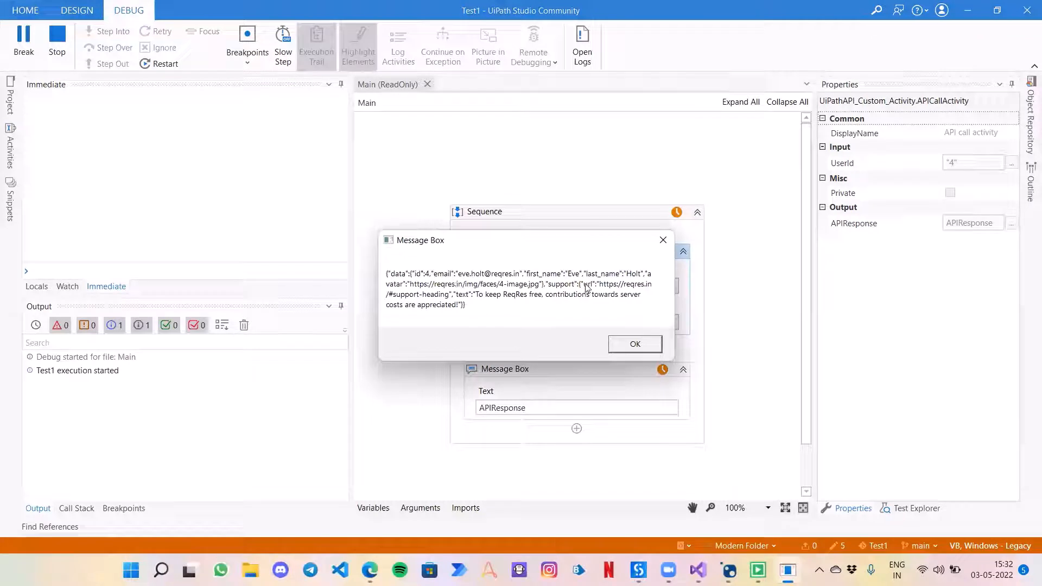
Step: Acknowledge the message box showing user 4's (Eve Holt) JSON and return to design
left_click(632, 344)
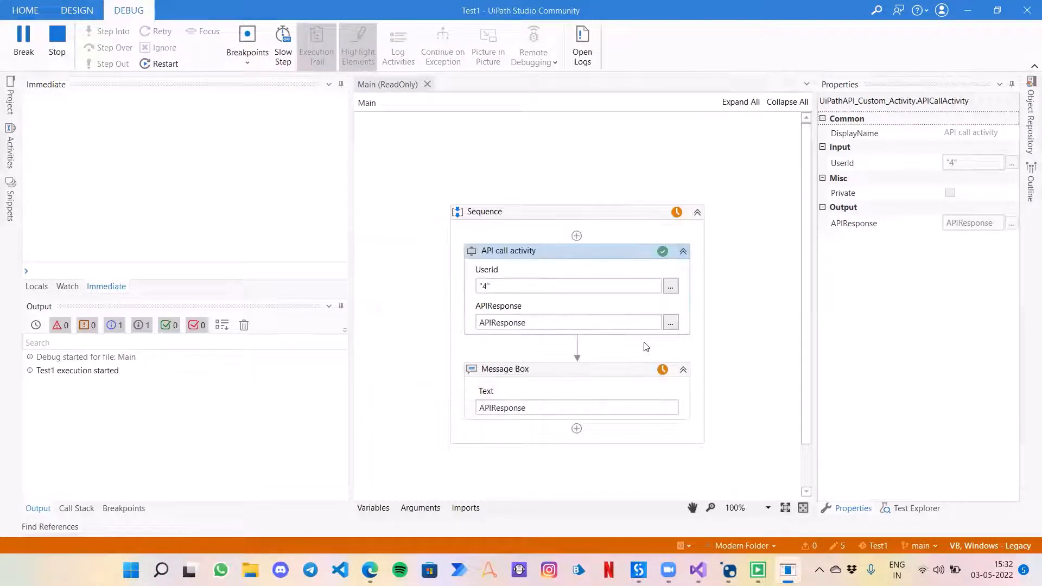
left_click(76, 9)
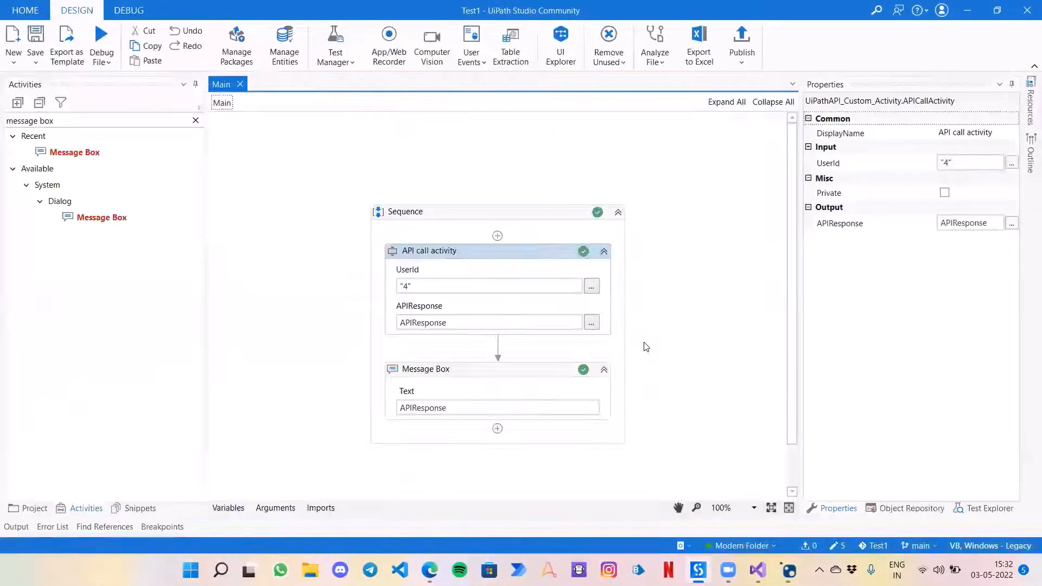
mouse_move(693, 322)
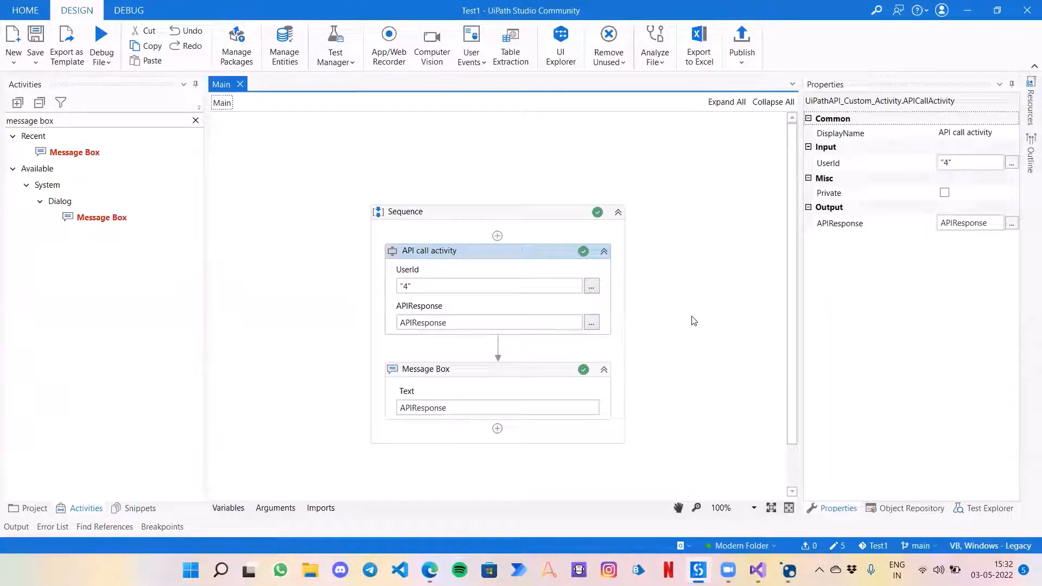
mouse_move(723, 210)
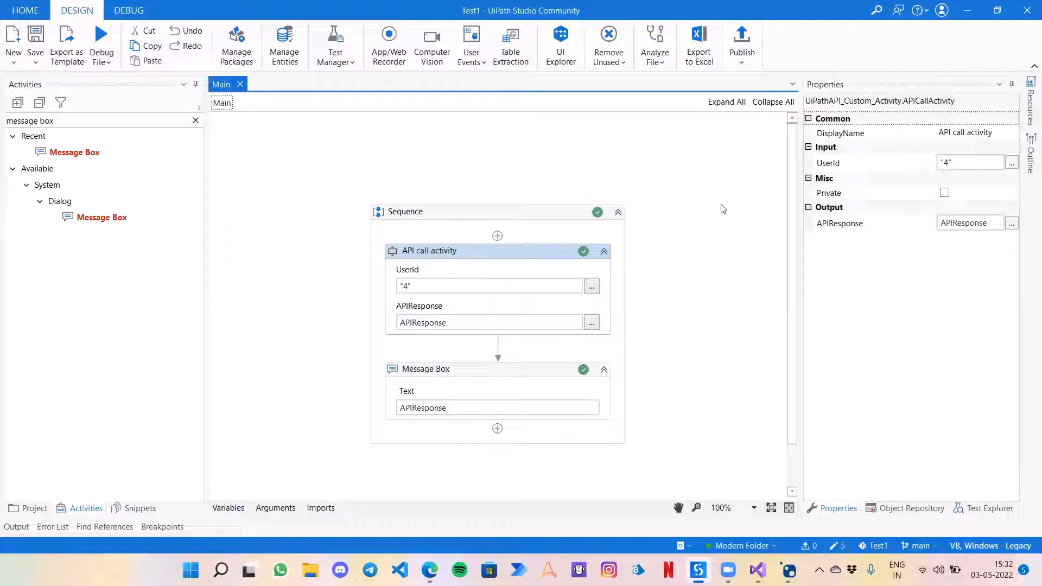
mouse_move(774, 116)
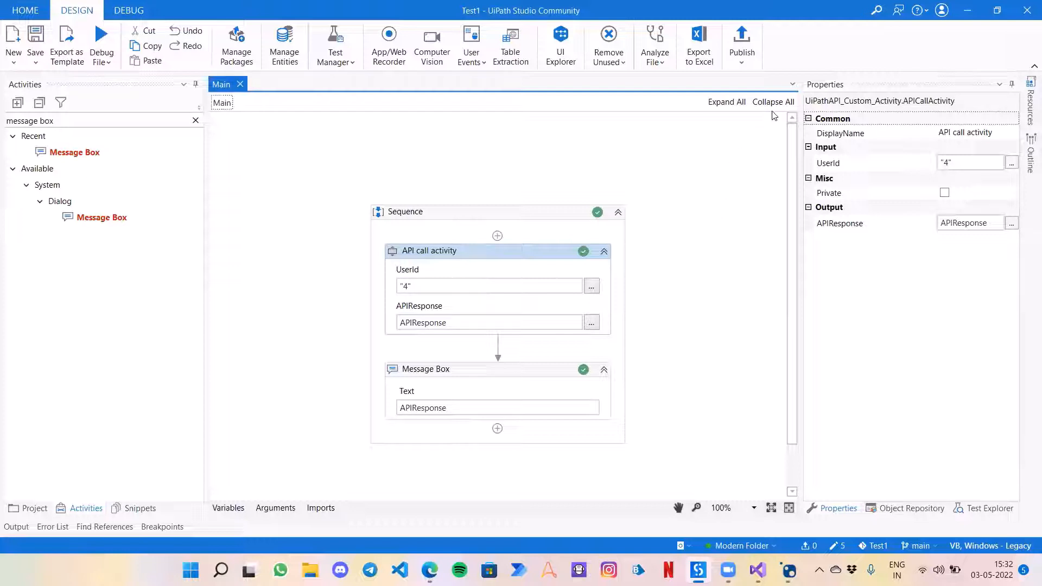
mouse_move(955, 73)
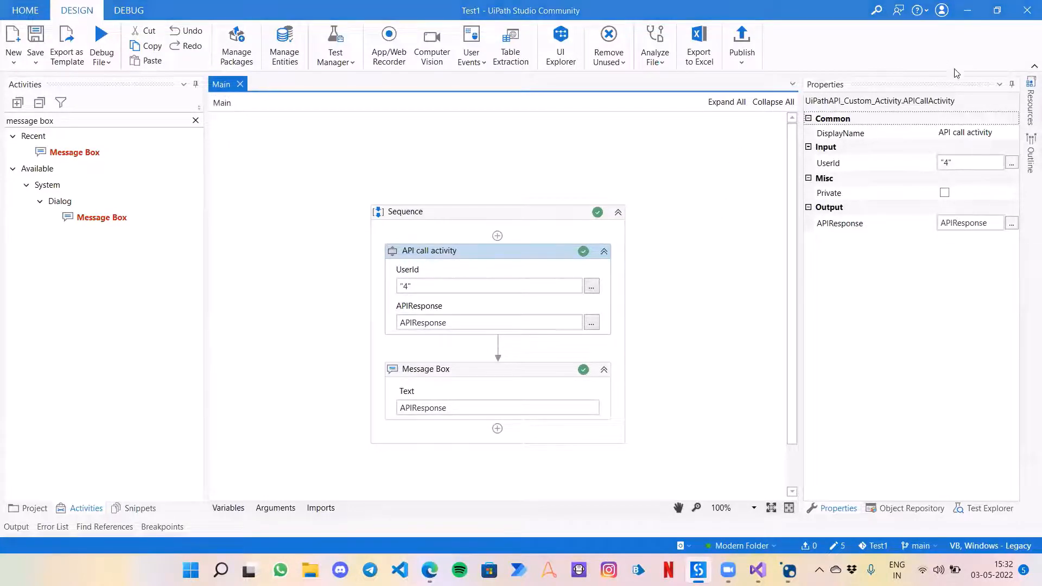